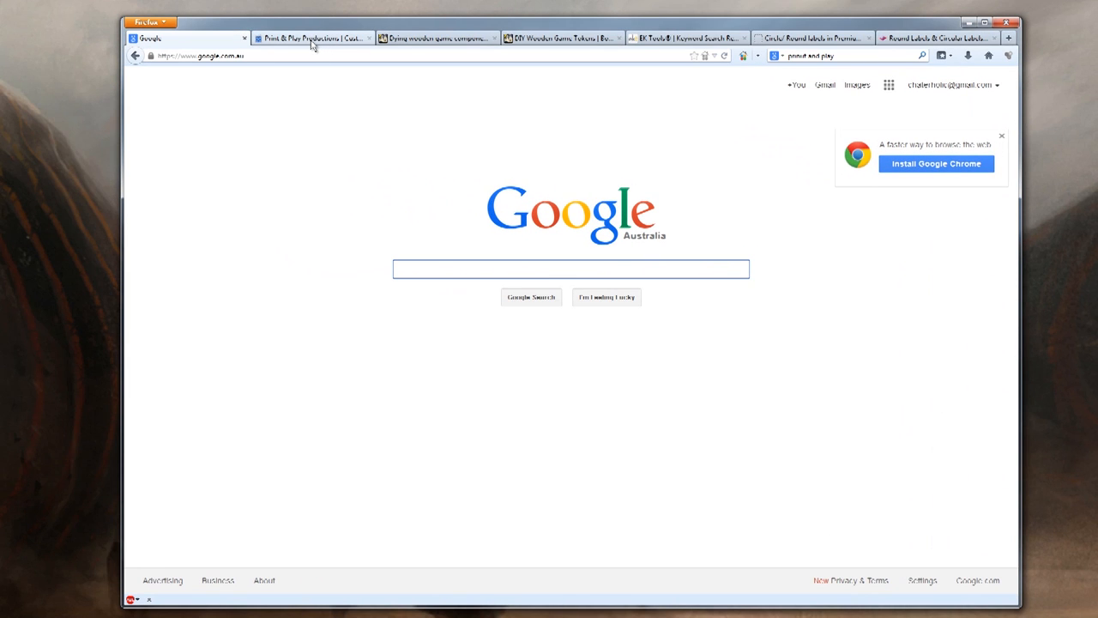
# Switch to the Print & Play Productions shop home page
pyautogui.click(312, 37)
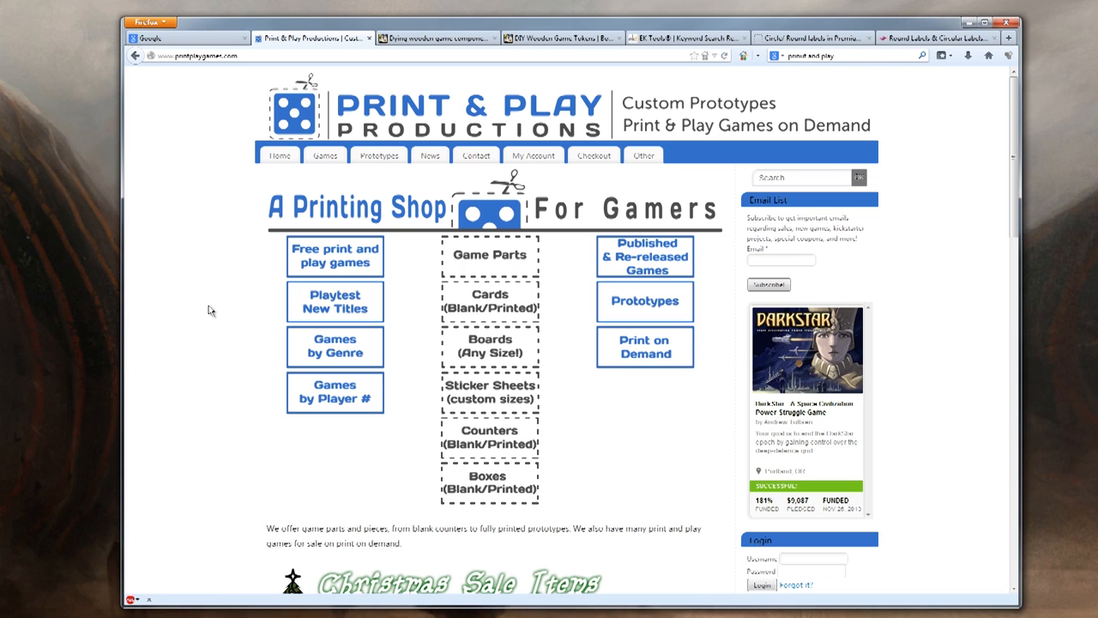
pyautogui.moveTo(377, 155)
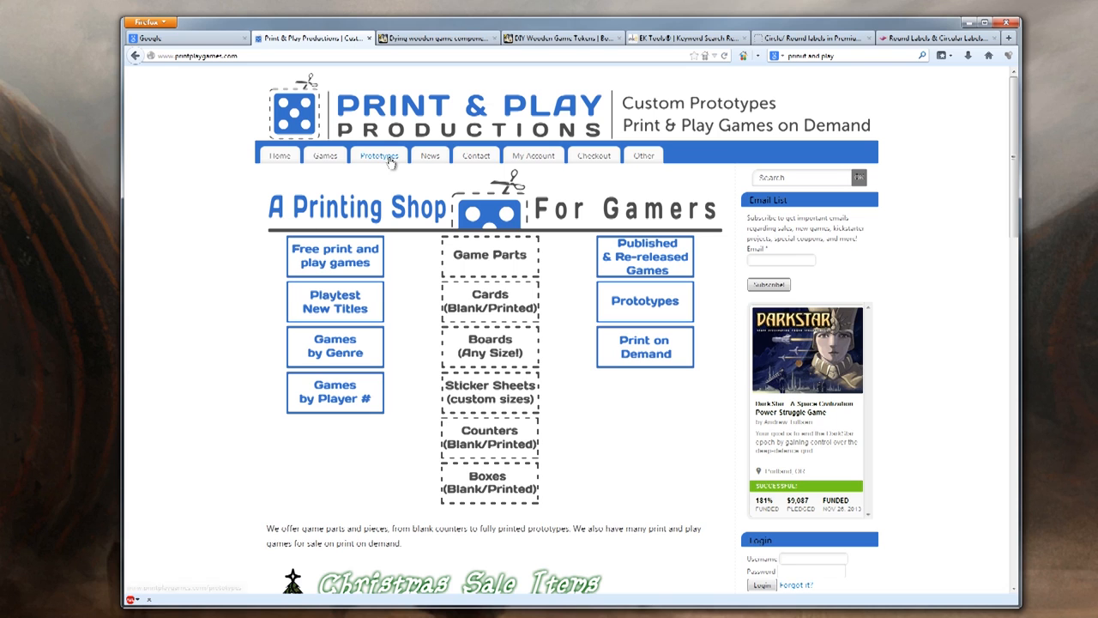
# Browse the Parts catalogue down to the Wood Natural Discs product and view its size list
pyautogui.click(378, 154)
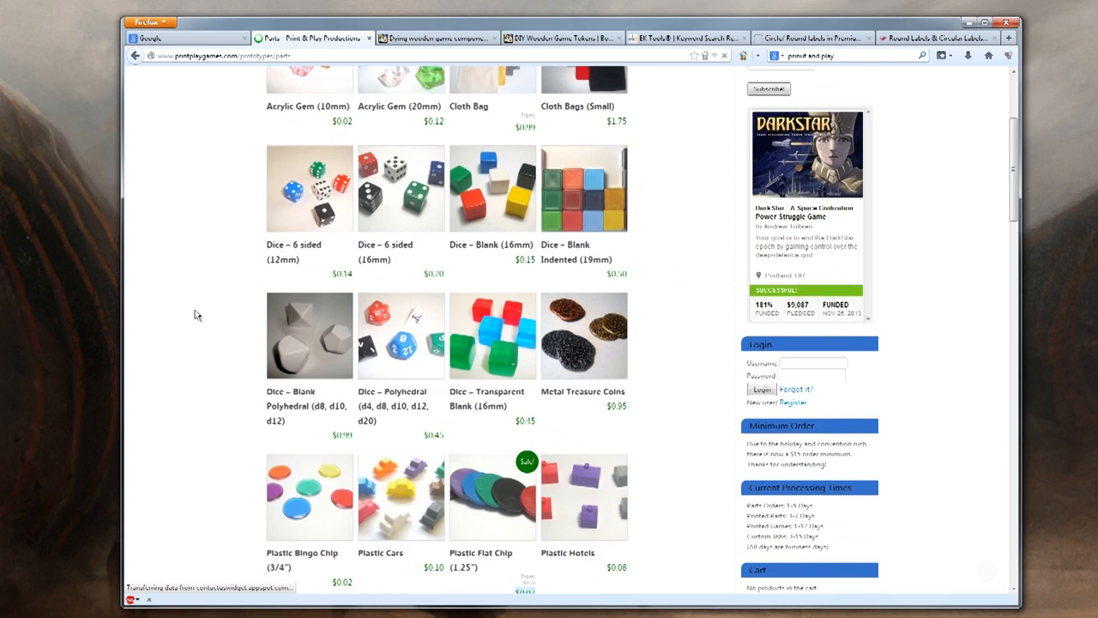
pyautogui.scroll(-3)
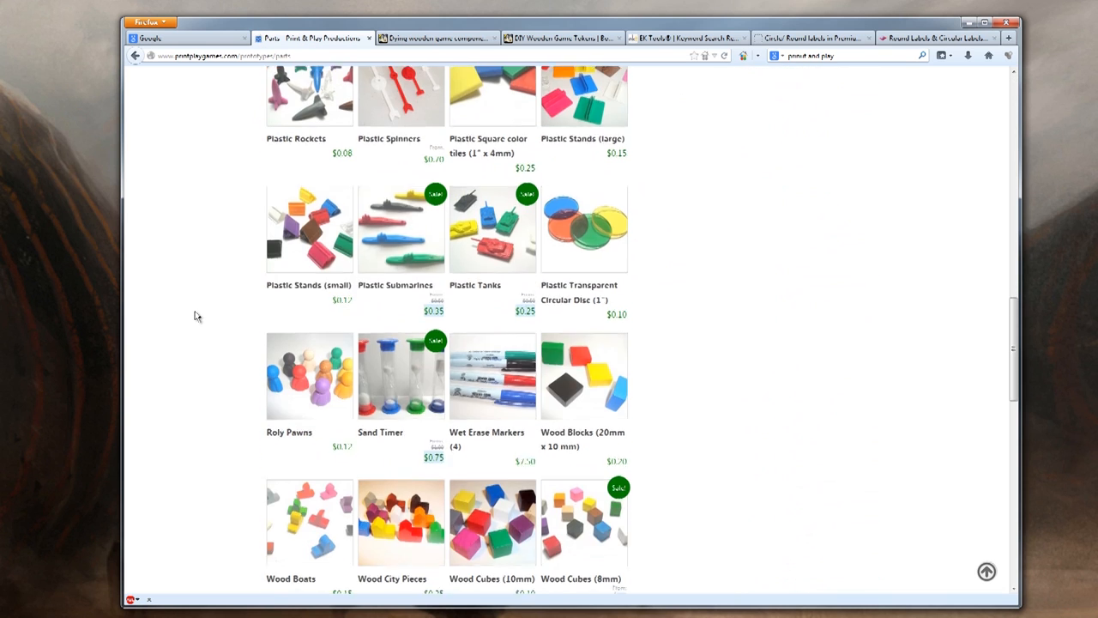
pyautogui.scroll(-3)
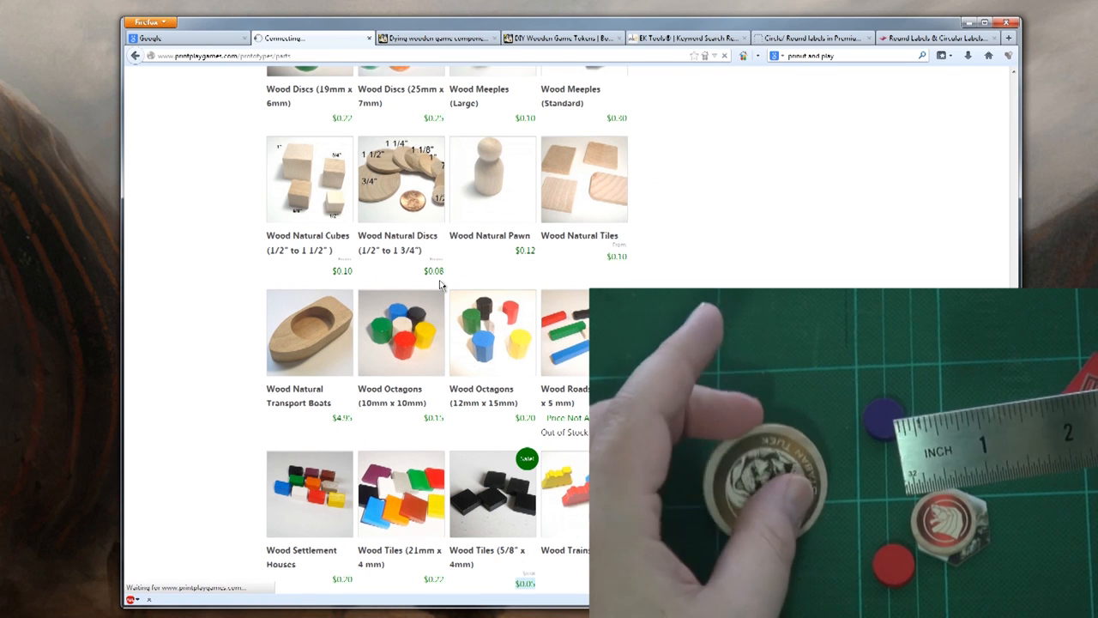
pyautogui.click(401, 180)
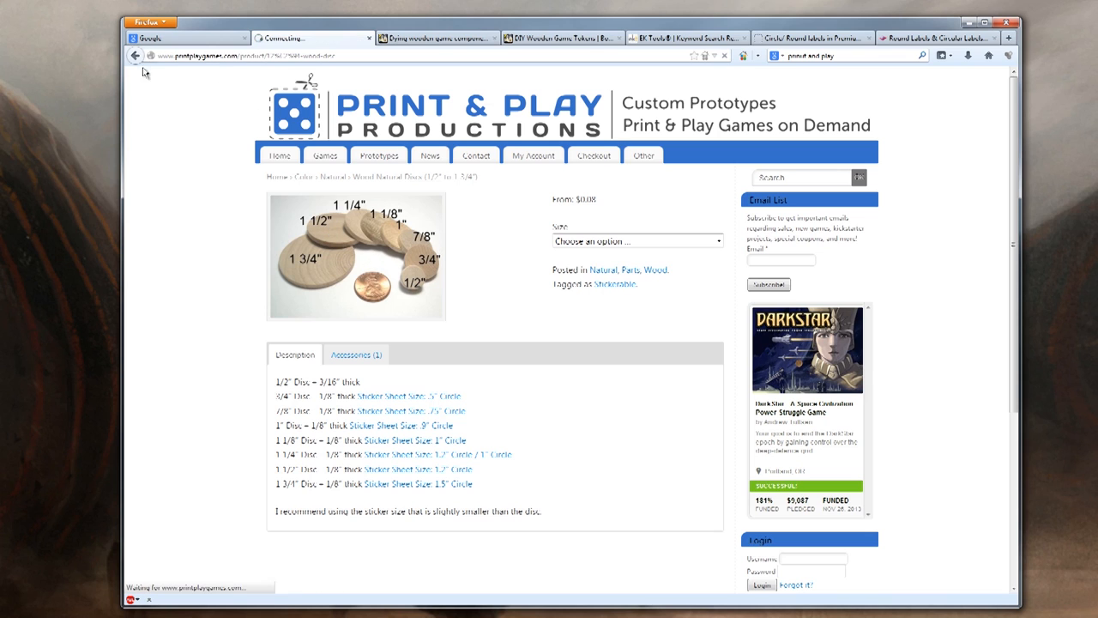
pyautogui.moveTo(269, 82)
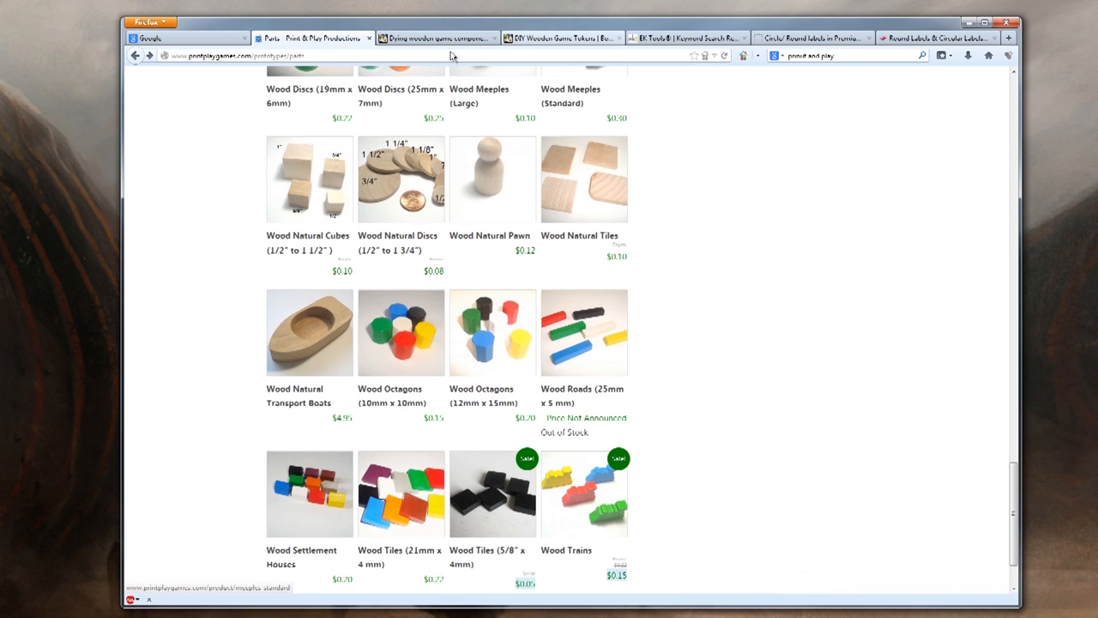
# Read through the BoardGameGeek DIY Wooden Game Tokens article's template and disc photos
pyautogui.click(563, 38)
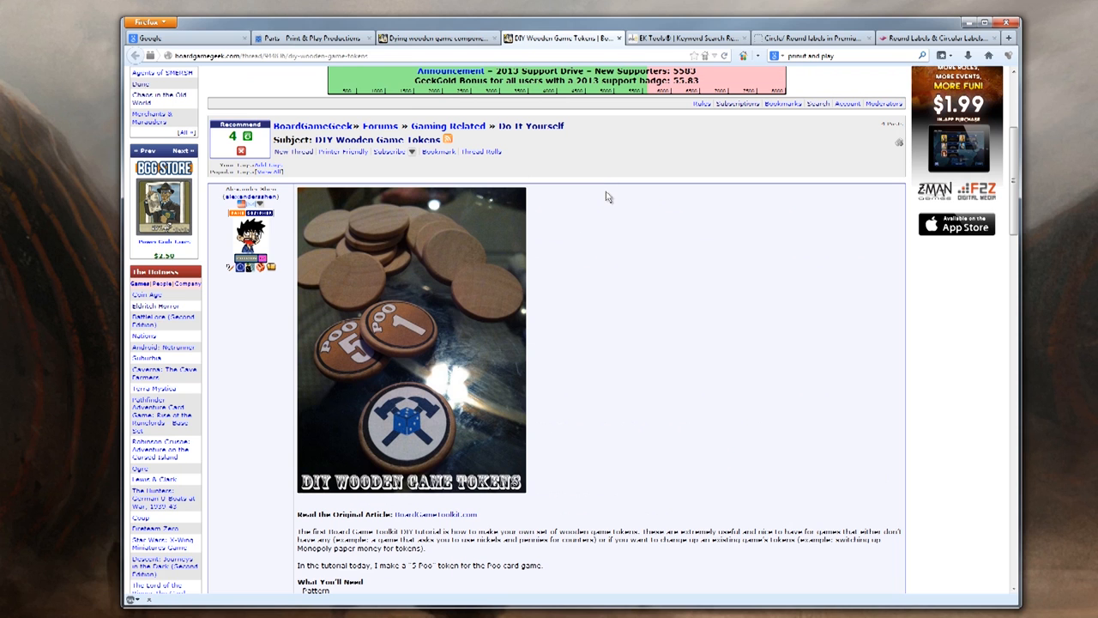
pyautogui.scroll(-3)
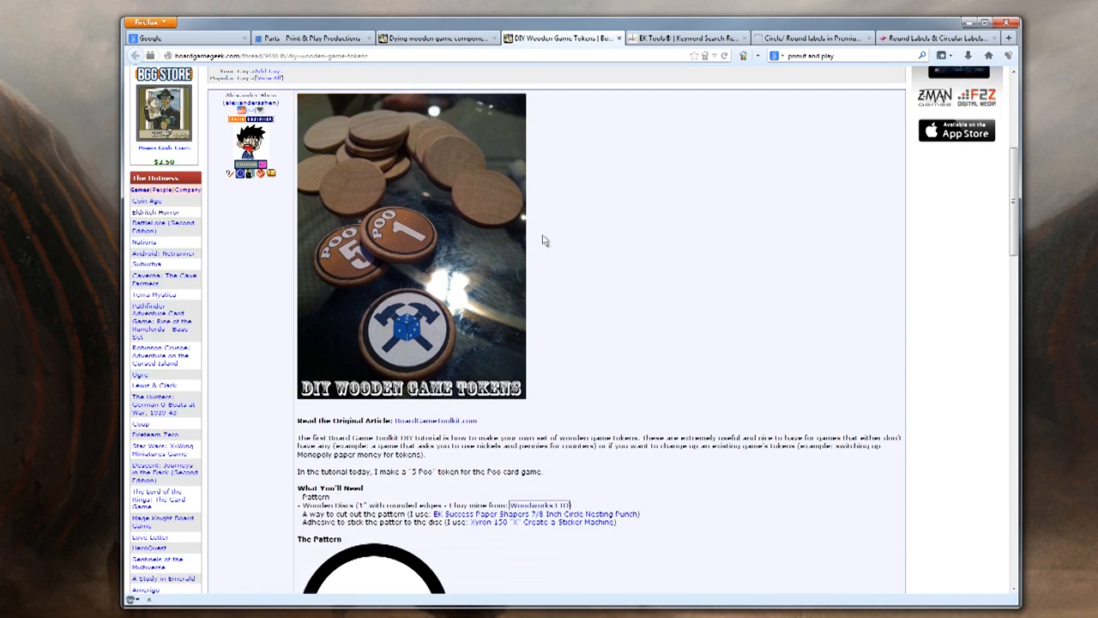
pyautogui.scroll(-3)
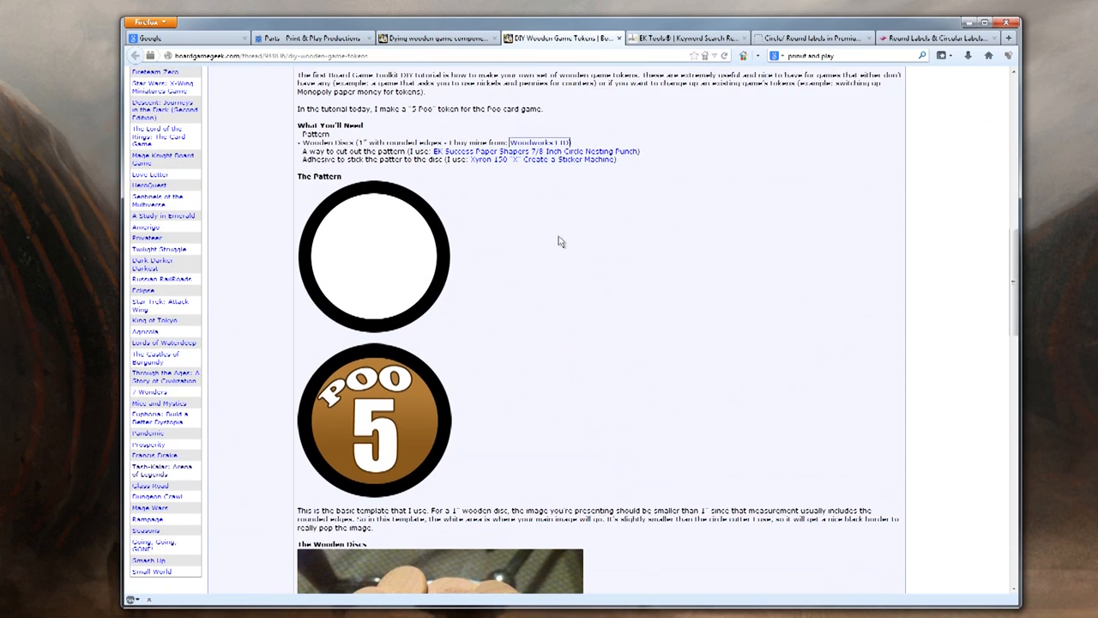
pyautogui.scroll(-3)
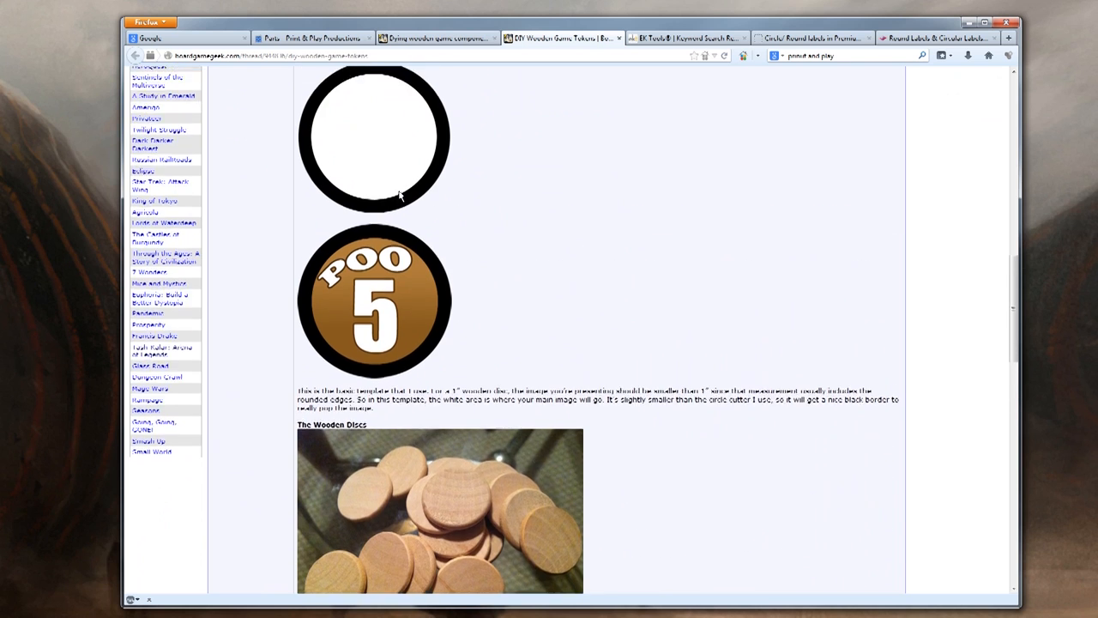
pyautogui.scroll(-3)
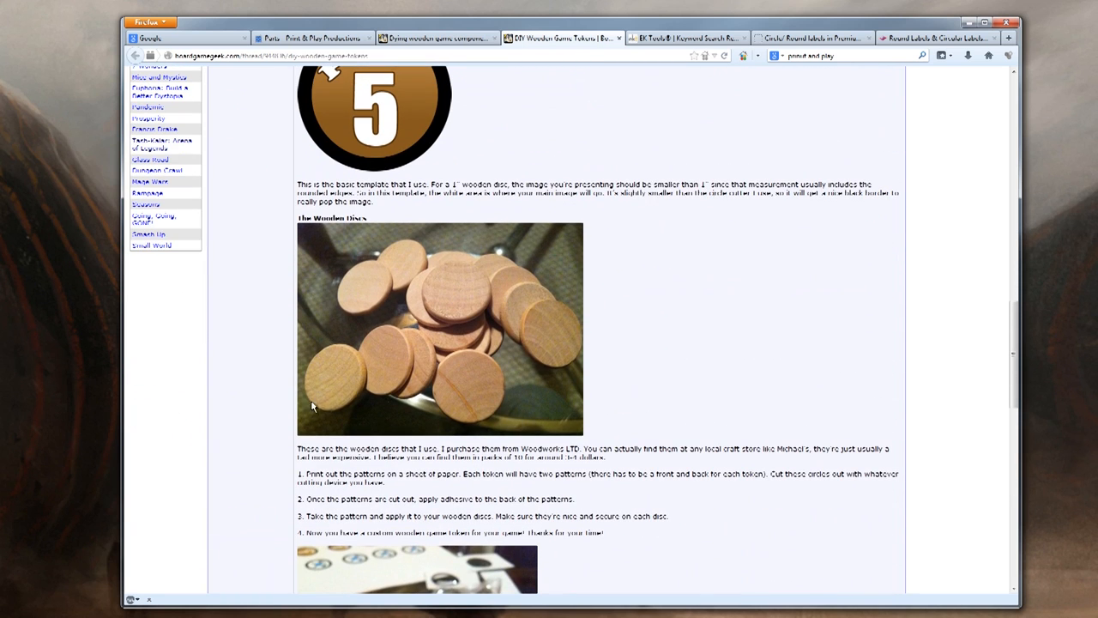
pyautogui.moveTo(381, 312)
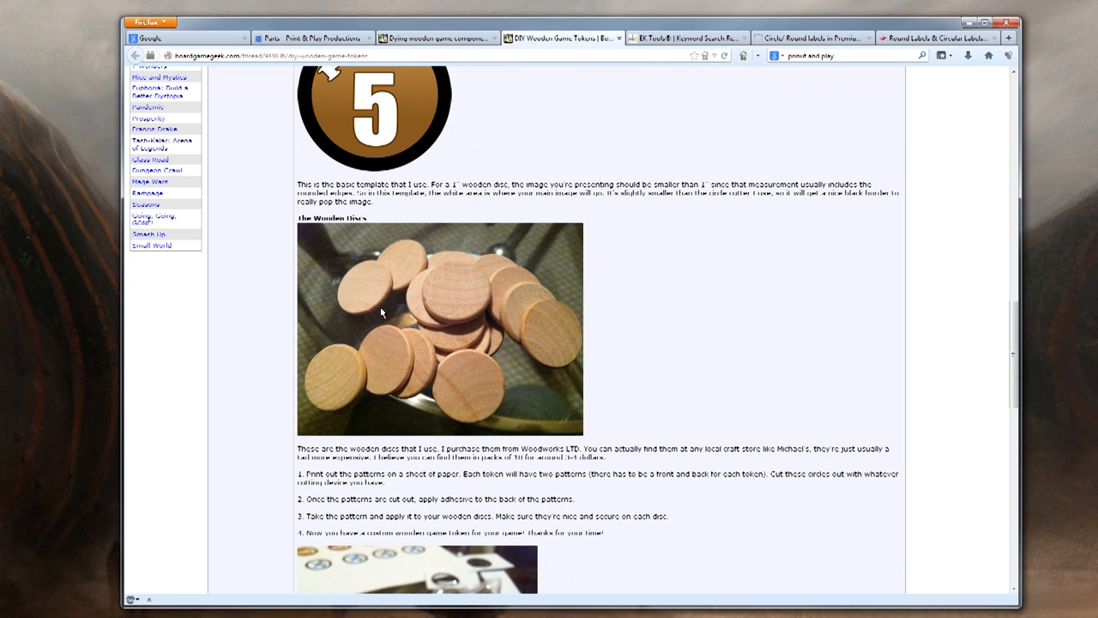
pyautogui.moveTo(348, 388)
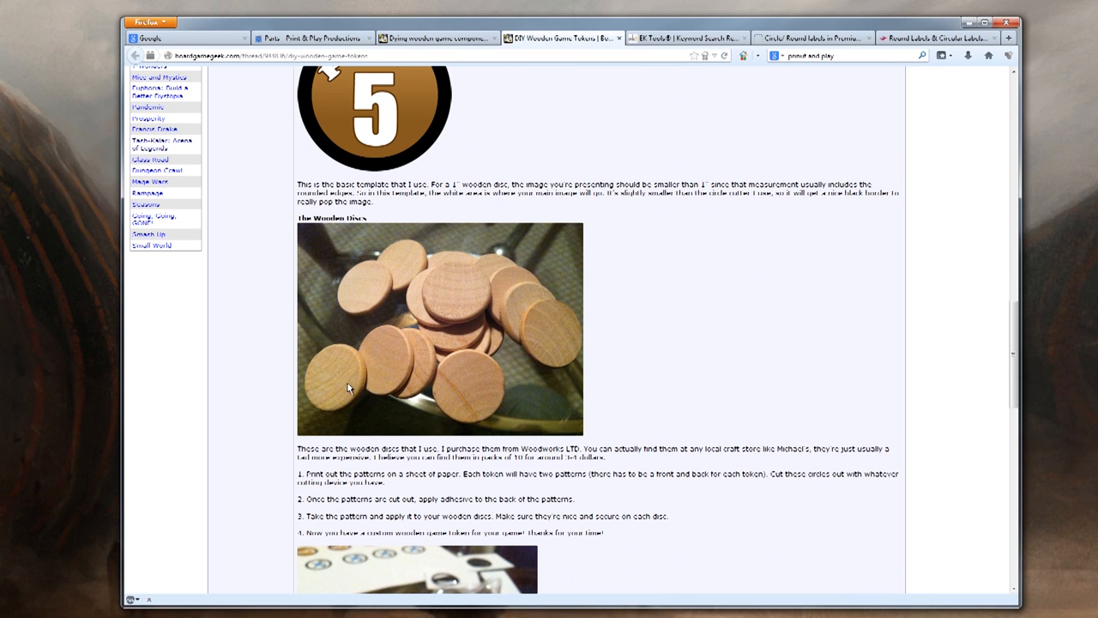
pyautogui.scroll(-3)
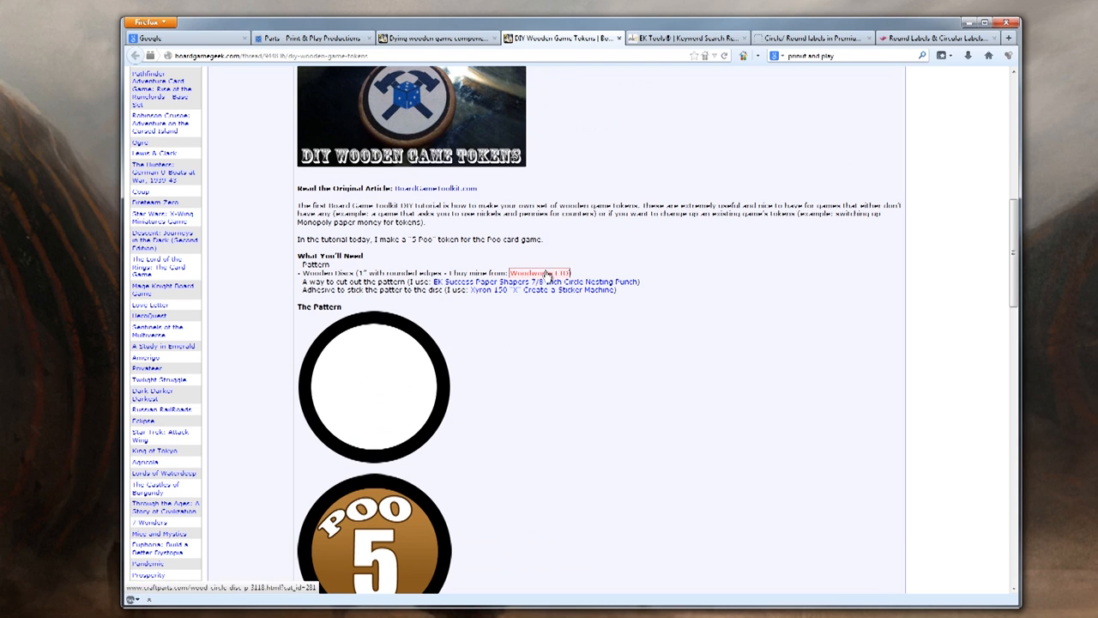
# Follow the article's Woodworks link to the 1-inch wooden circle disc product
pyautogui.click(542, 271)
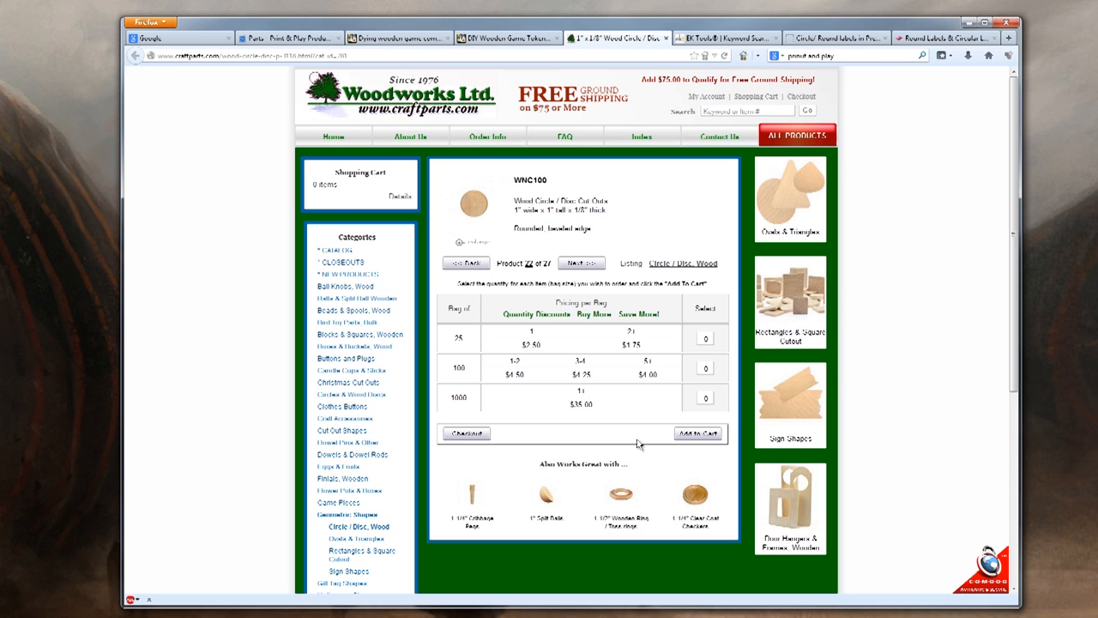
pyautogui.moveTo(515, 246)
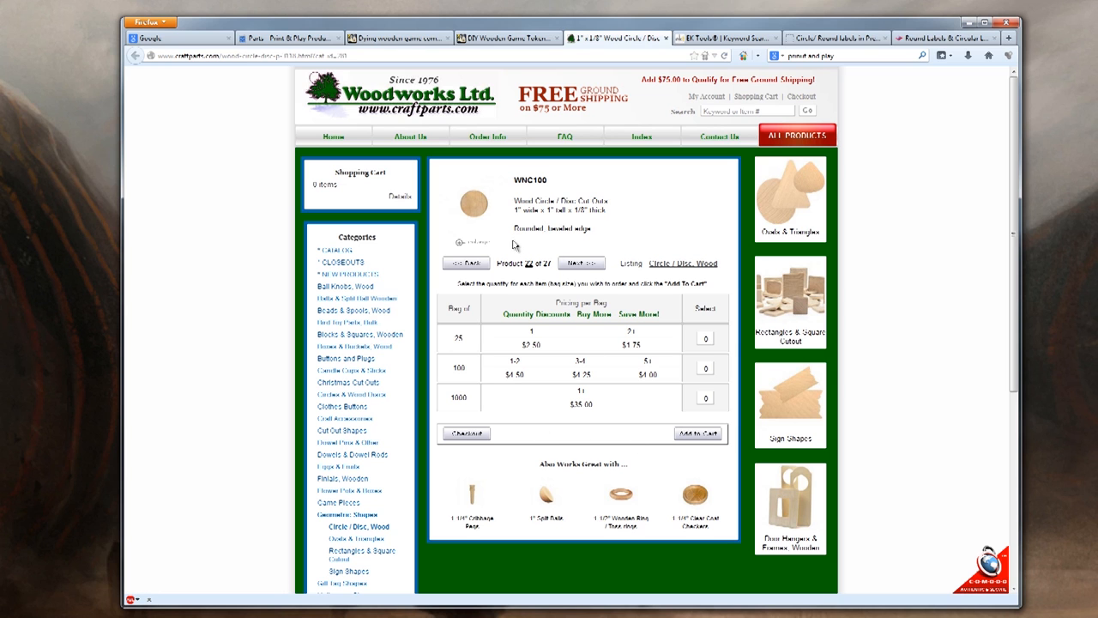
pyautogui.moveTo(573, 216)
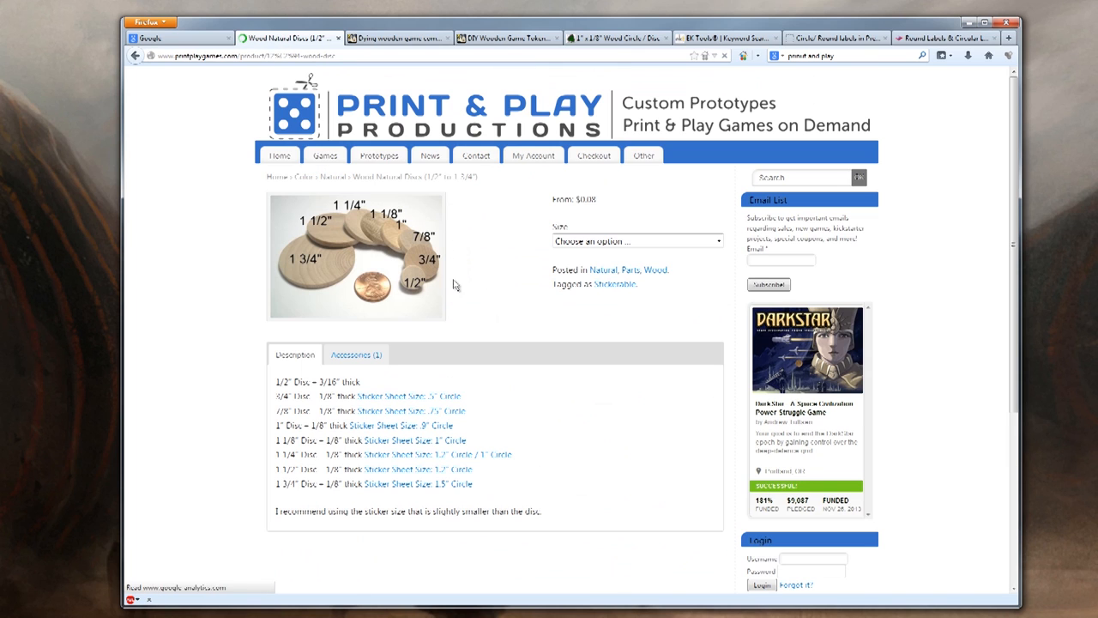
pyautogui.moveTo(453, 302)
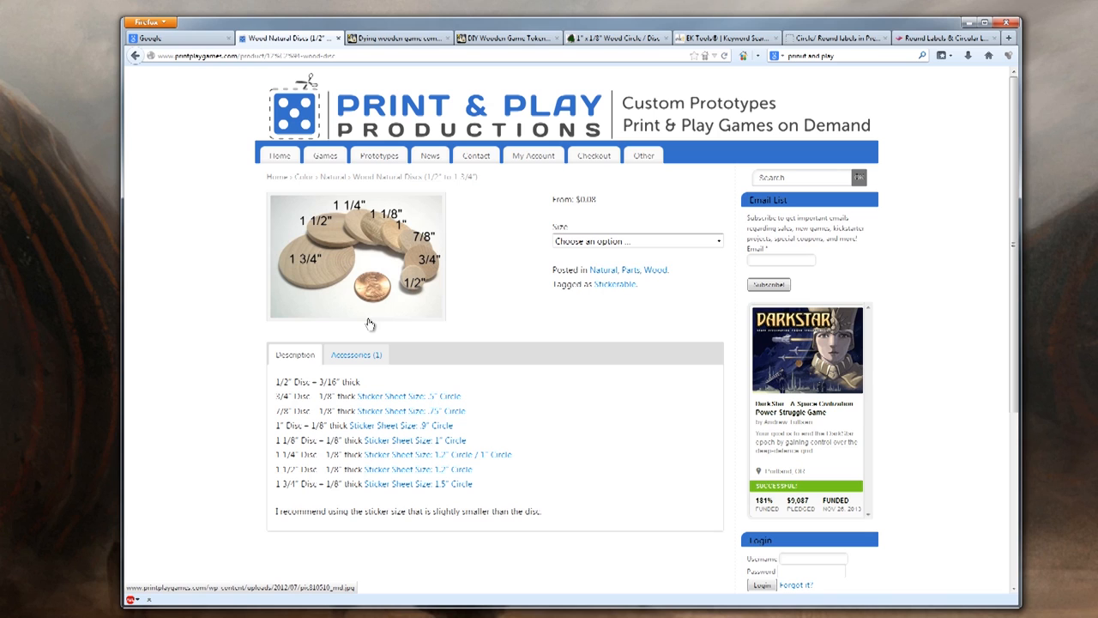
pyautogui.moveTo(415, 214)
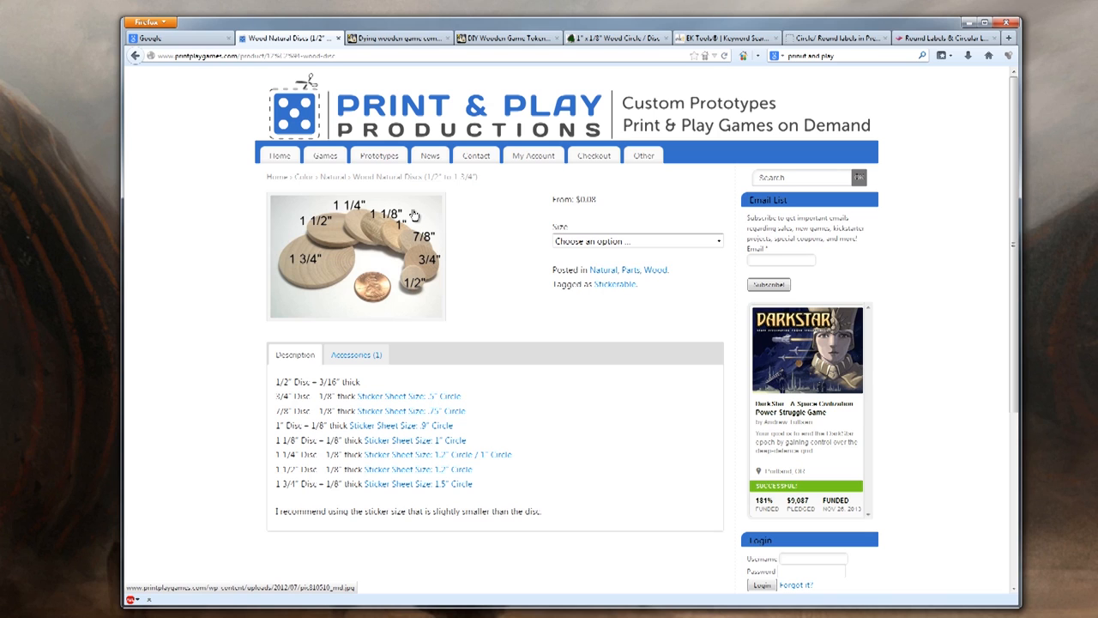
pyautogui.moveTo(350, 268)
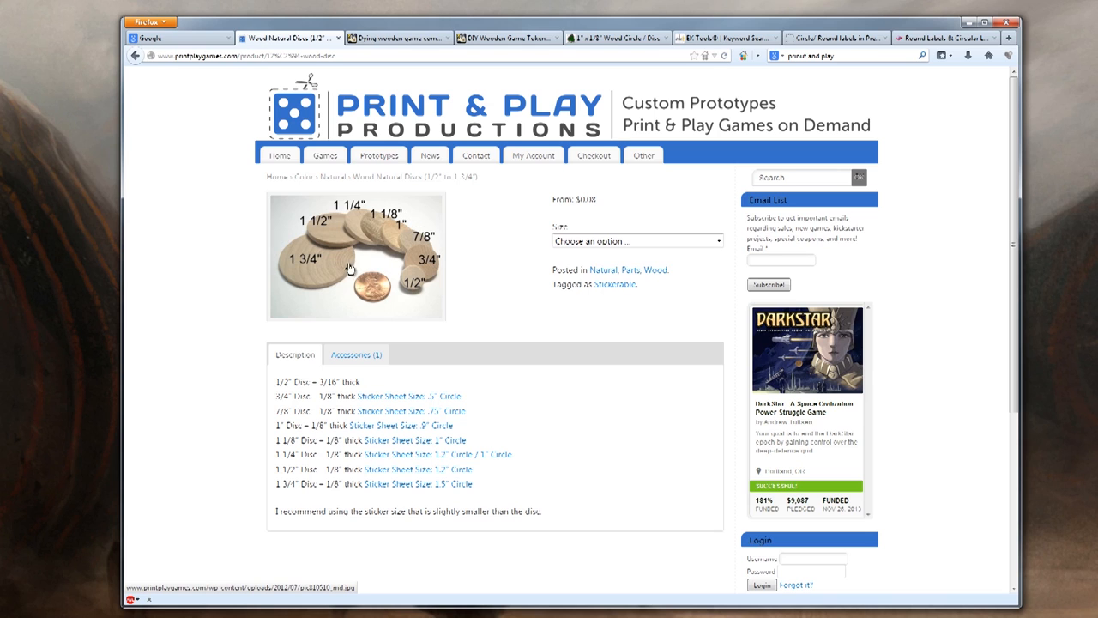
pyautogui.moveTo(466, 86)
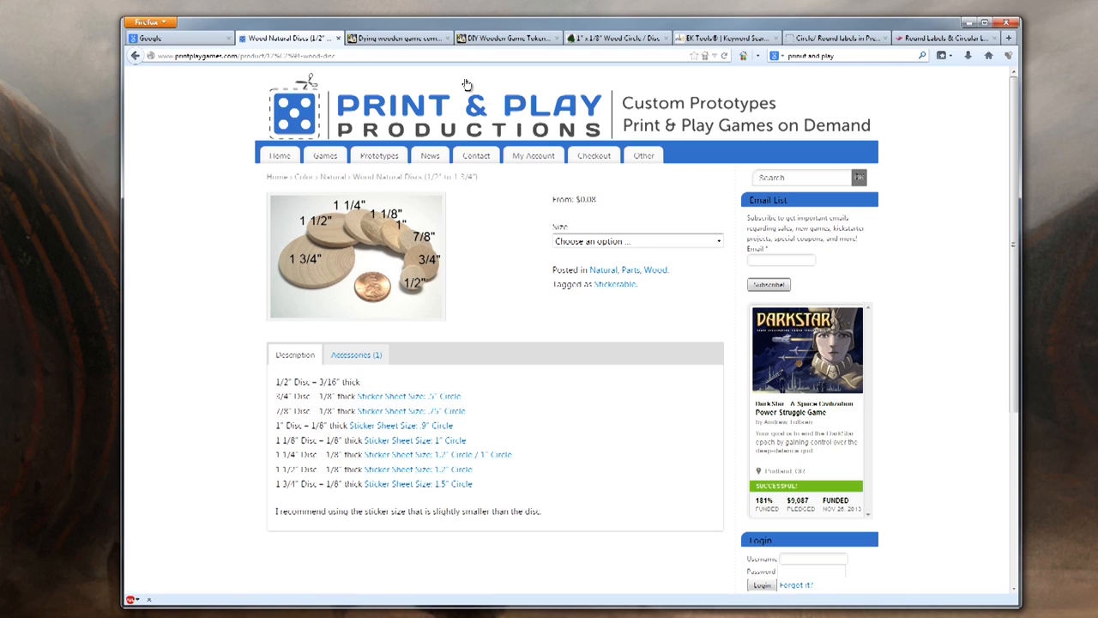
# In the dyeing wooden components article, mark 'Rit Dye' and view the dyed parts photo
pyautogui.click(398, 37)
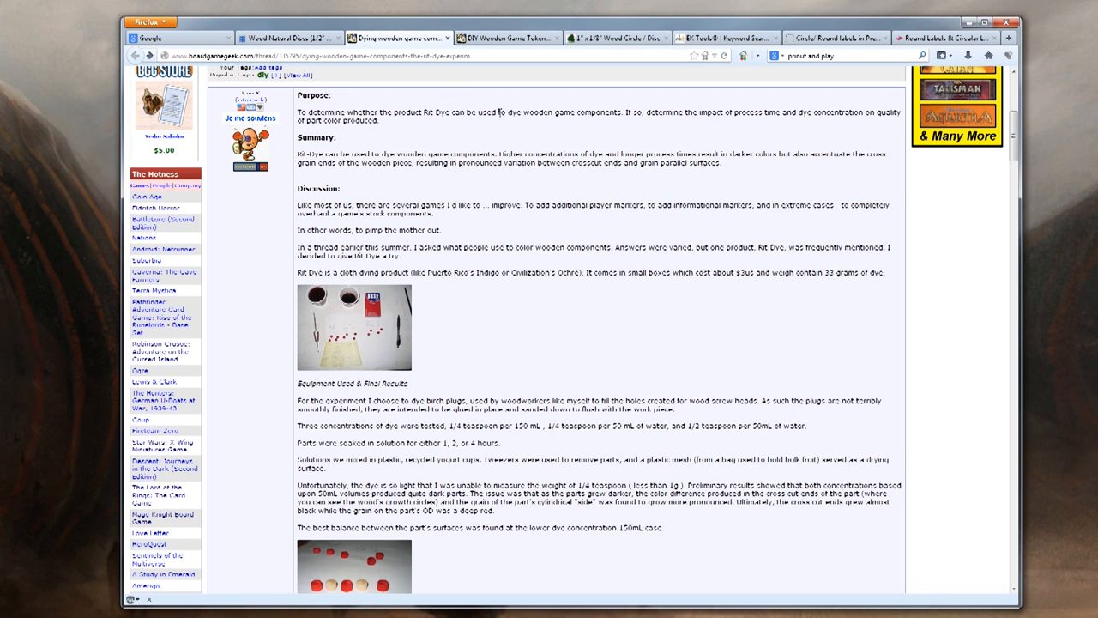
pyautogui.doubleClick(436, 112)
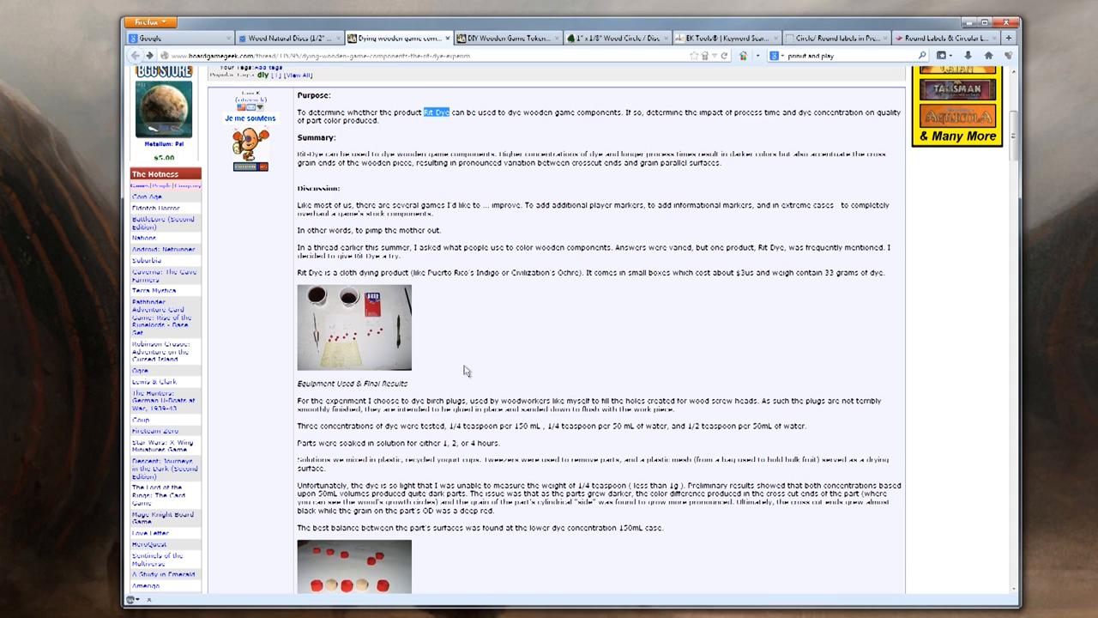
pyautogui.moveTo(539, 259)
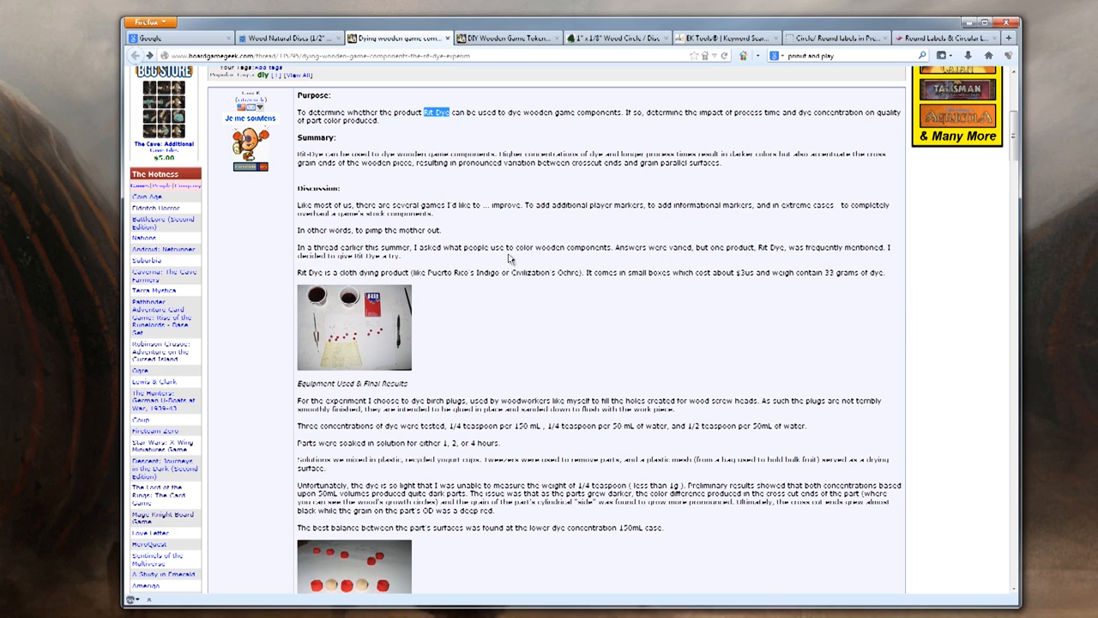
pyautogui.scroll(-3)
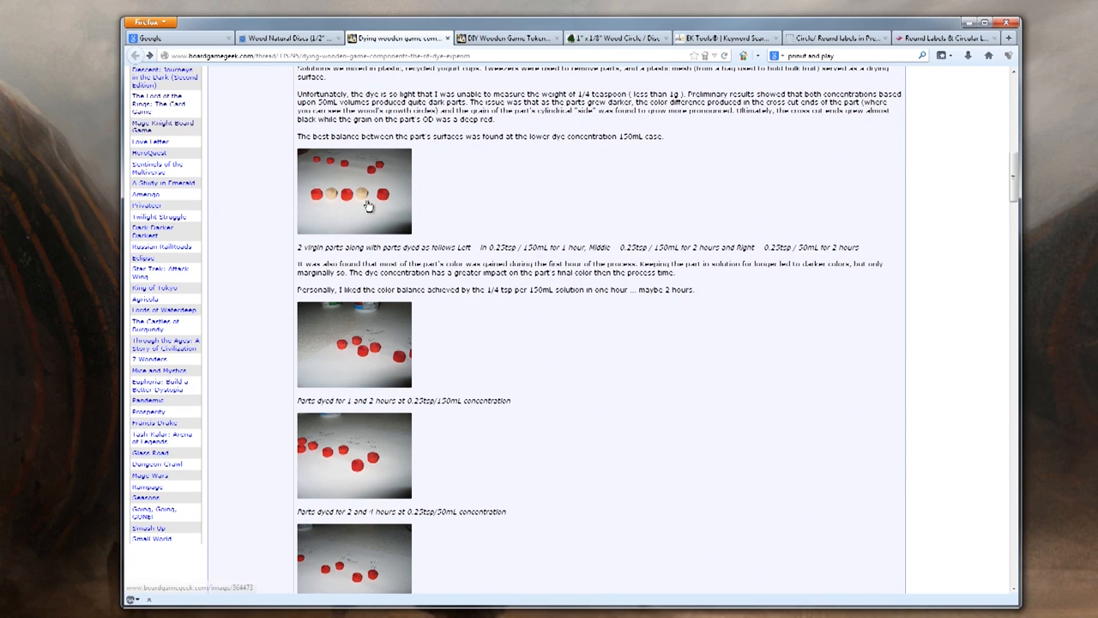
pyautogui.click(353, 188)
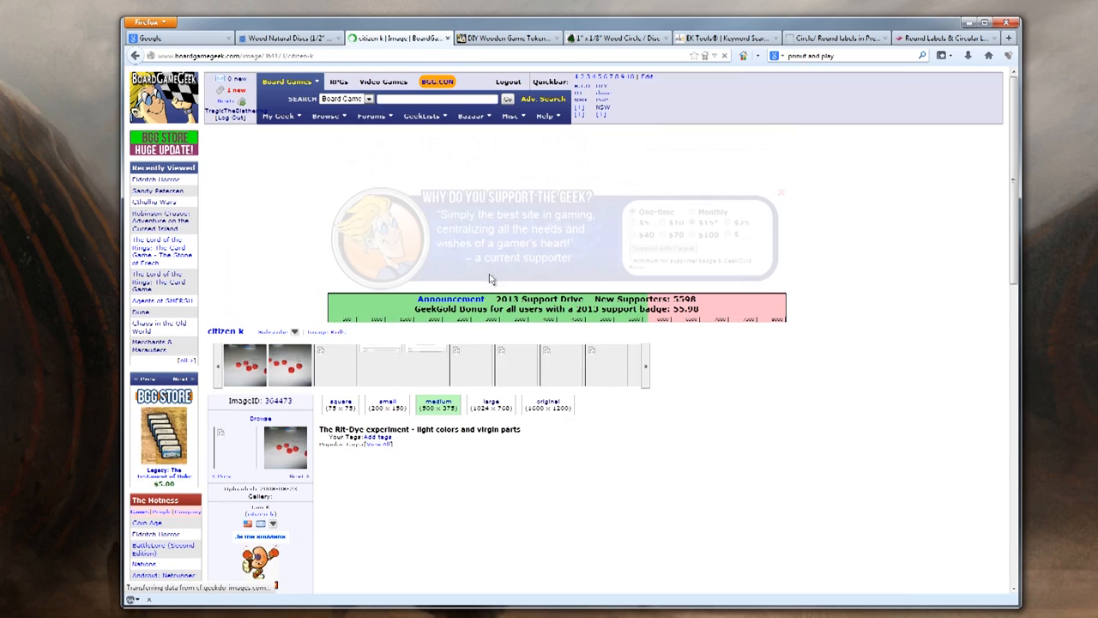
# View the Rit Dye token photo at large size, then return to the DIY tokens thread
pyautogui.scroll(-3)
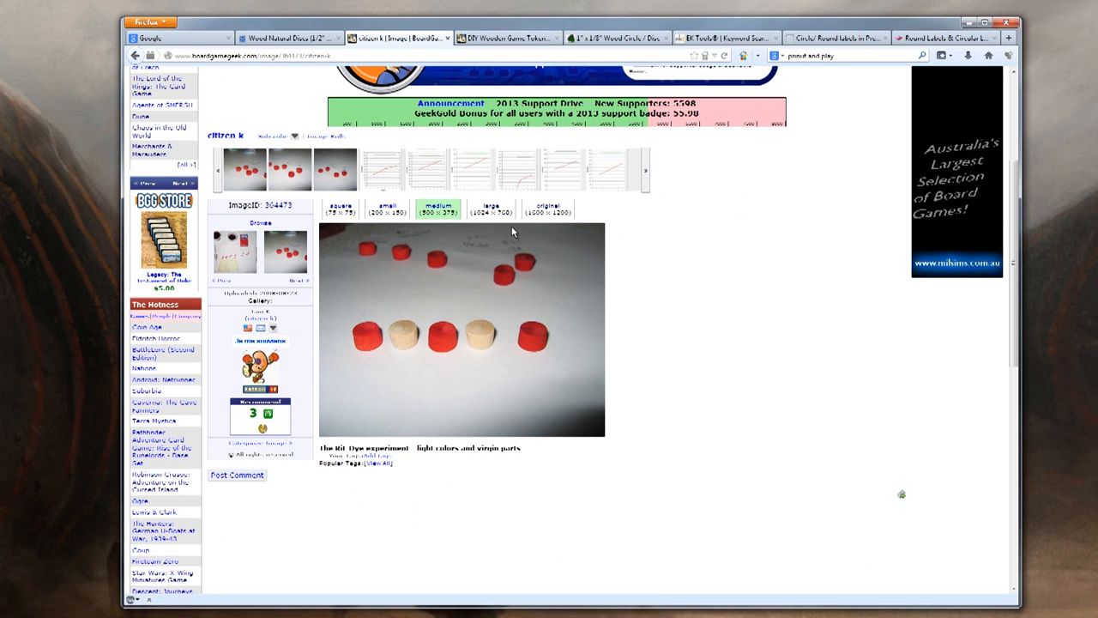
pyautogui.click(491, 208)
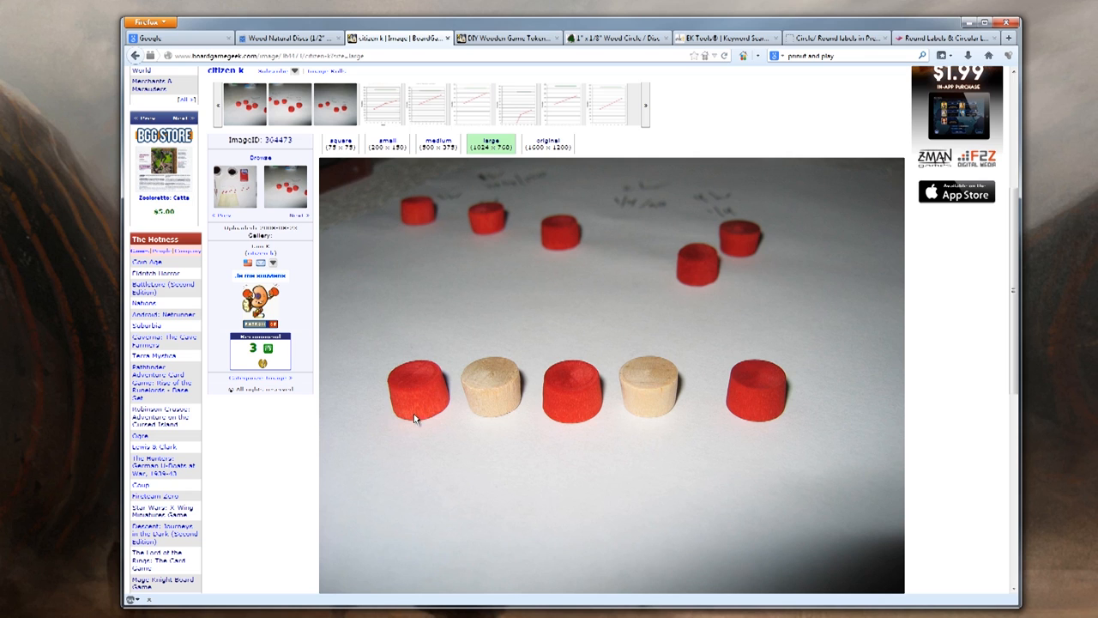
pyautogui.moveTo(381, 265)
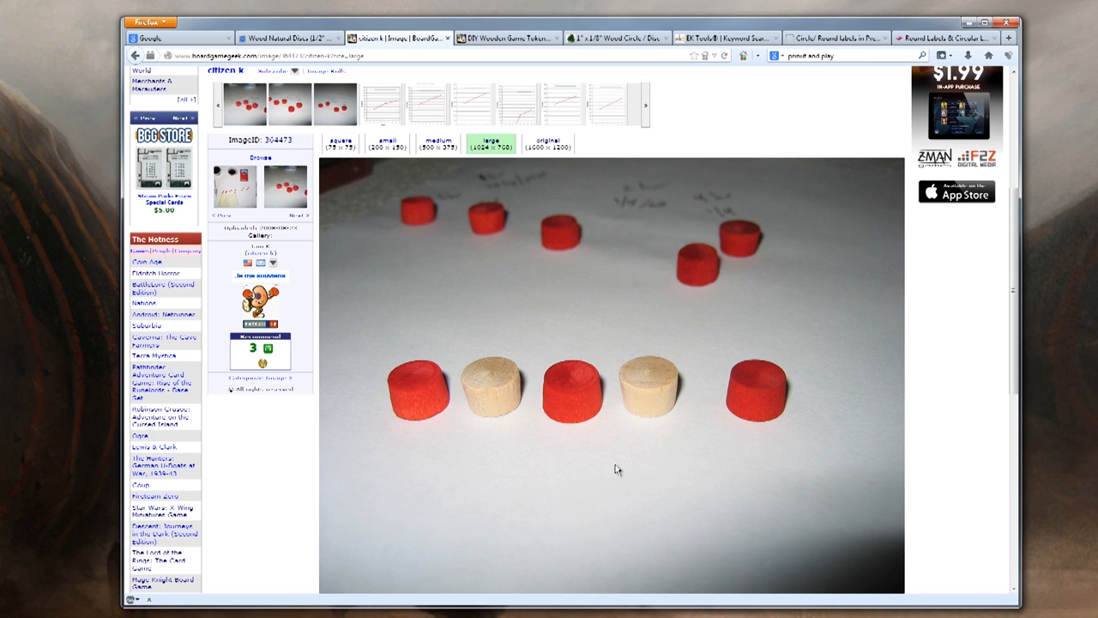
pyautogui.moveTo(591, 466)
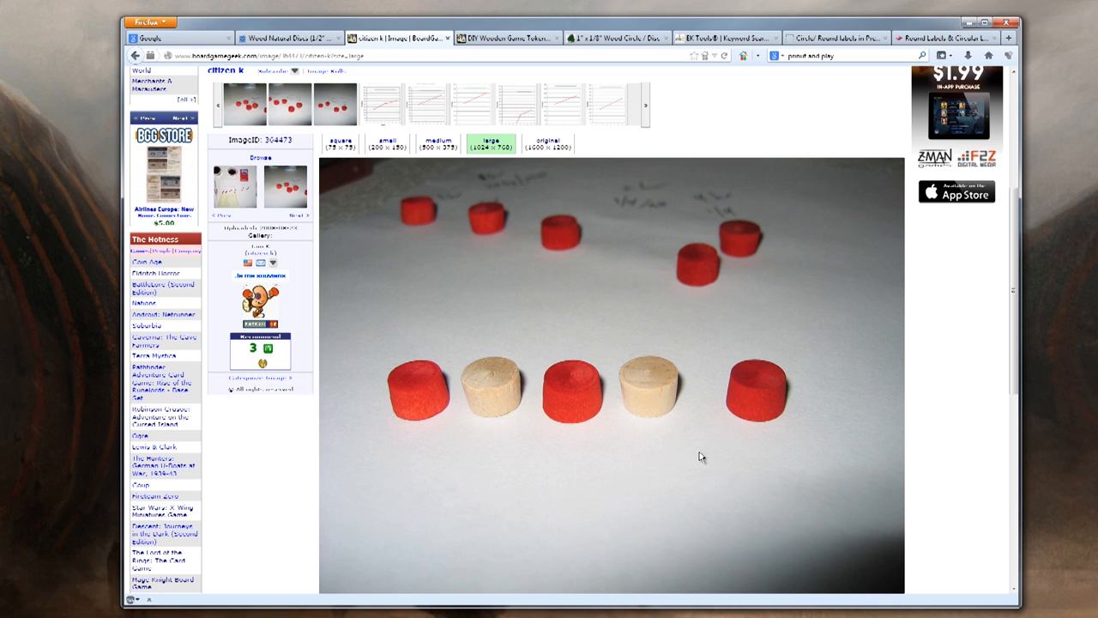
pyautogui.click(506, 38)
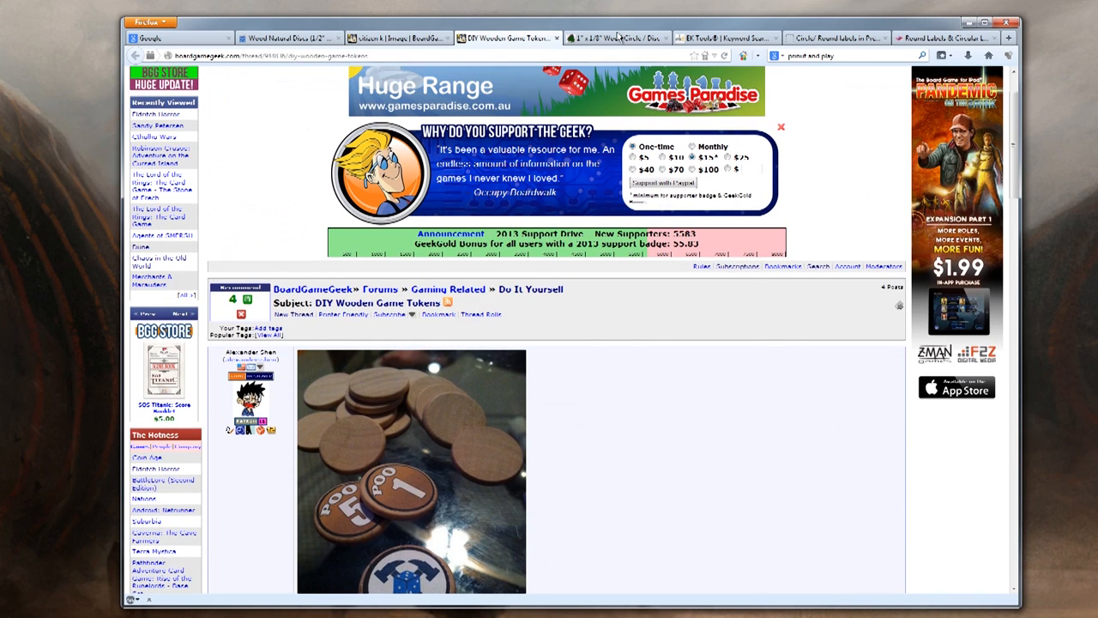
# Compare the Woodworks discs with Print & Play's catalogue and bring up options for Wood Discs (19mm x 4mm)
pyautogui.click(615, 38)
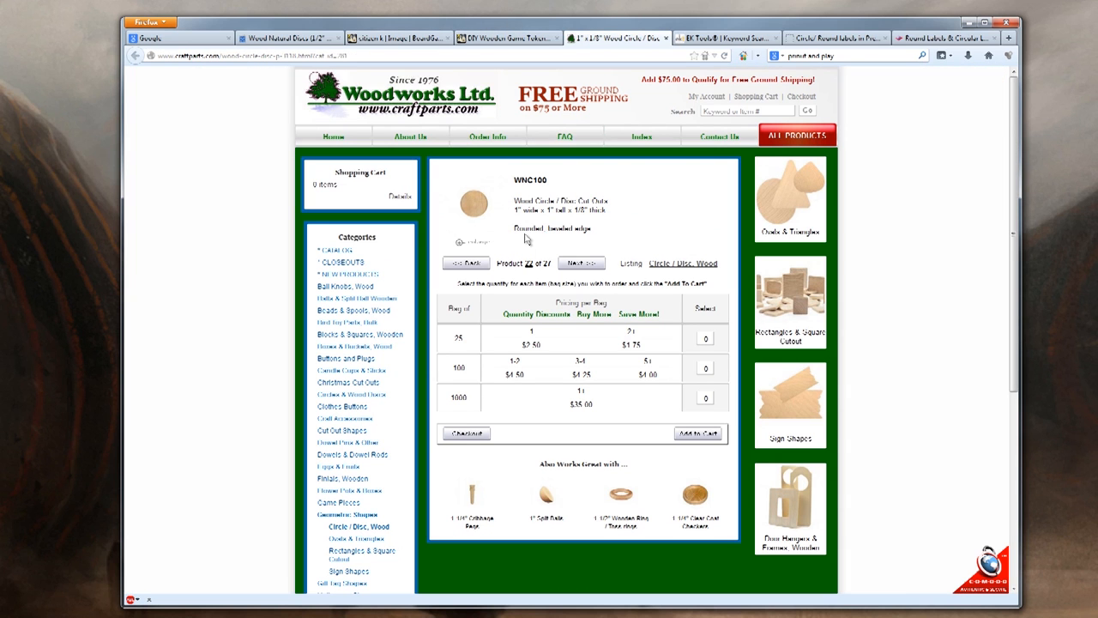
pyautogui.moveTo(498, 247)
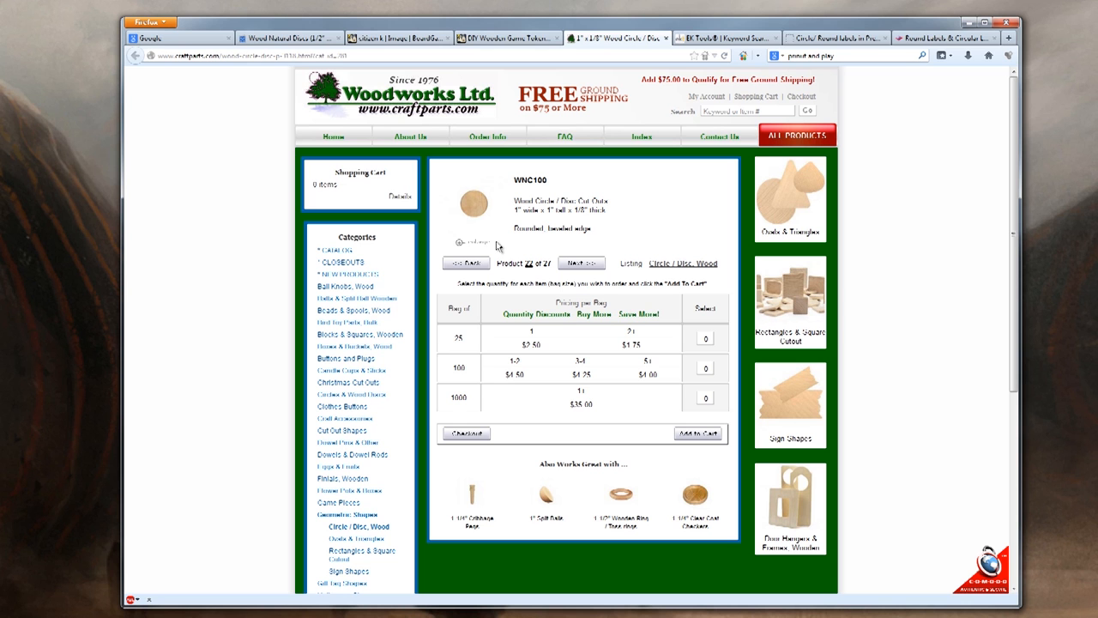
pyautogui.click(508, 38)
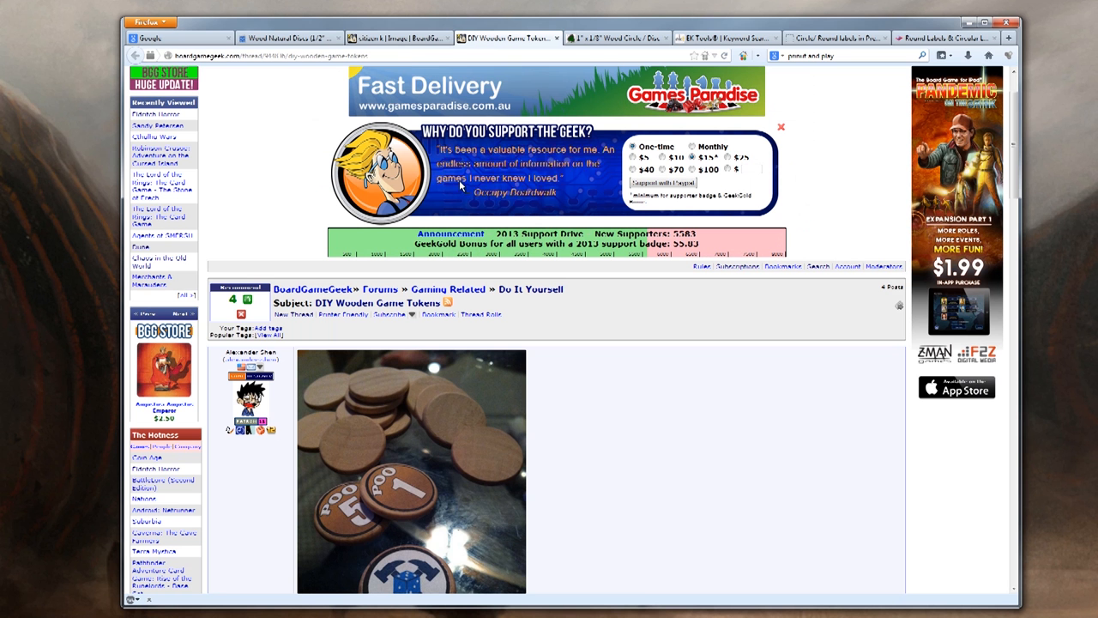
pyautogui.click(614, 38)
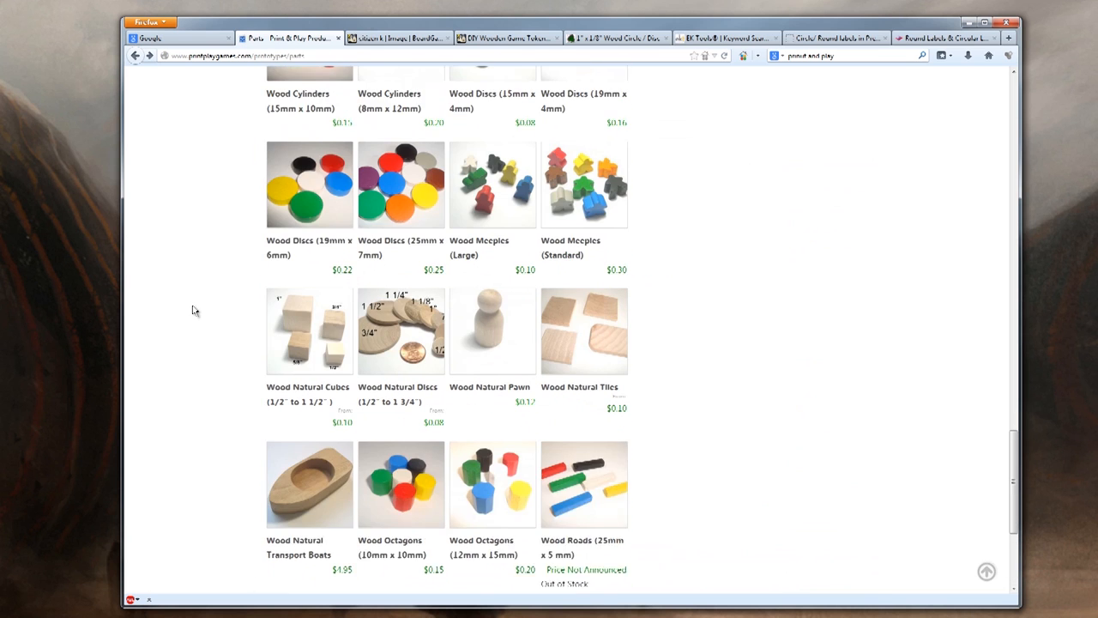
pyautogui.scroll(3)
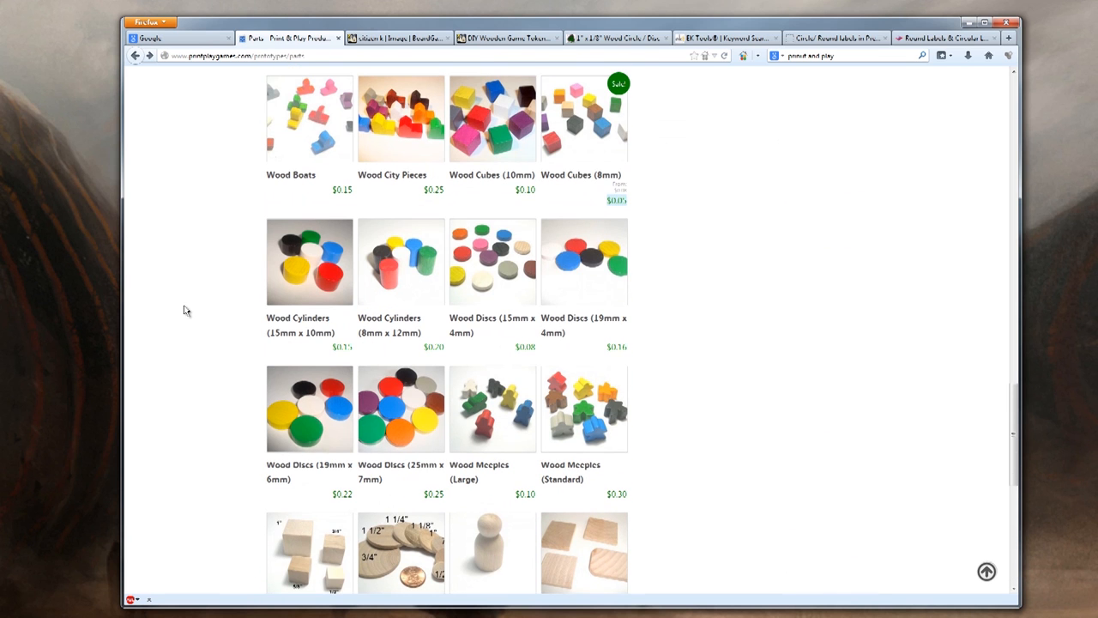
pyautogui.moveTo(563, 278)
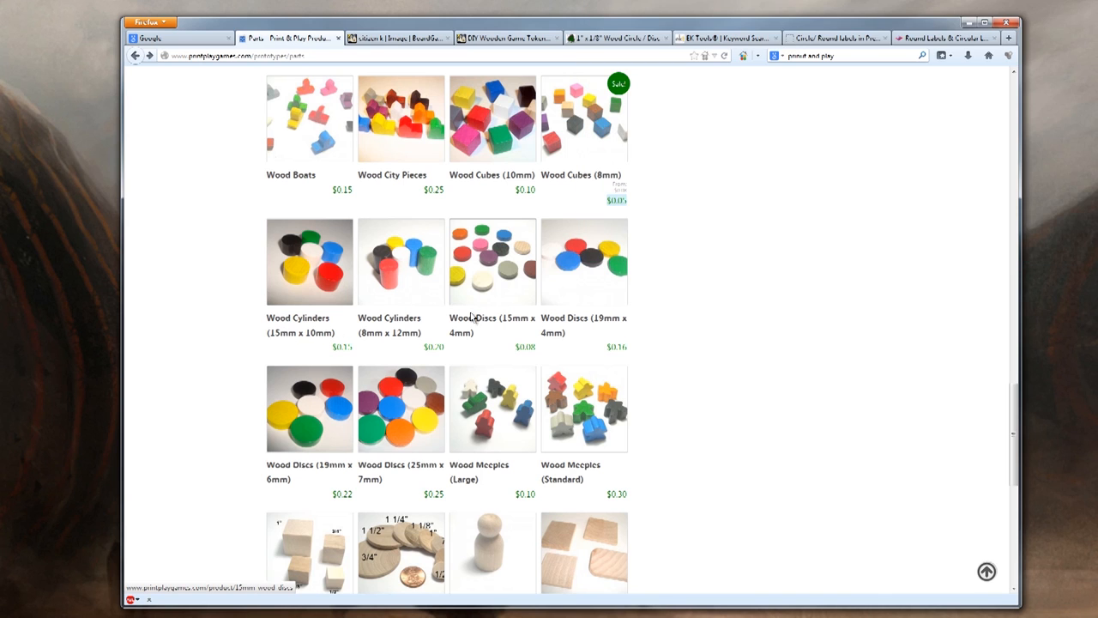
pyautogui.moveTo(515, 305)
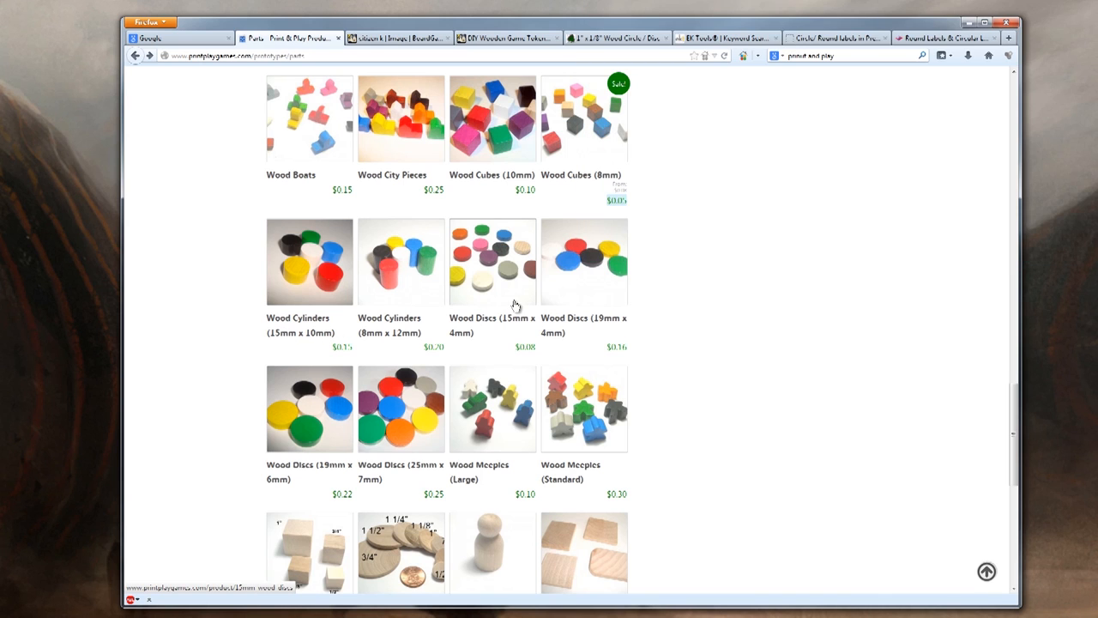
pyautogui.moveTo(507, 335)
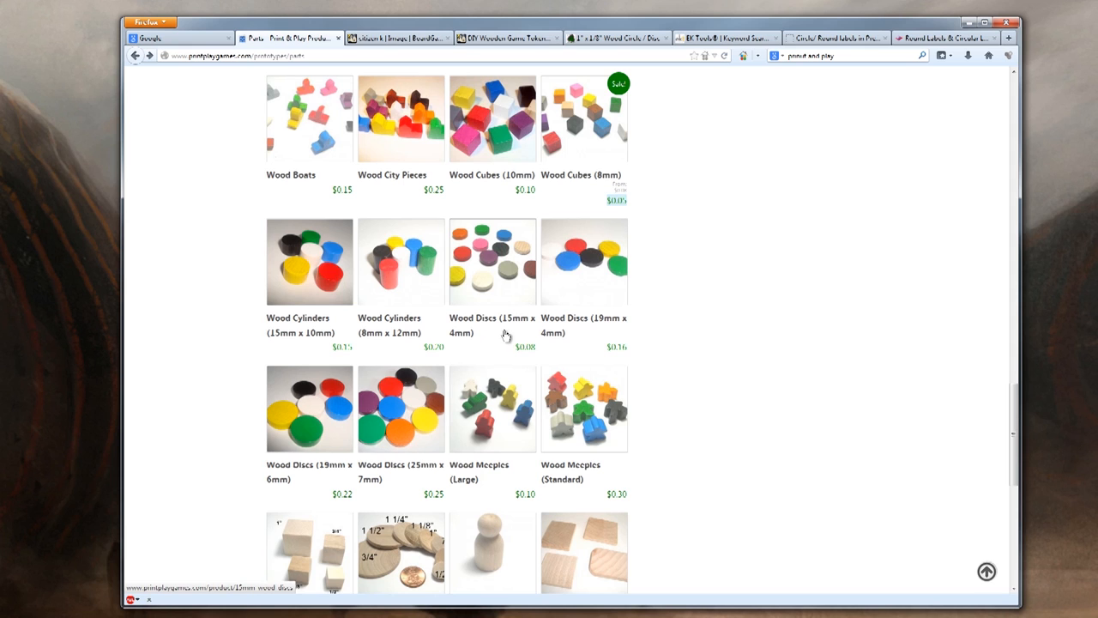
pyautogui.moveTo(599, 333)
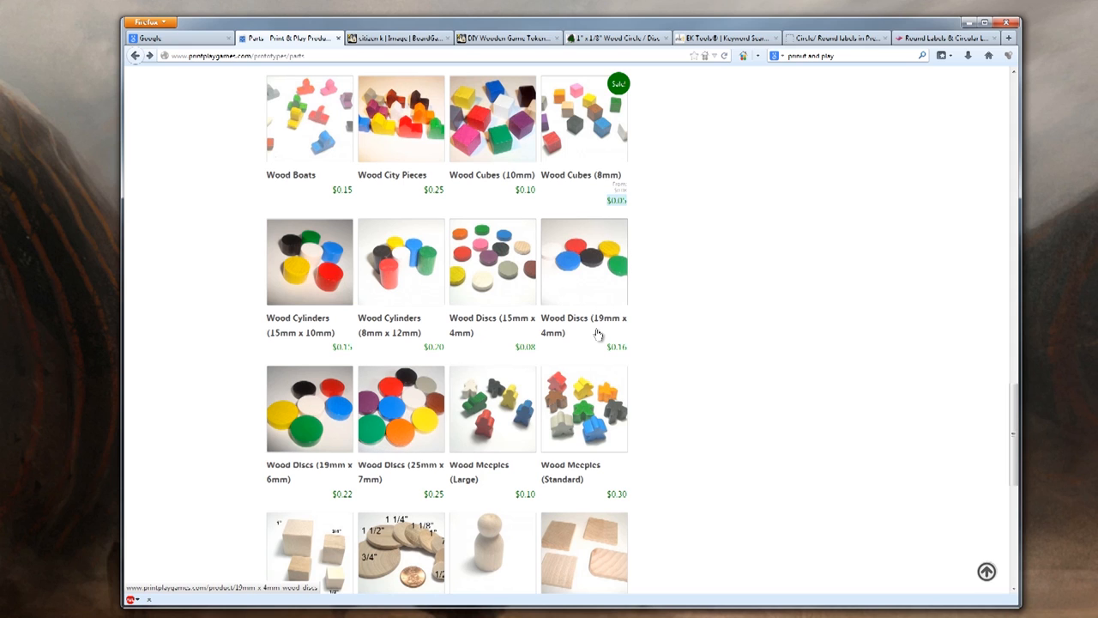
pyautogui.moveTo(412, 487)
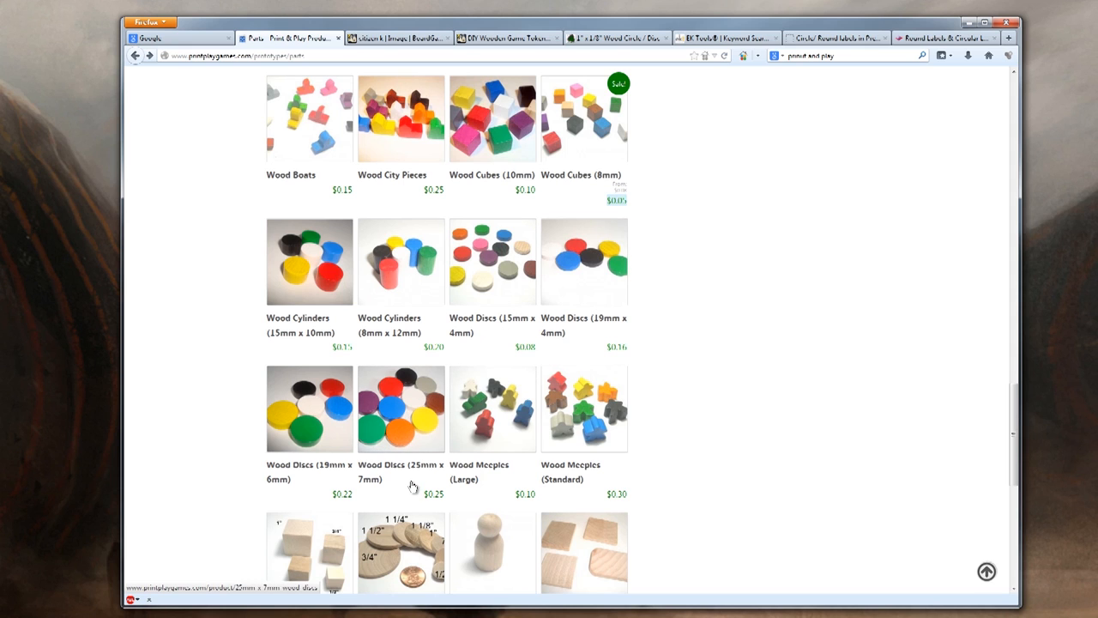
pyautogui.moveTo(420, 472)
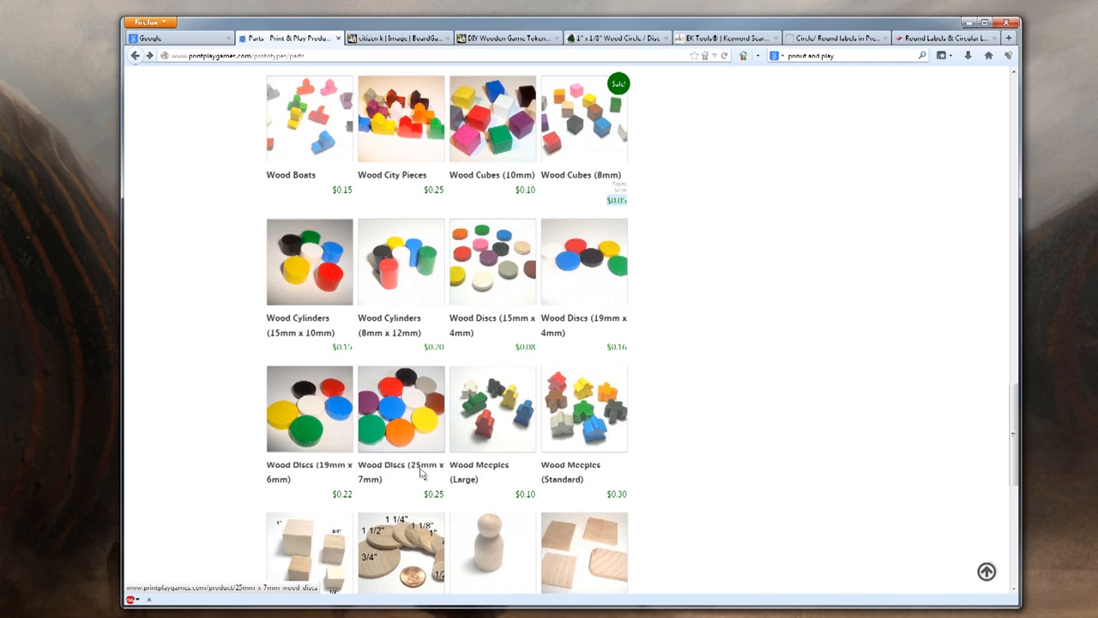
pyautogui.rightClick(584, 261)
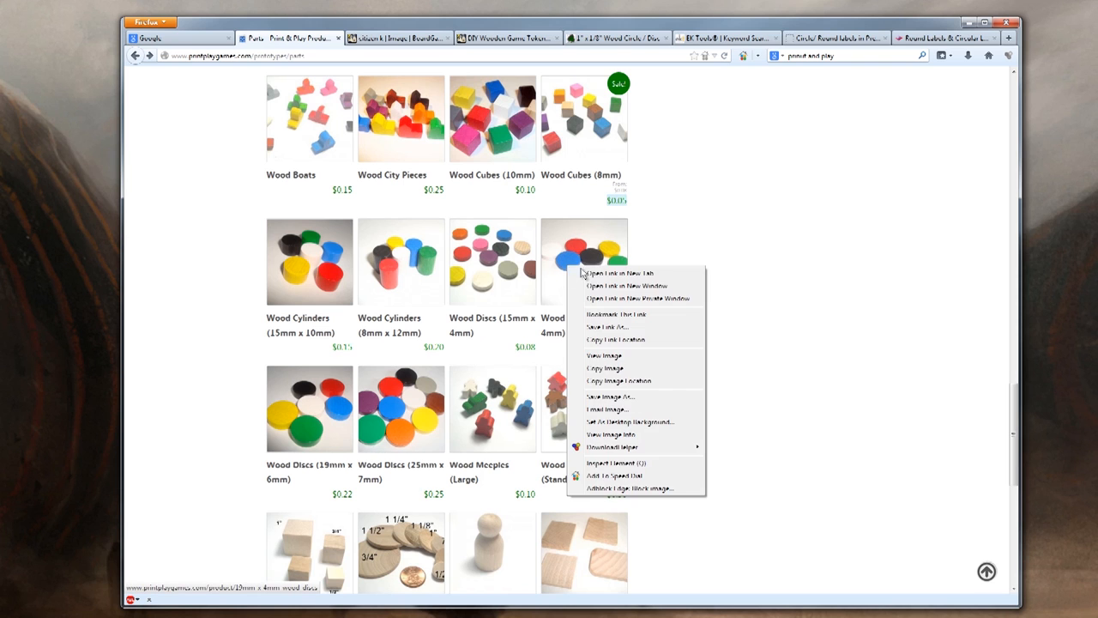
# Open the 19mm wood discs product in a new tab, then switch to the EK Tools punch results
pyautogui.click(618, 273)
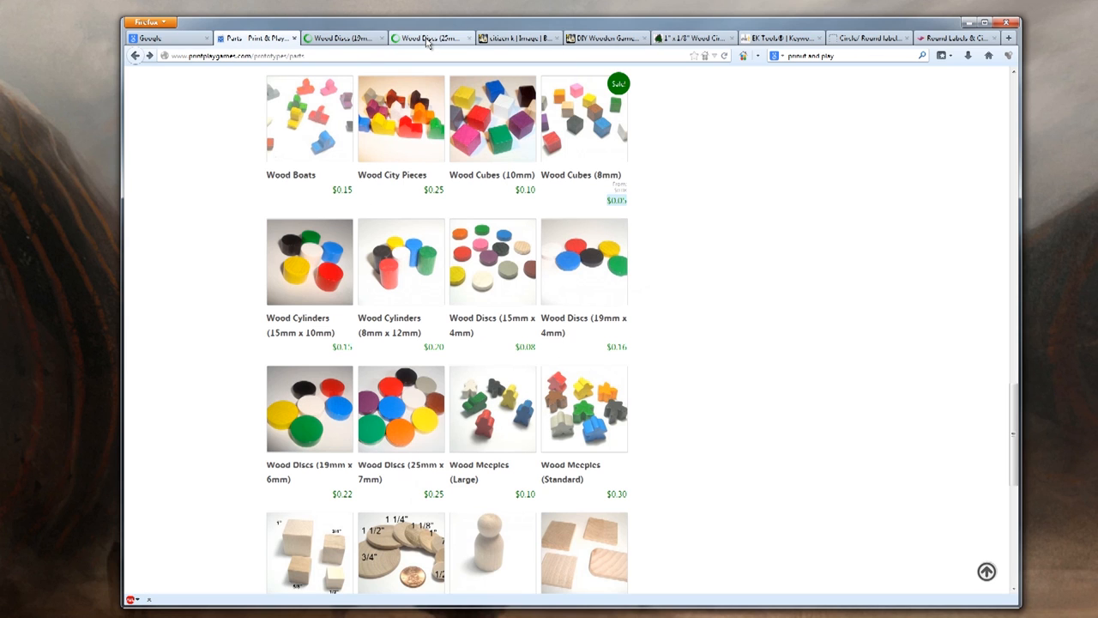
pyautogui.click(401, 408)
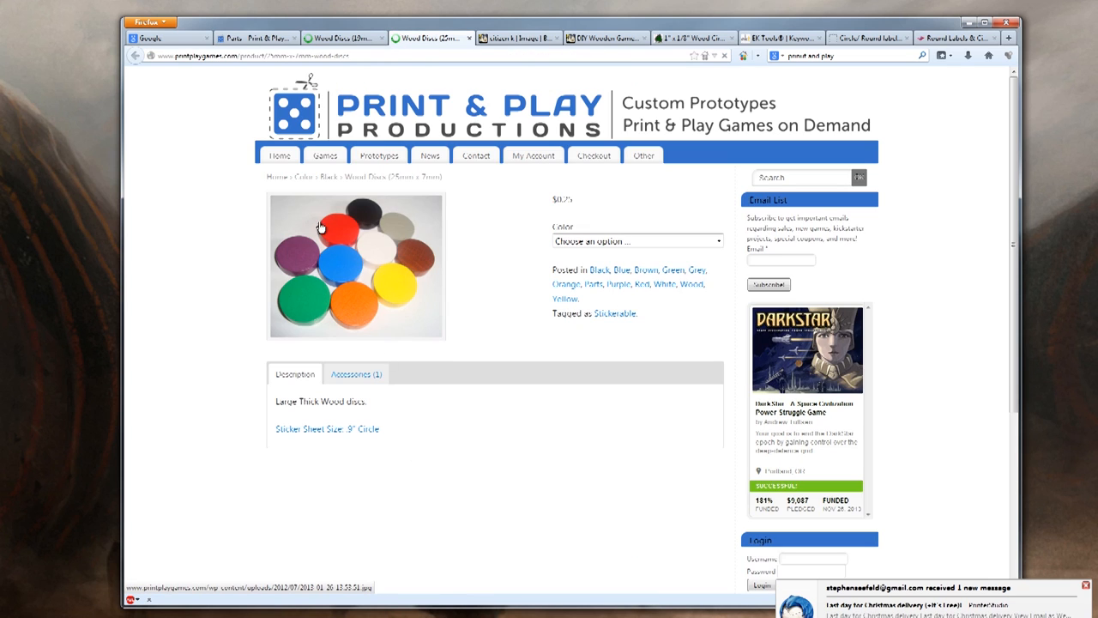
pyautogui.click(343, 37)
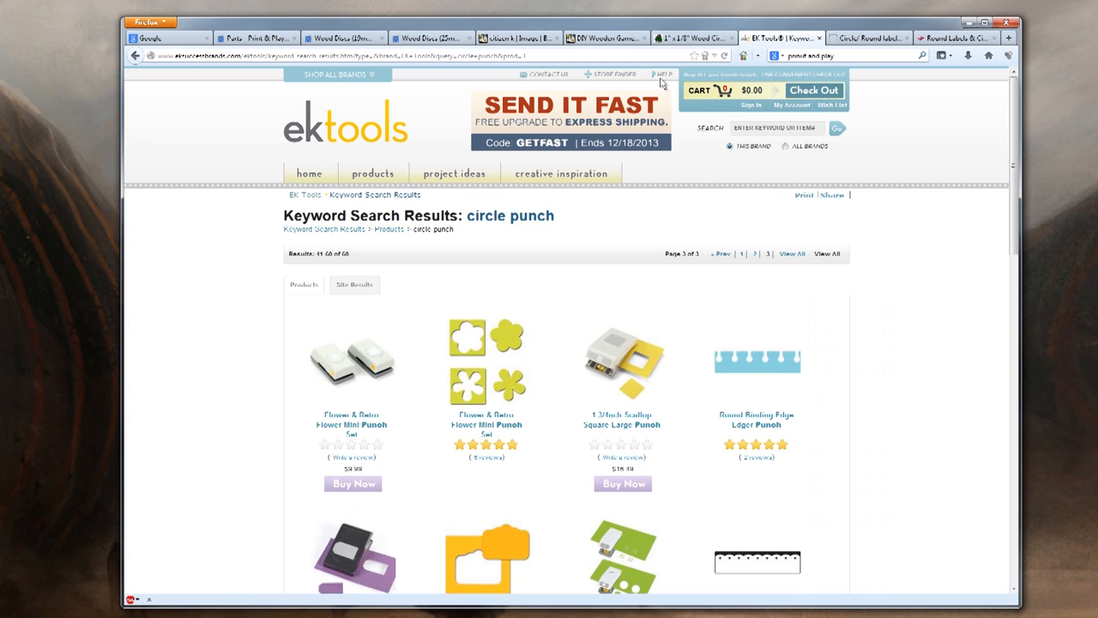
pyautogui.moveTo(257, 274)
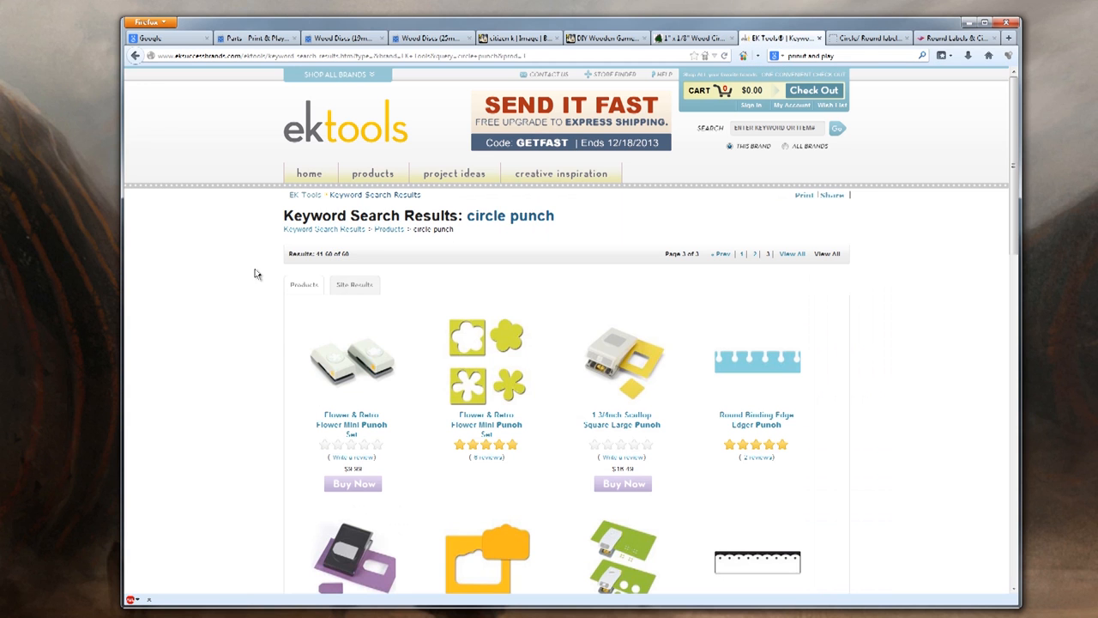
pyautogui.scroll(-3)
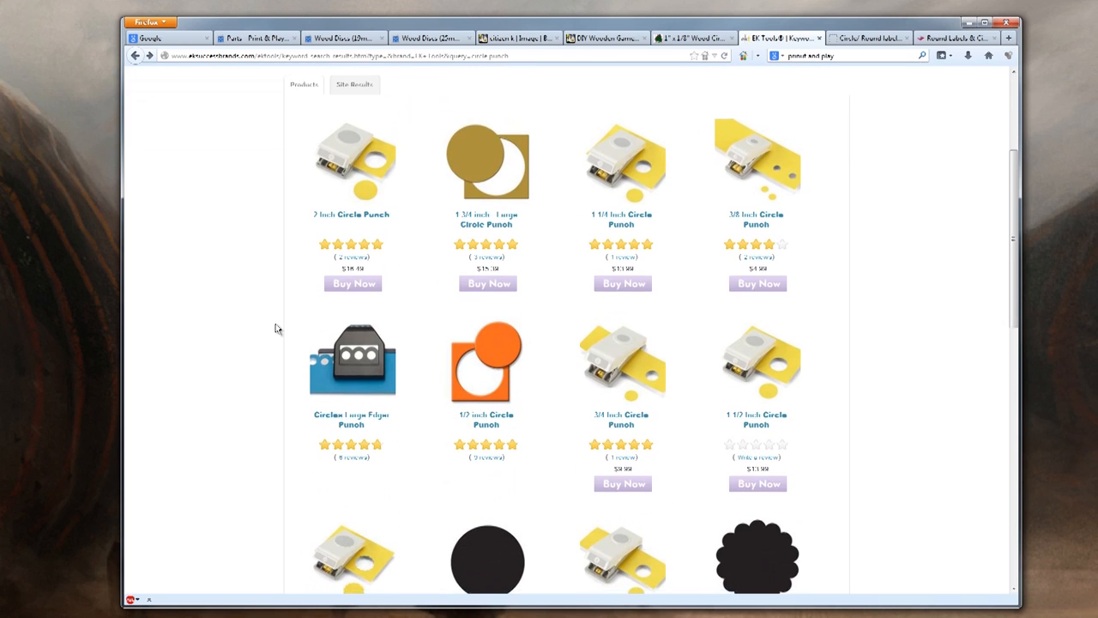
pyautogui.scroll(-3)
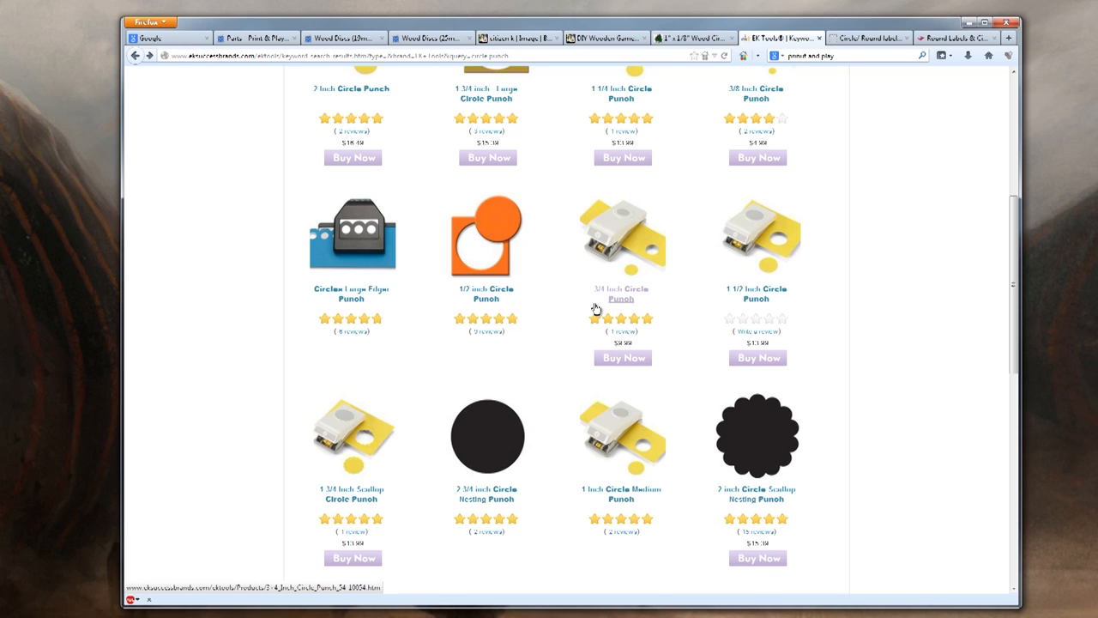
pyautogui.moveTo(620, 294)
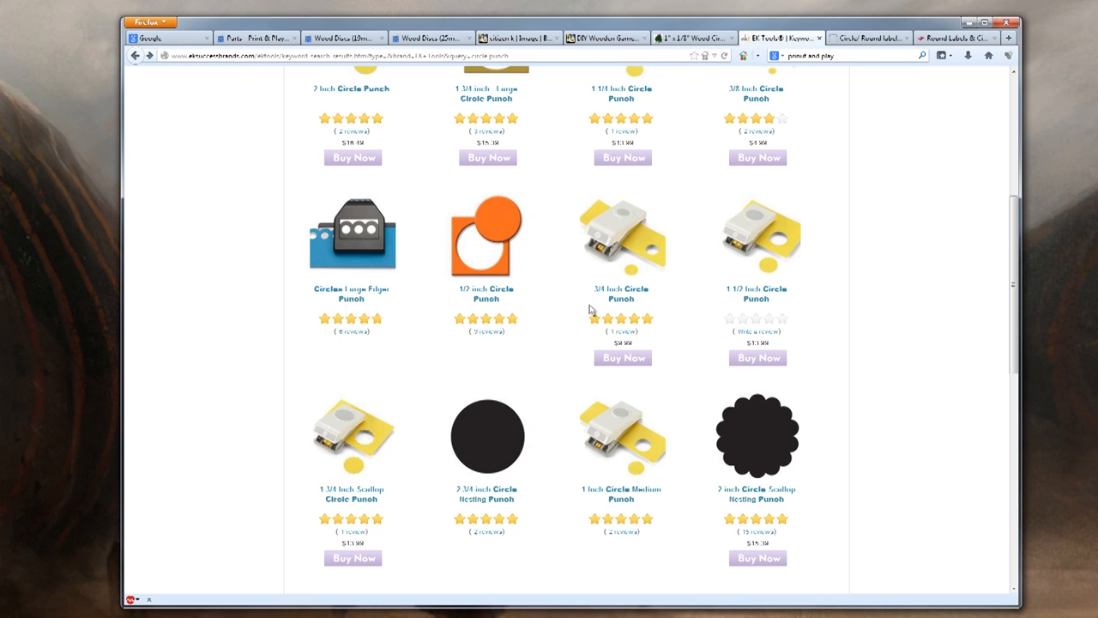
pyautogui.click(258, 37)
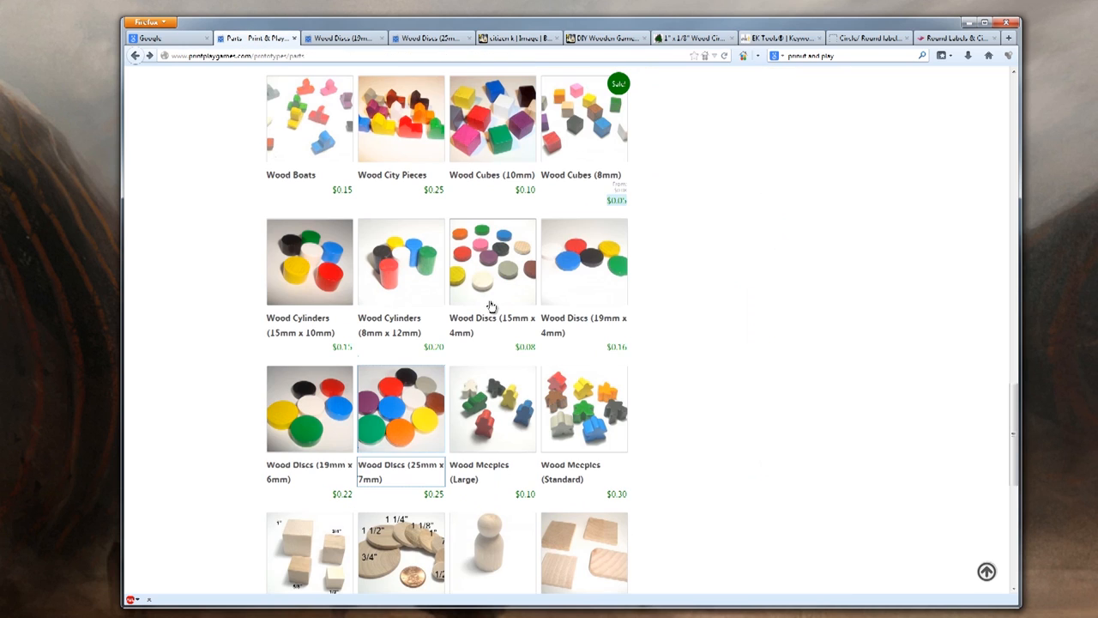
pyautogui.click(779, 38)
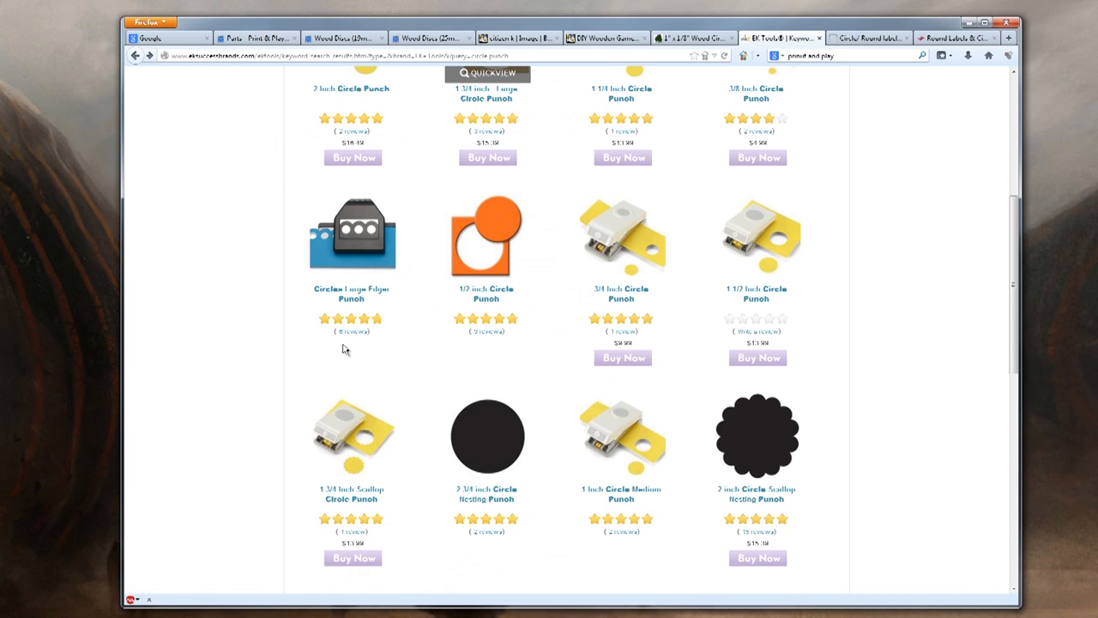
pyautogui.scroll(-3)
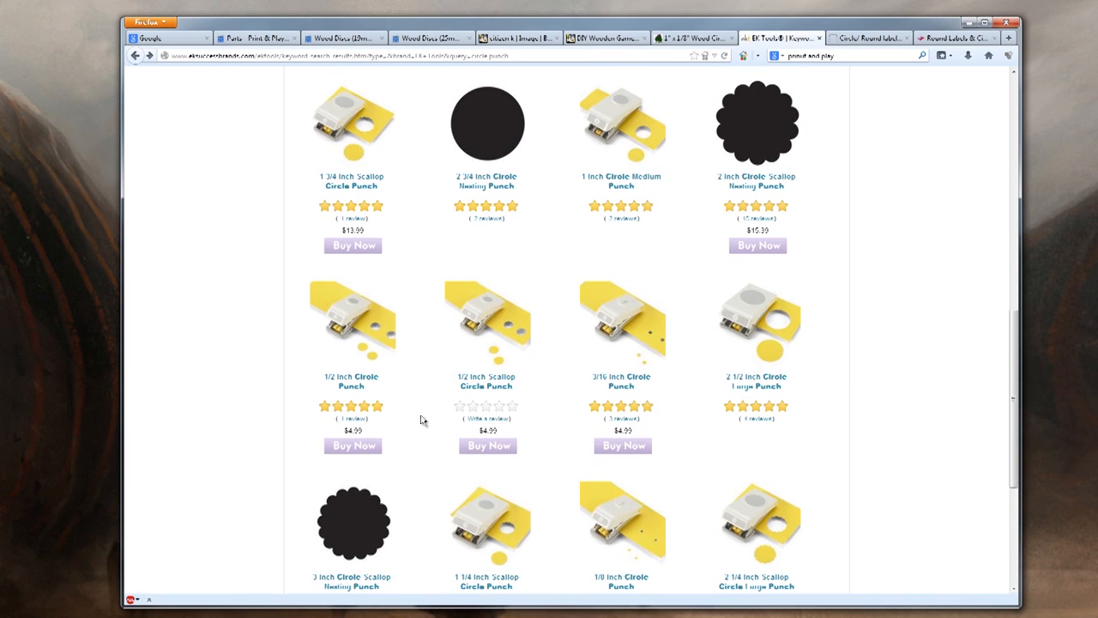
pyautogui.scroll(-3)
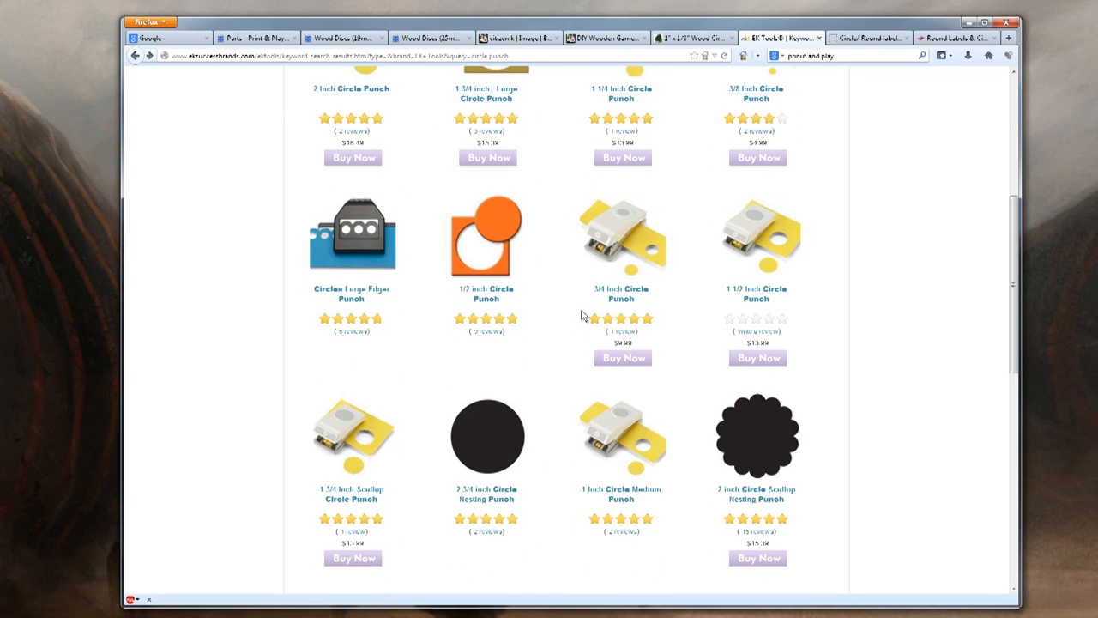
pyautogui.click(168, 38)
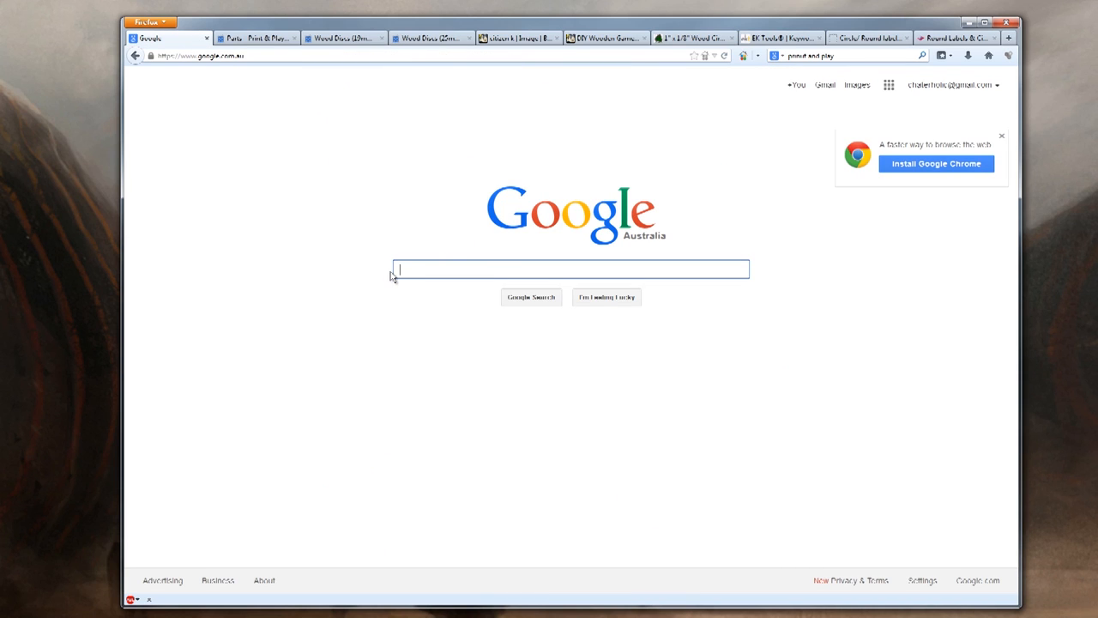
# Google '3/4 in to mm' giving 19.05 mm and compare against Print & Play's wood pieces
pyautogui.write('3')
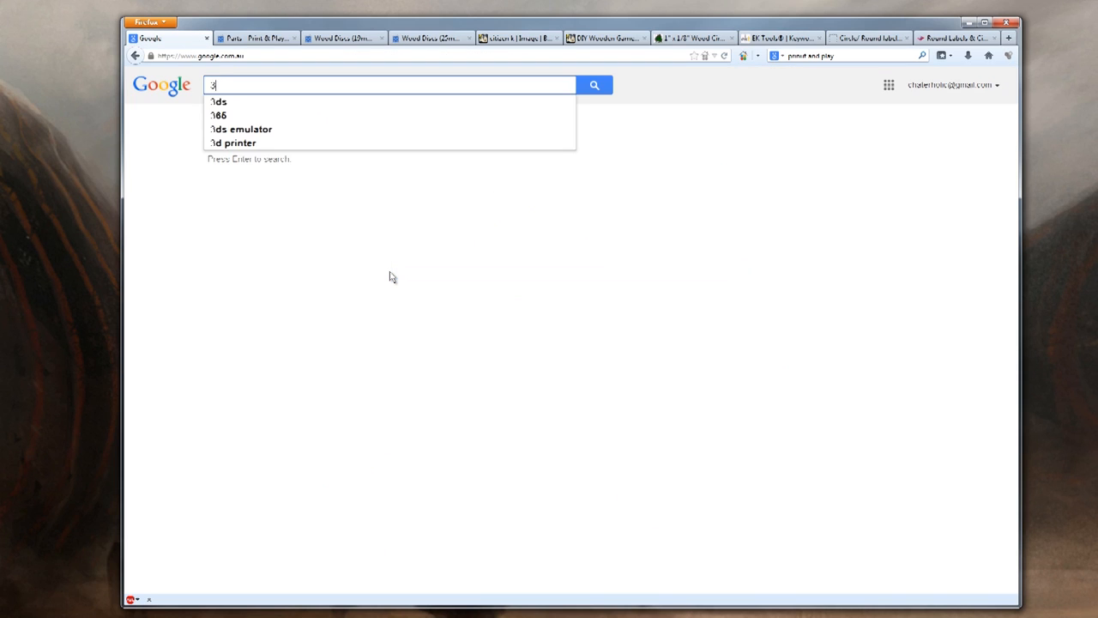
pyautogui.write('/4 in')
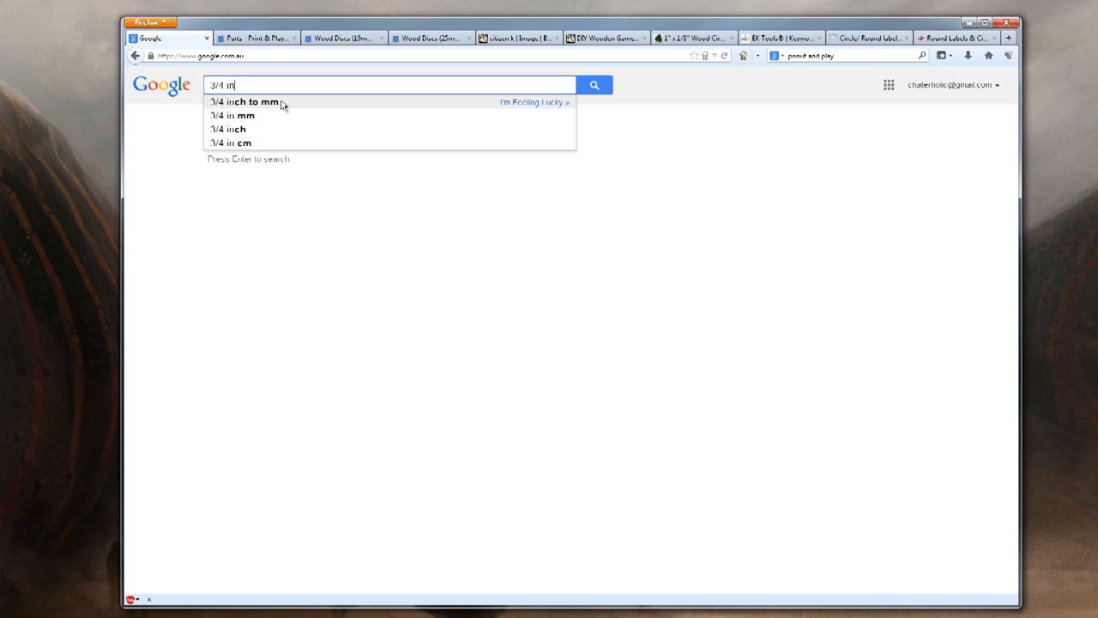
pyautogui.click(247, 101)
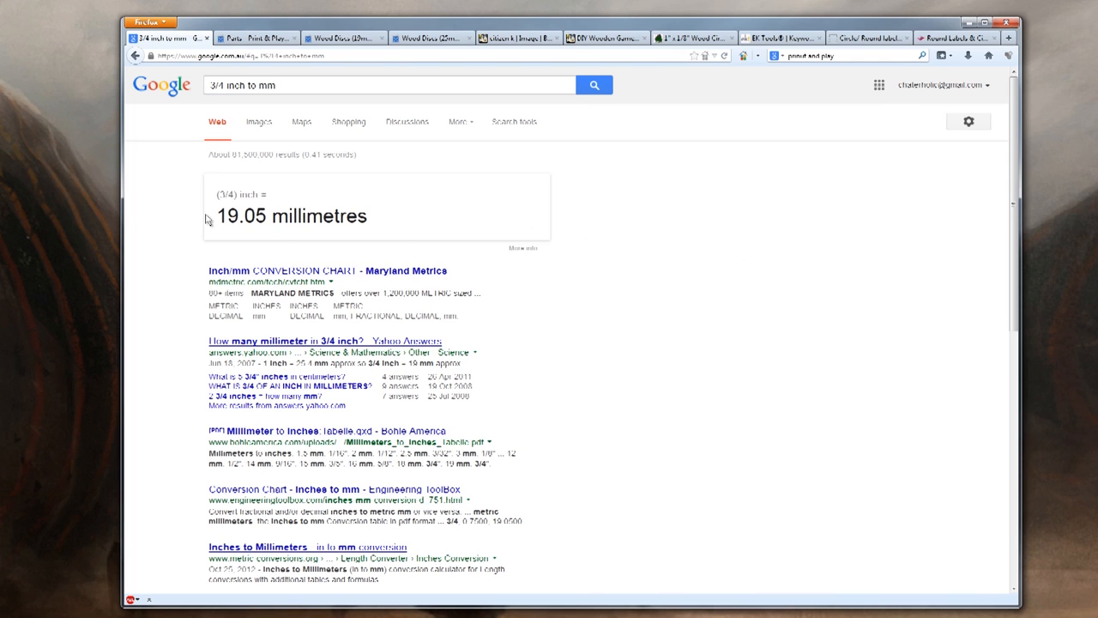
pyautogui.doubleClick(240, 216)
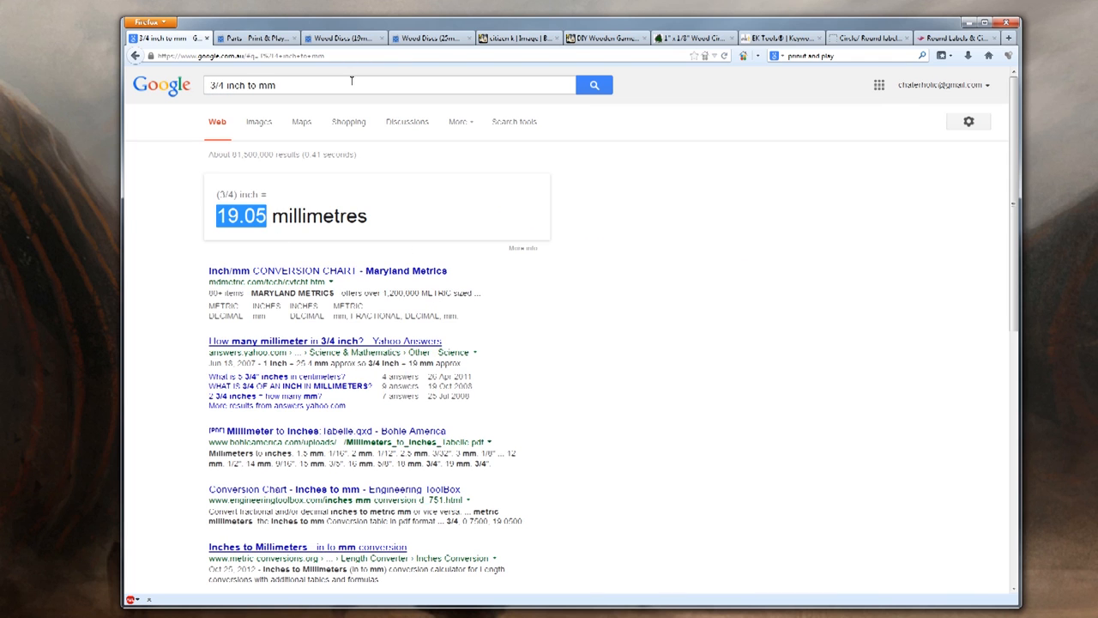
pyautogui.click(254, 38)
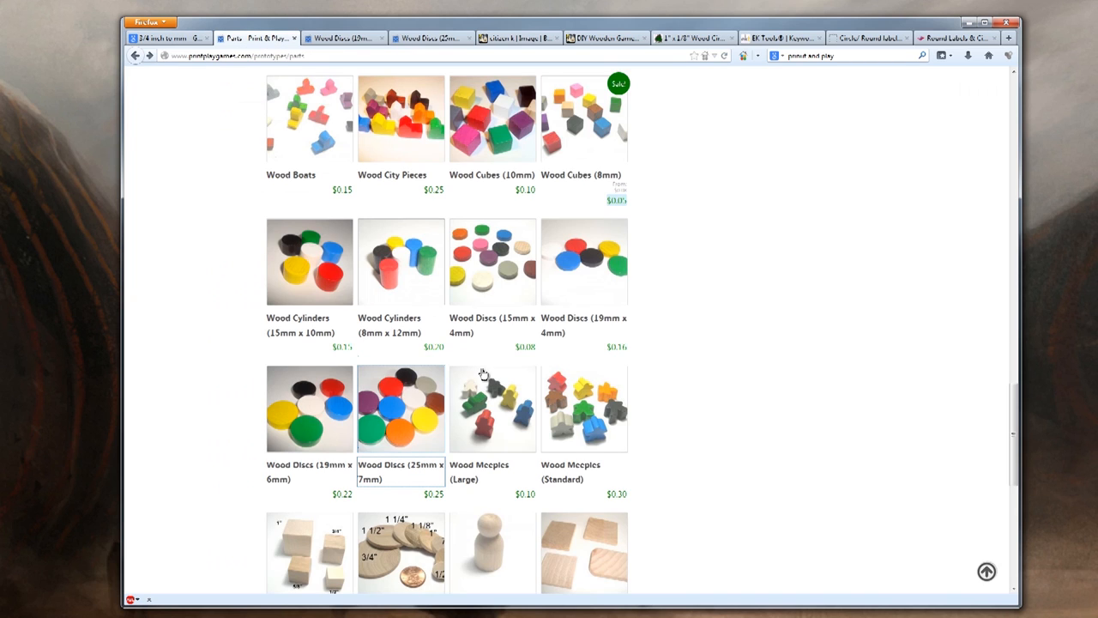
pyautogui.moveTo(425, 443)
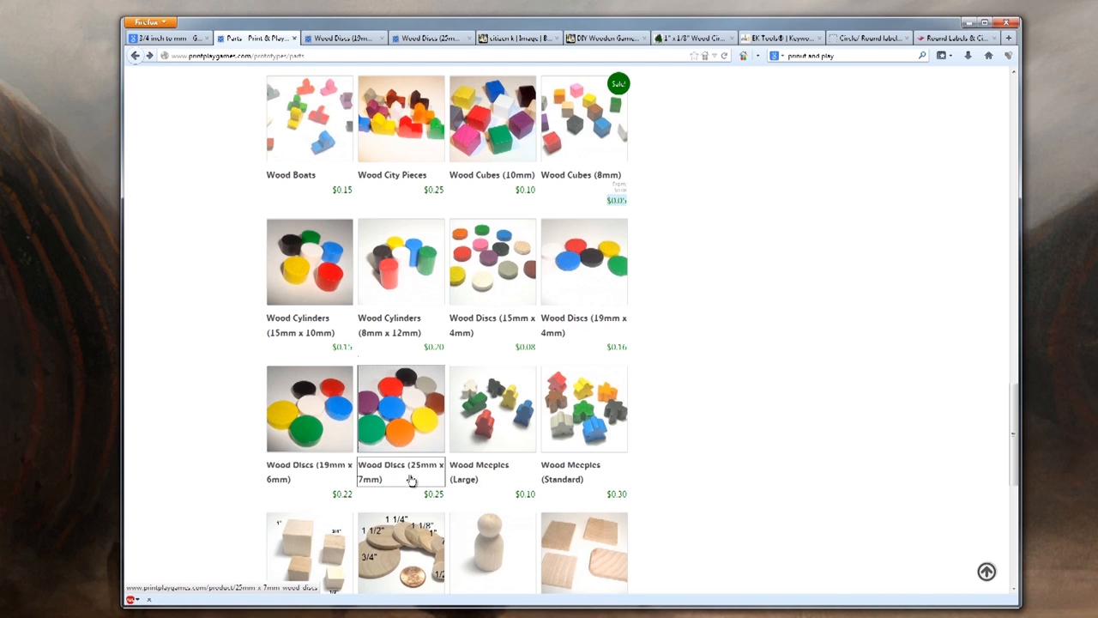
# Google '1/2 inch to mm' giving 12.7 mm, check Print & Play, then view the EK Tools punch listing
pyautogui.click(168, 38)
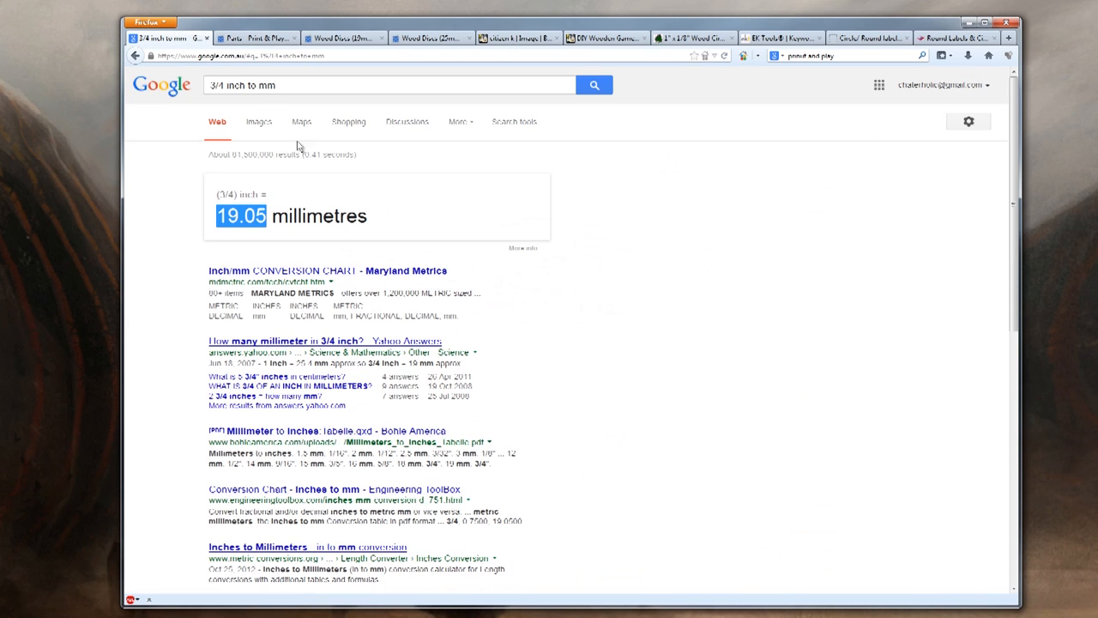
pyautogui.click(386, 86)
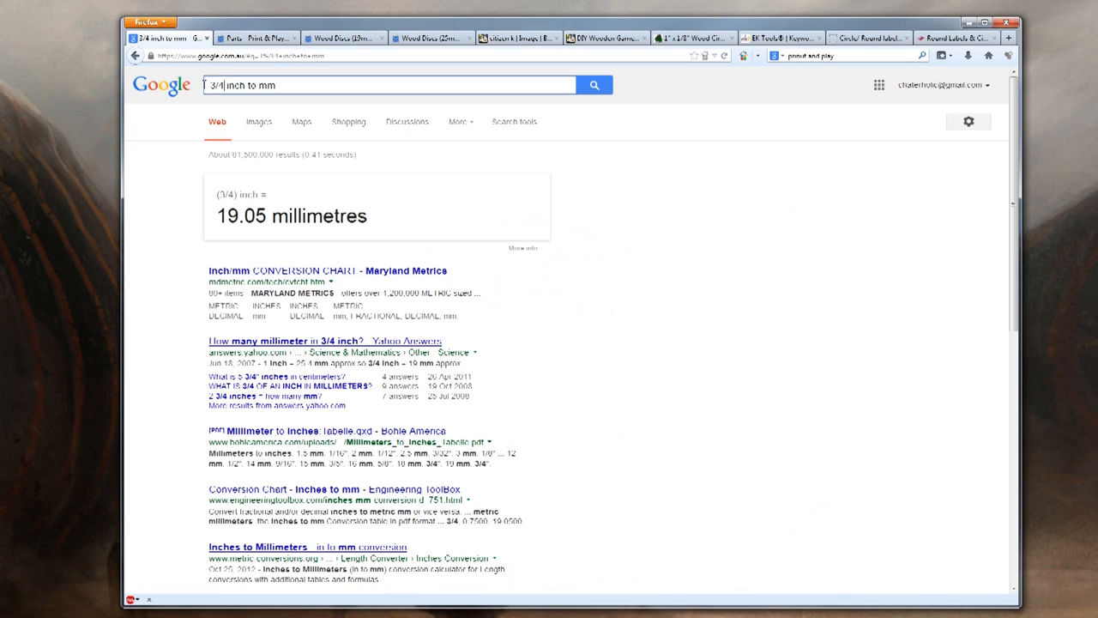
pyautogui.write('1/2 inch to mm')
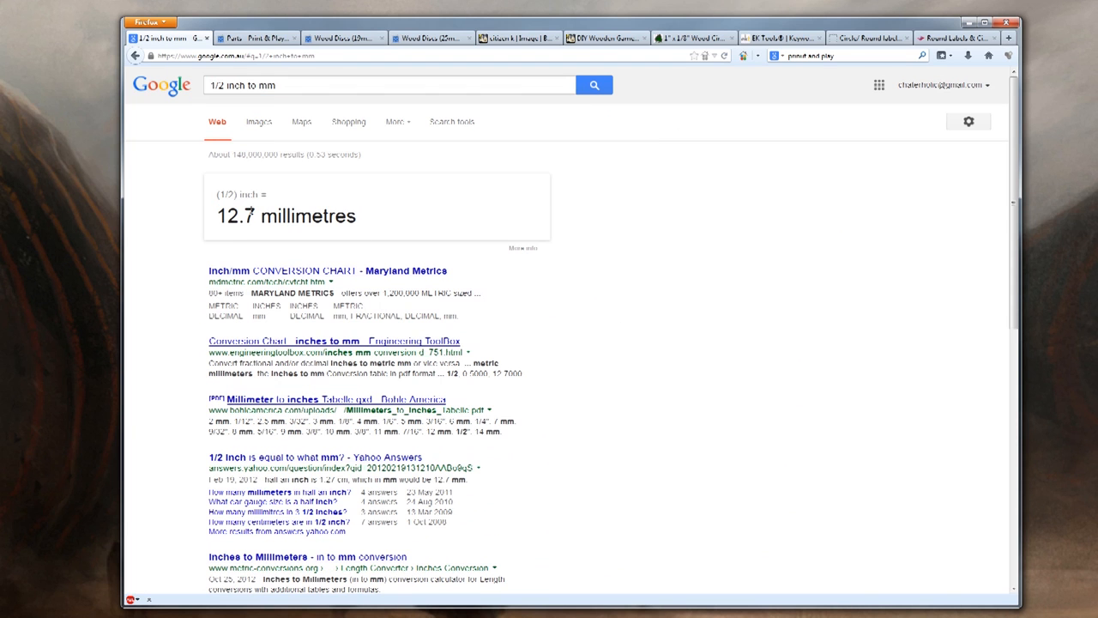
pyautogui.click(254, 37)
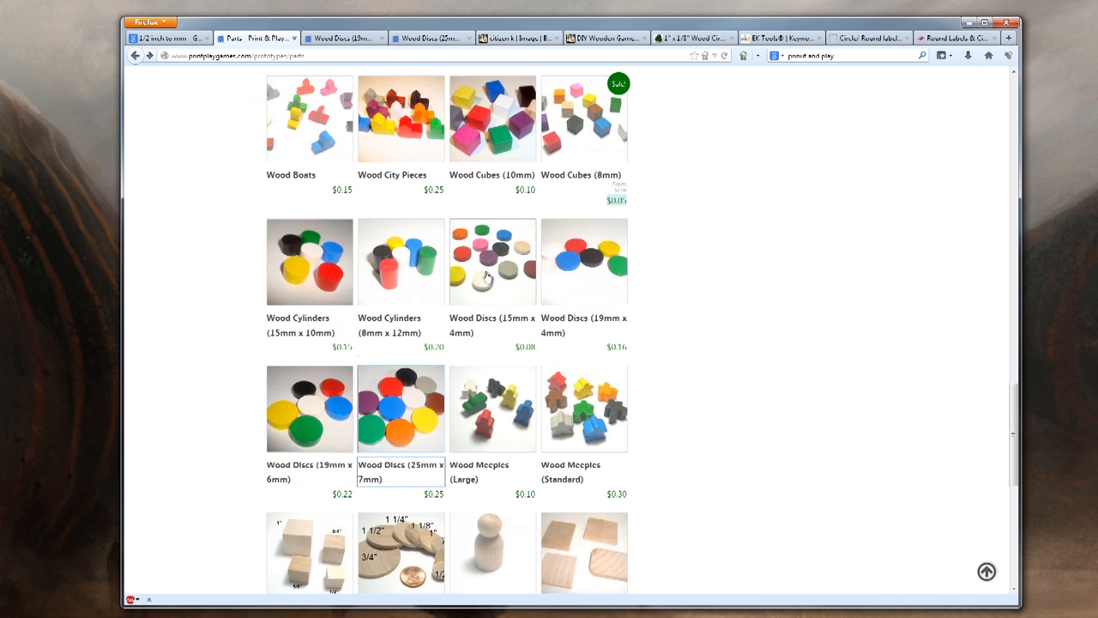
pyautogui.moveTo(477, 278)
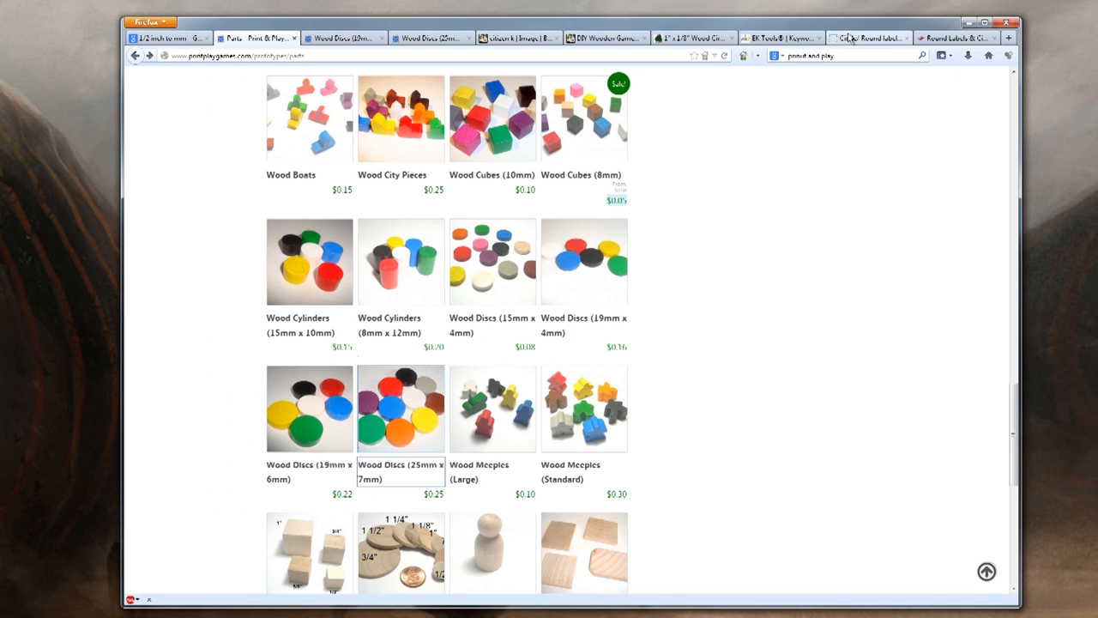
pyautogui.click(776, 38)
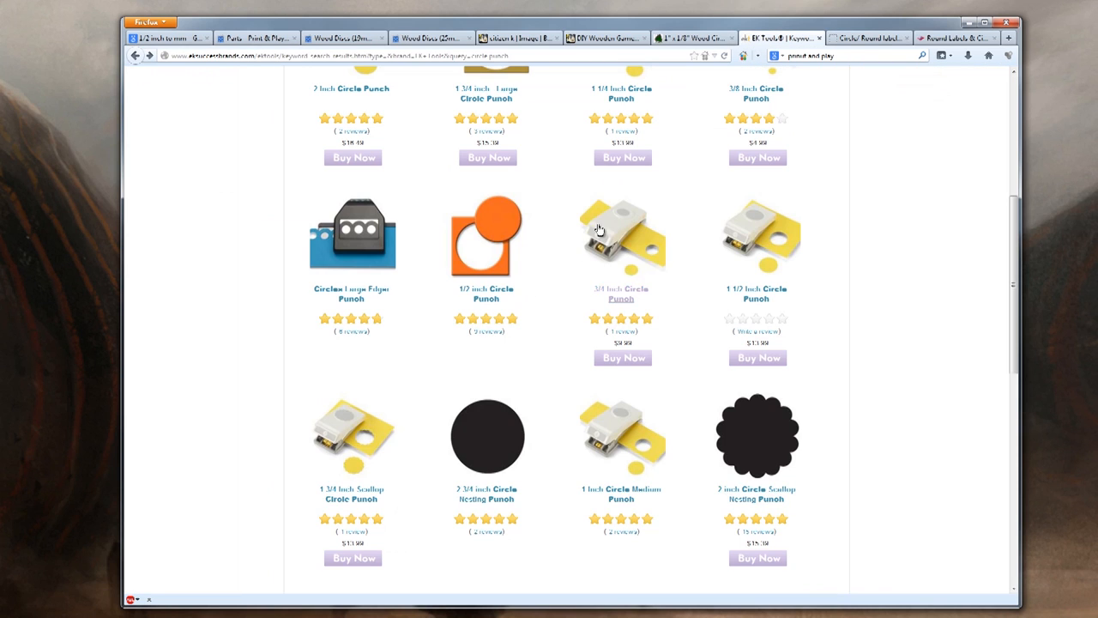
pyautogui.moveTo(587, 333)
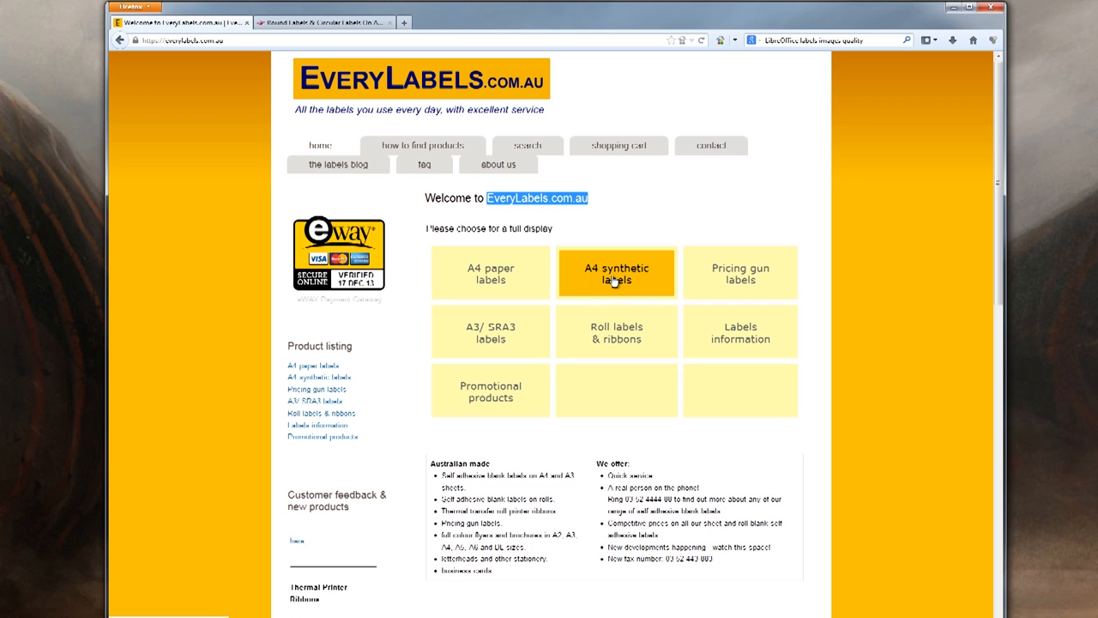
pyautogui.moveTo(616, 282)
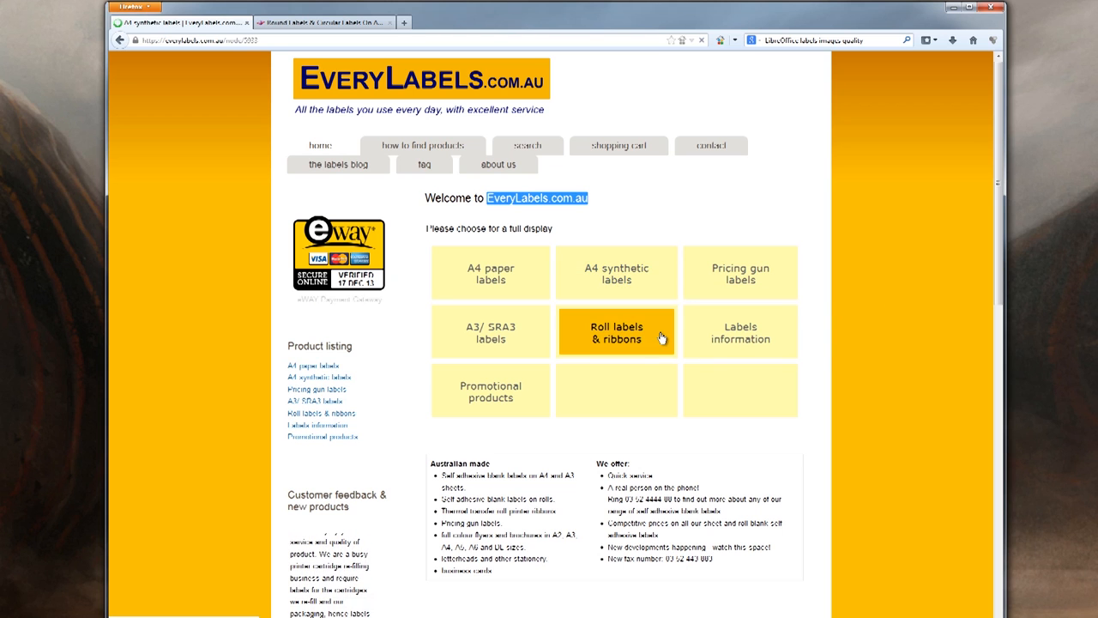
# Open EveryLabels' Circle/Round White Synthetic blank labels page listing 15 mm and larger sizes
pyautogui.click(616, 273)
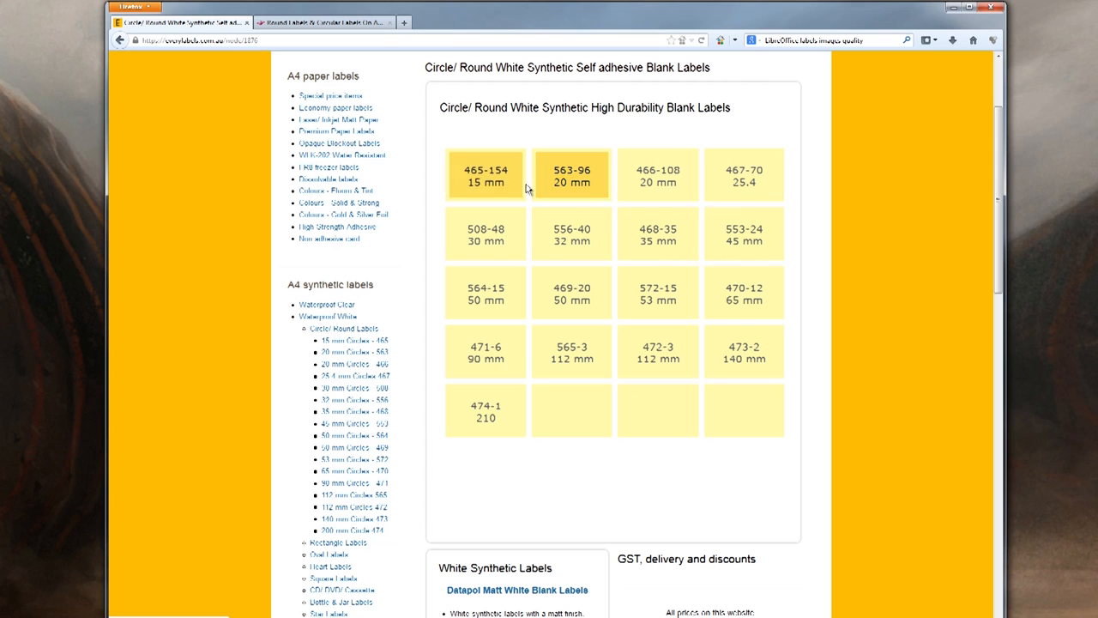
# Browse Label Planet's round label sheets down to the 13mm Diameter option and mark that size
pyautogui.click(484, 175)
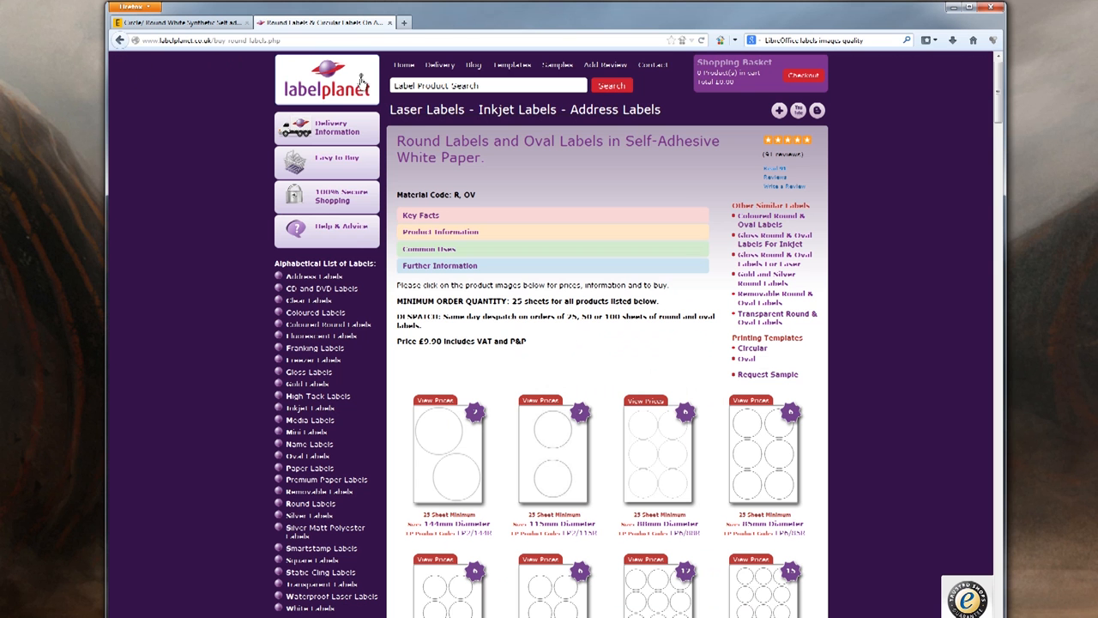
pyautogui.scroll(-3)
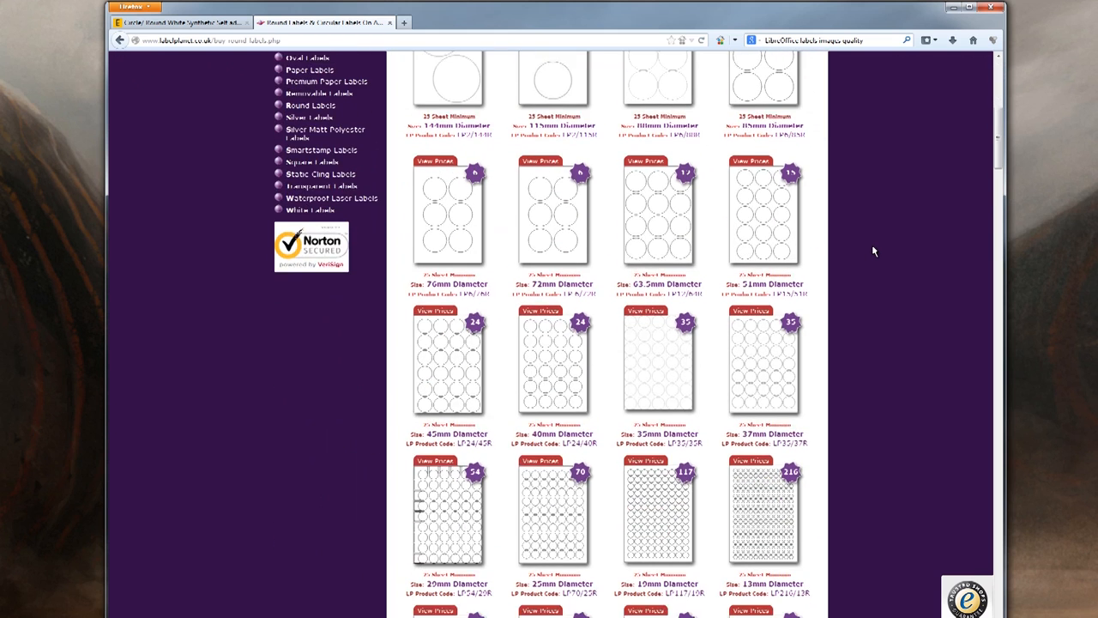
pyautogui.scroll(-3)
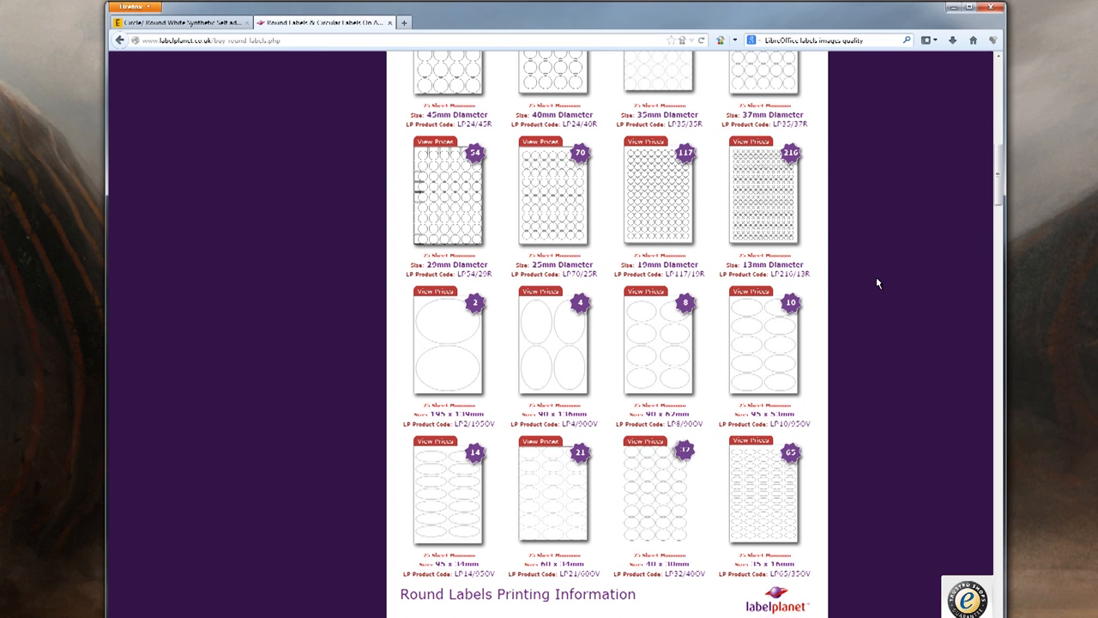
pyautogui.scroll(-3)
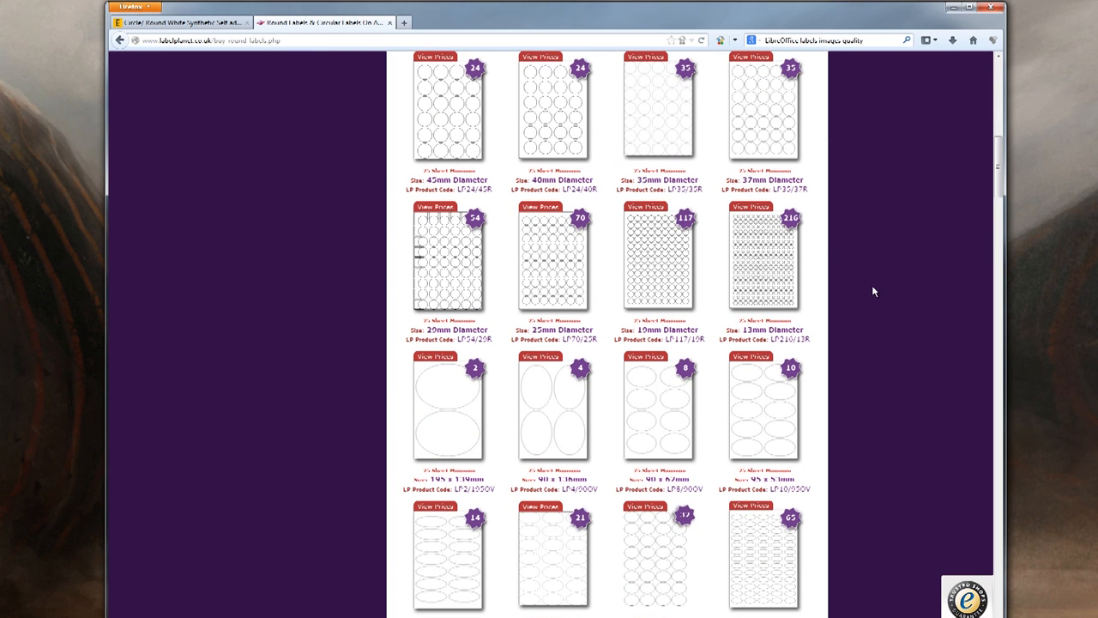
pyautogui.moveTo(813, 334)
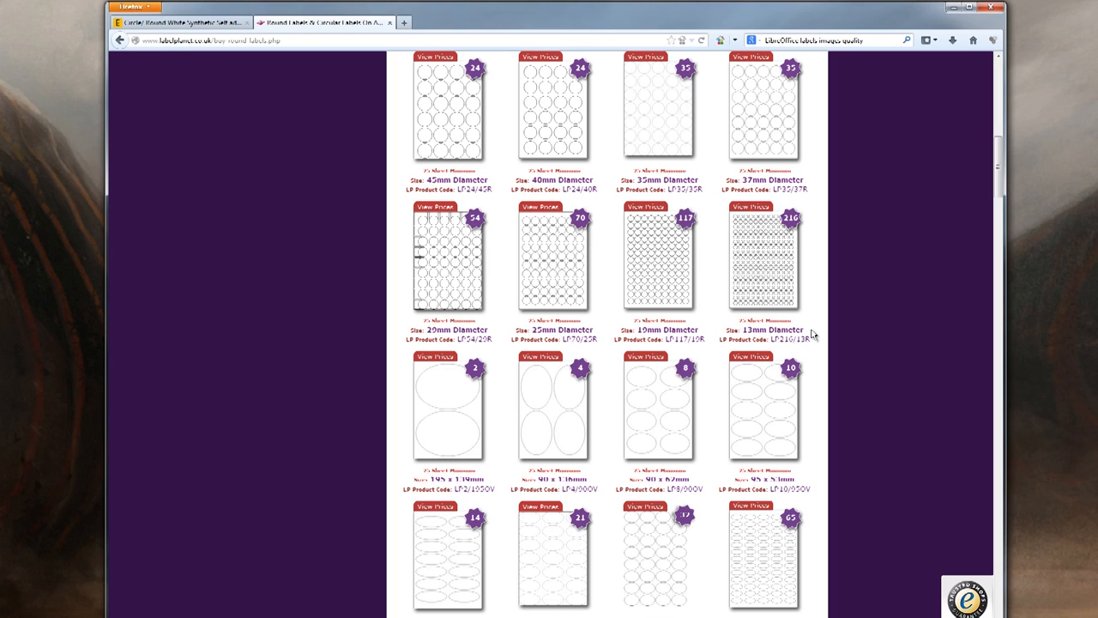
pyautogui.doubleClick(767, 329)
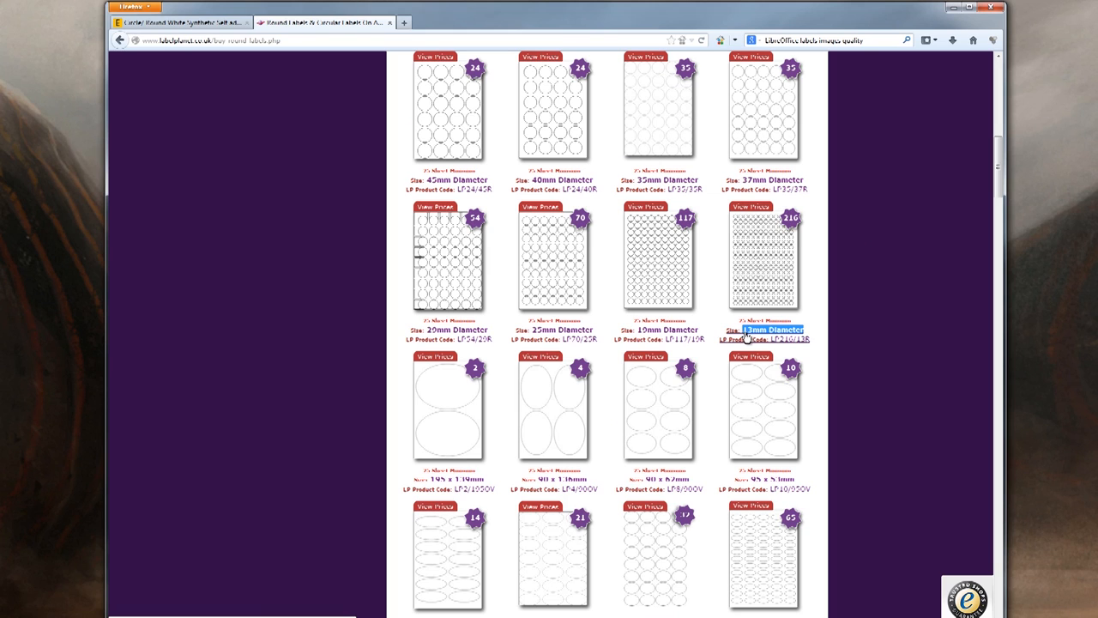
pyautogui.moveTo(872, 317)
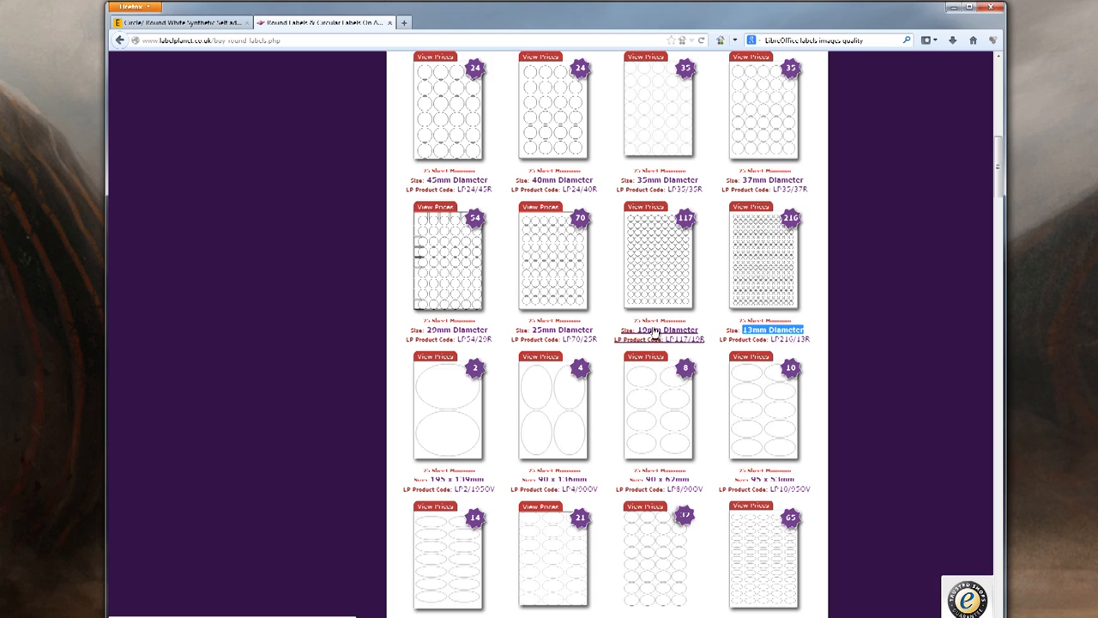
pyautogui.scroll(-3)
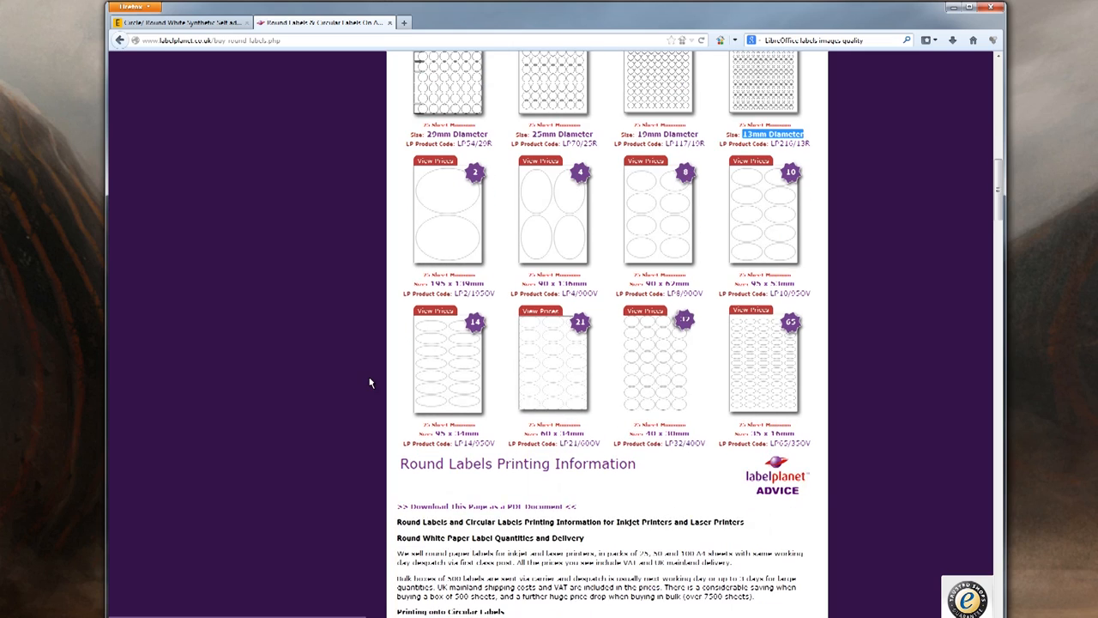
pyautogui.scroll(3)
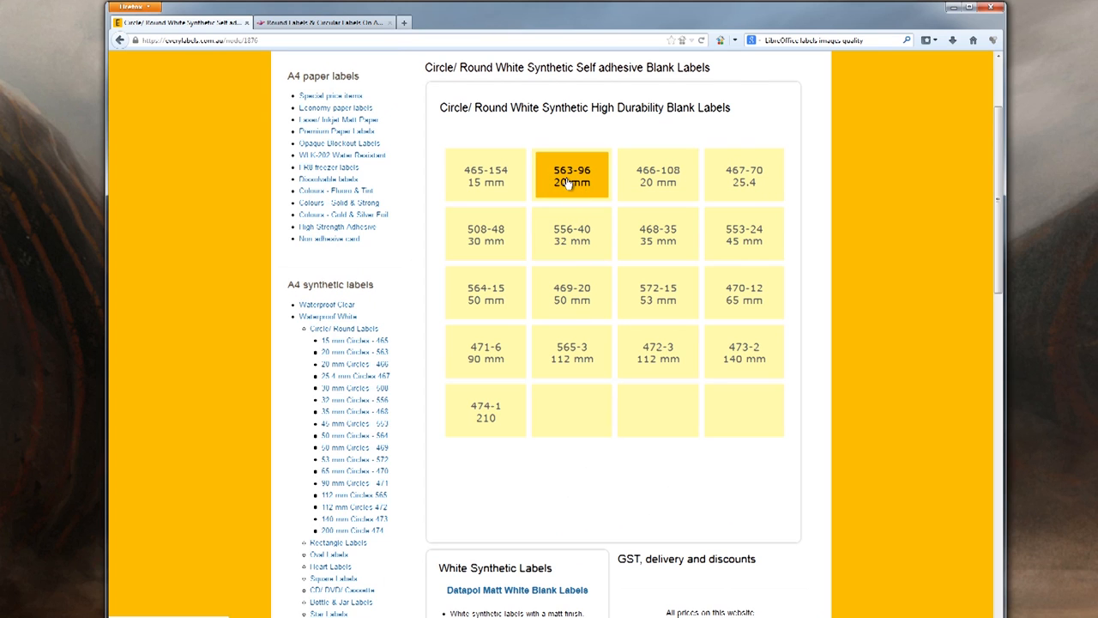
pyautogui.moveTo(571, 175)
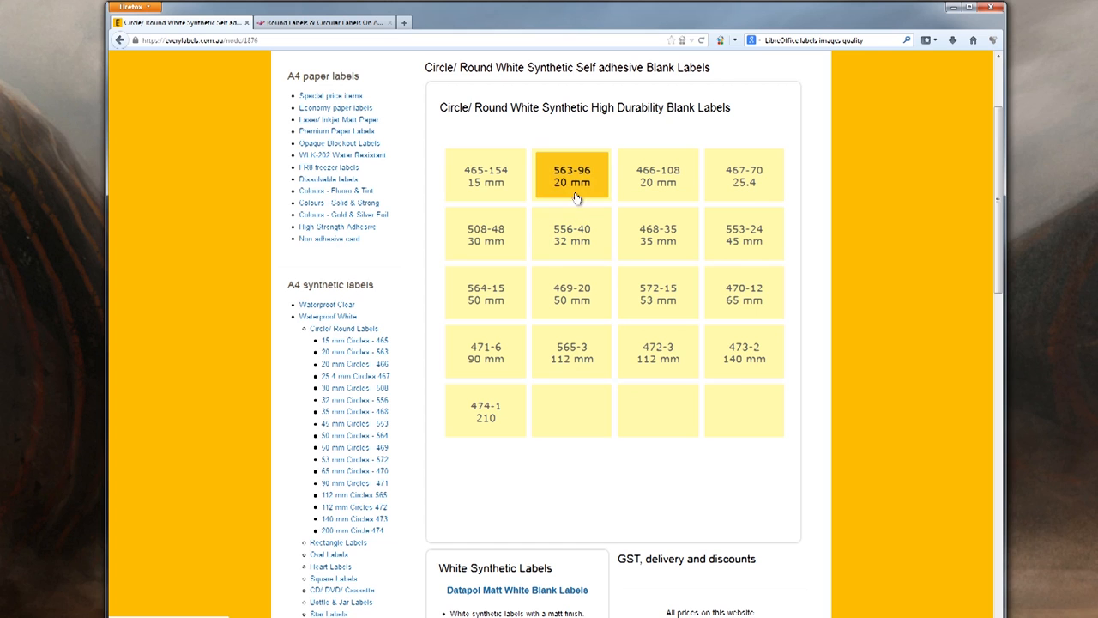
pyautogui.moveTo(600, 265)
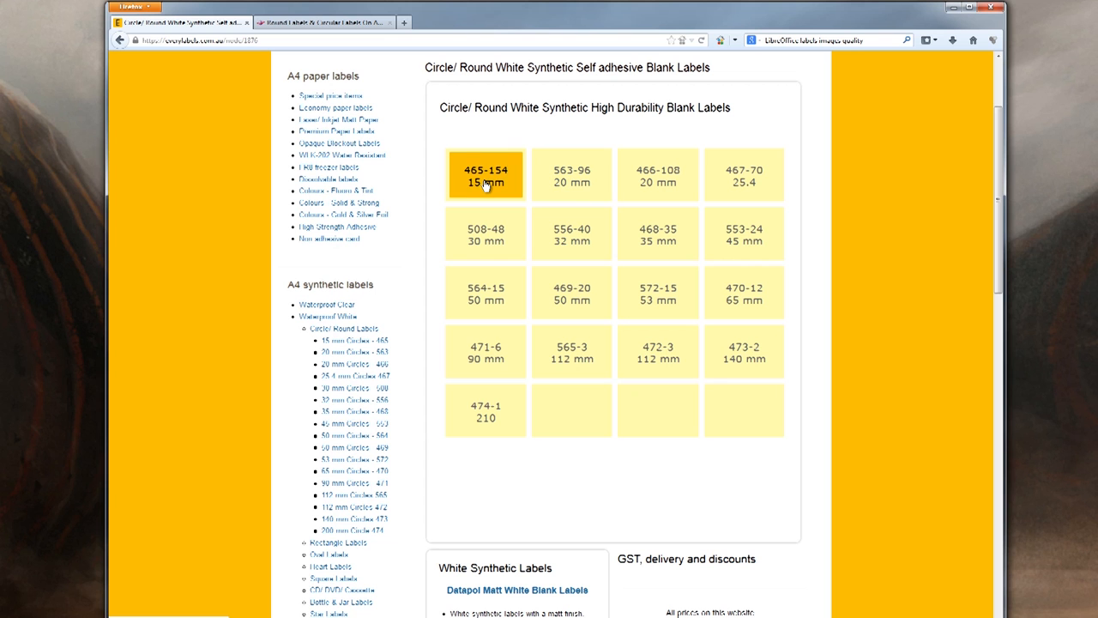
# Bring up EveryLabels' 465 Circle 15 mm white synthetic labels product page and scroll to its details
pyautogui.click(485, 175)
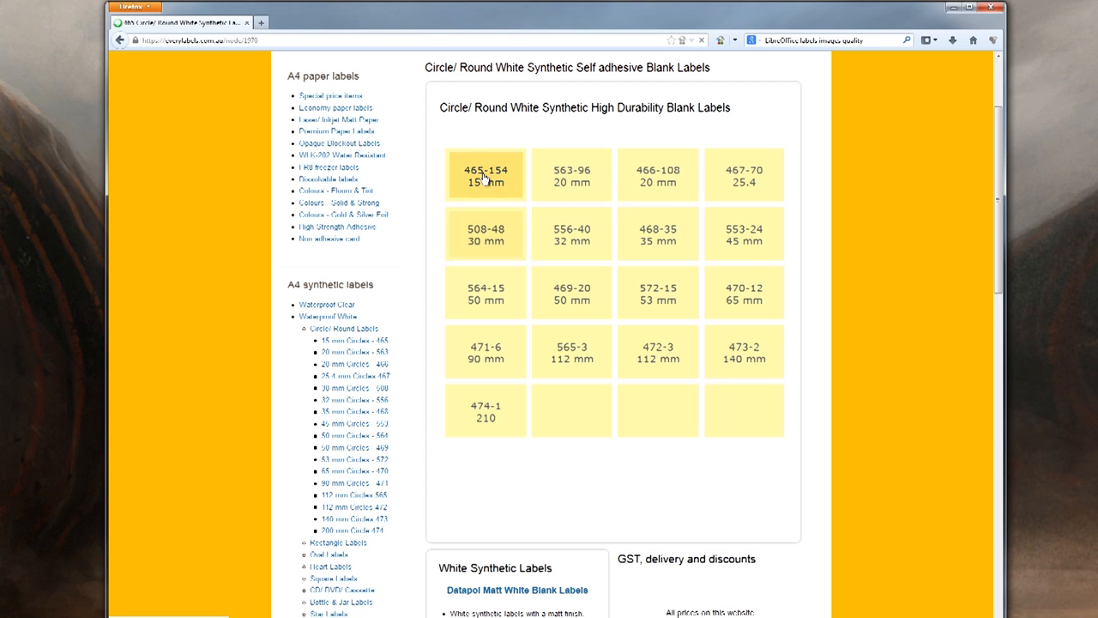
pyautogui.click(484, 175)
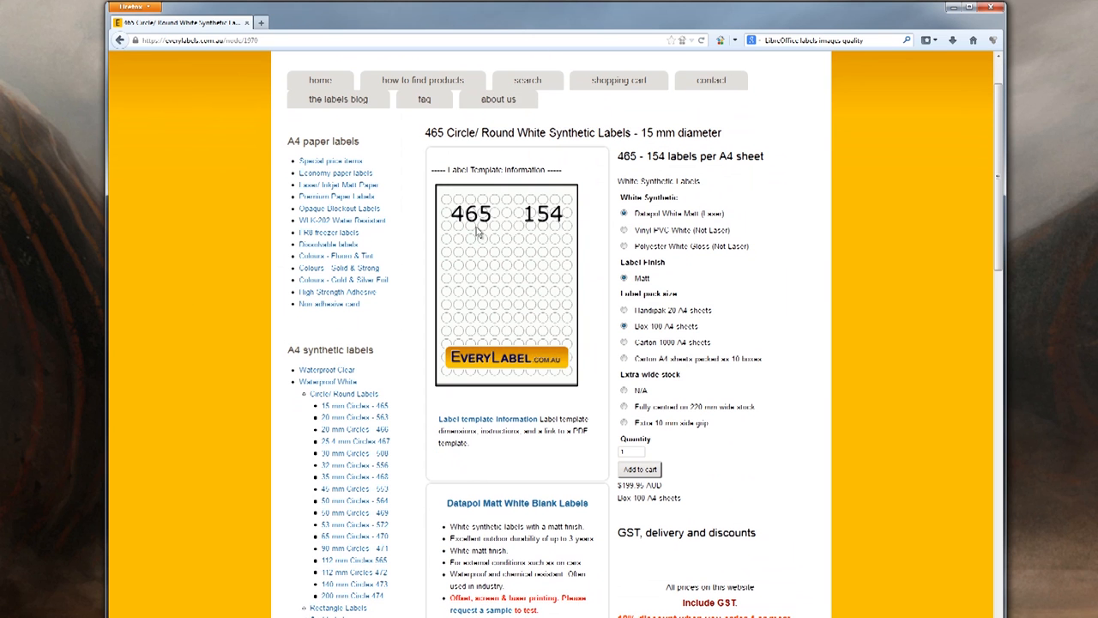
pyautogui.moveTo(501, 360)
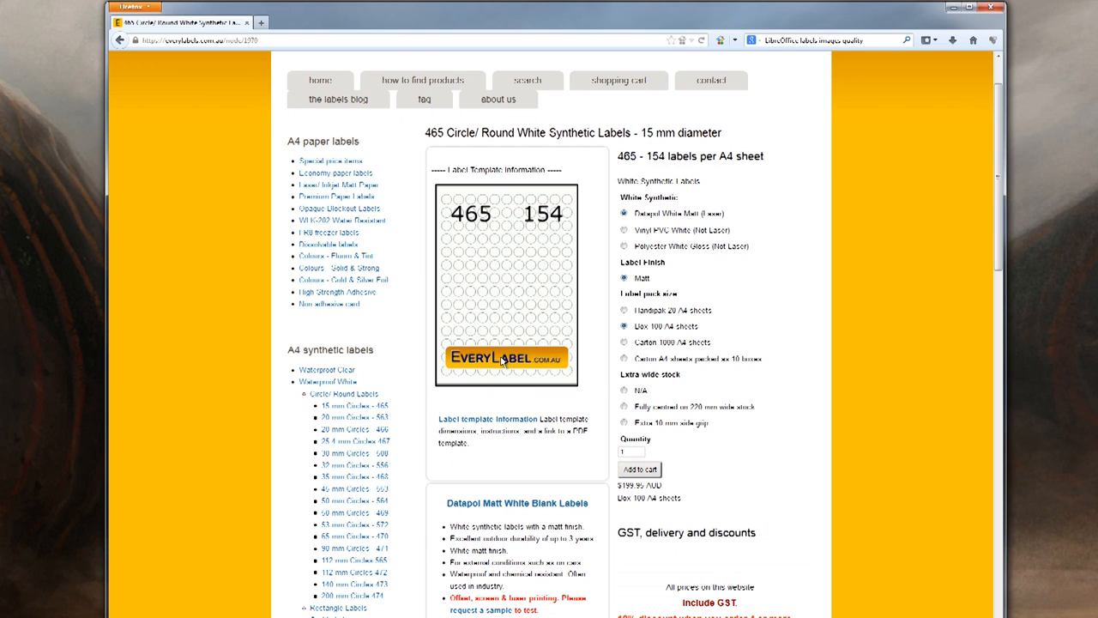
pyautogui.scroll(-3)
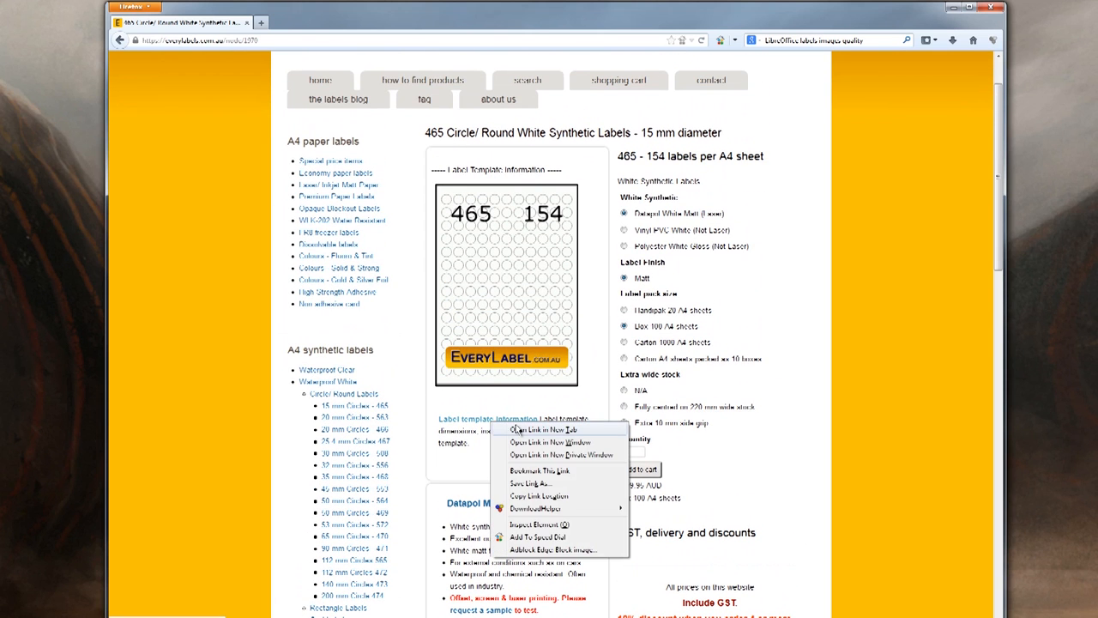
# Put the 465 Label Template Information page in a new tab and reach its Open Office/Libre Office steps
pyautogui.click(543, 429)
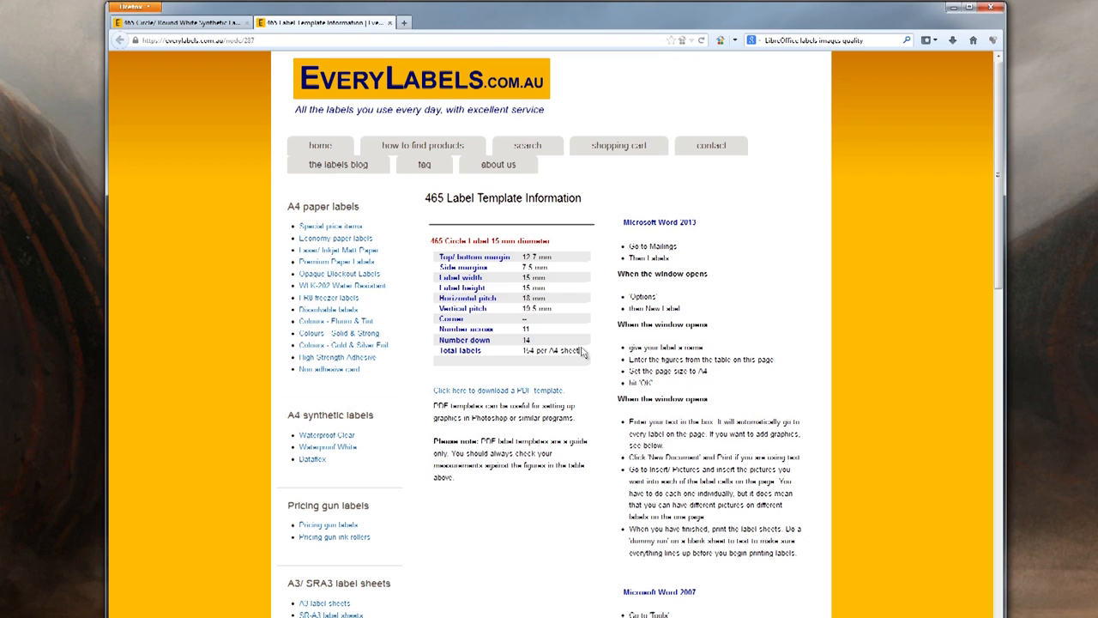
pyautogui.moveTo(433, 249); pyautogui.dragTo(584, 350)
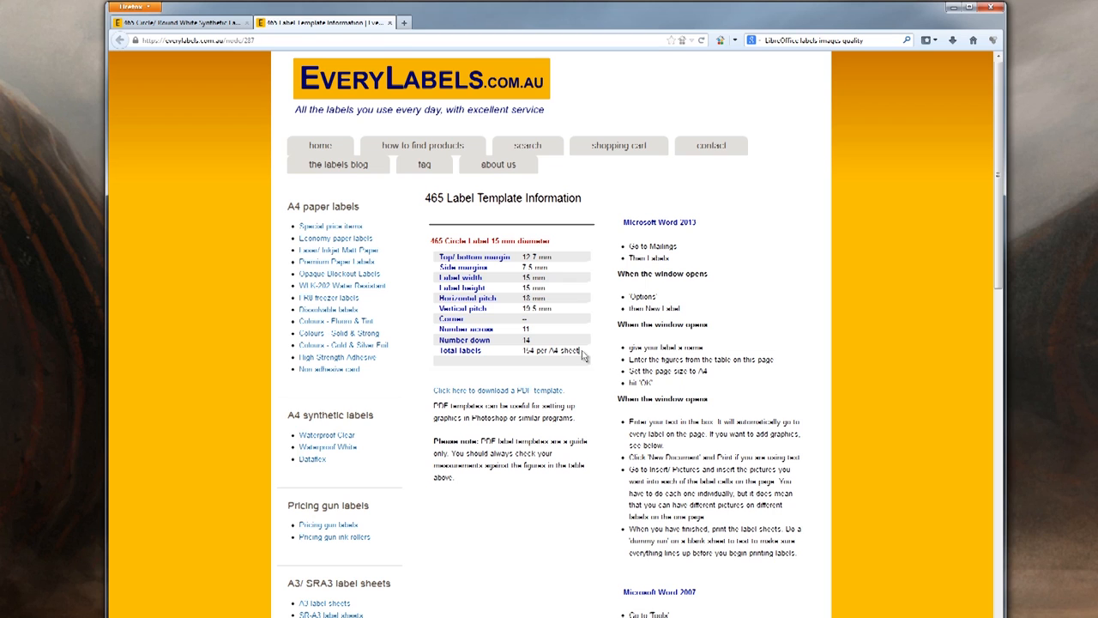
pyautogui.moveTo(449, 256); pyautogui.dragTo(582, 354)
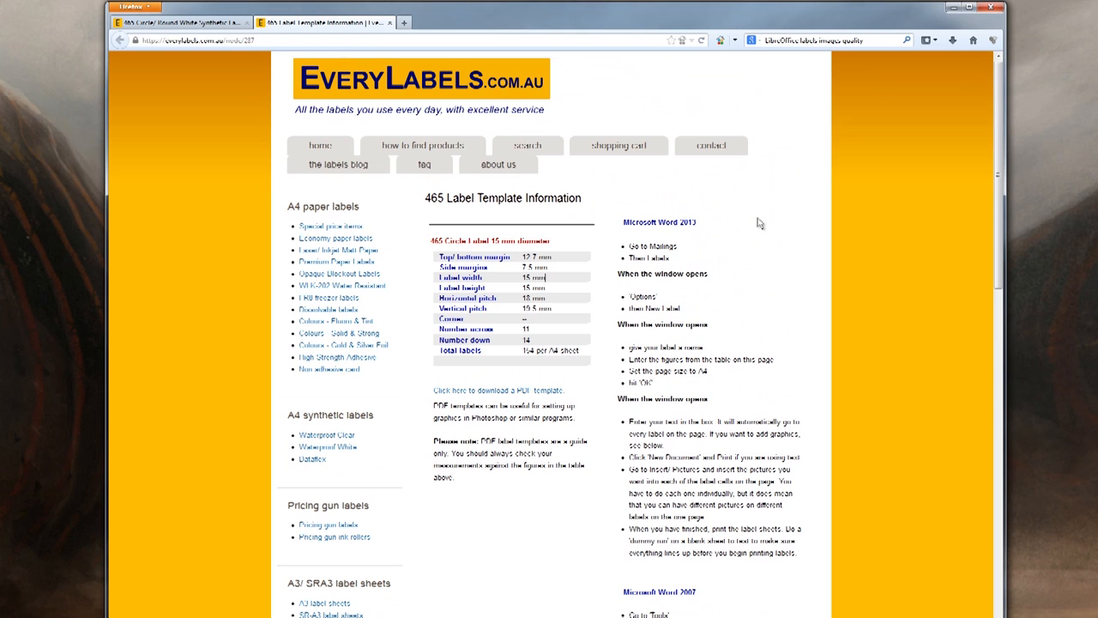
pyautogui.scroll(-3)
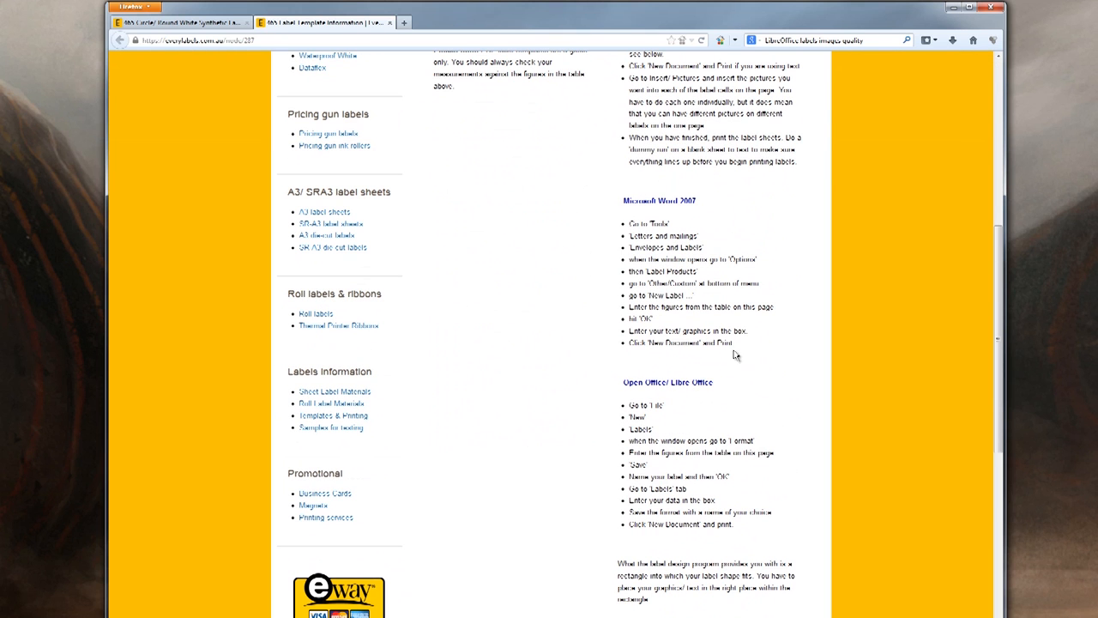
pyautogui.scroll(-3)
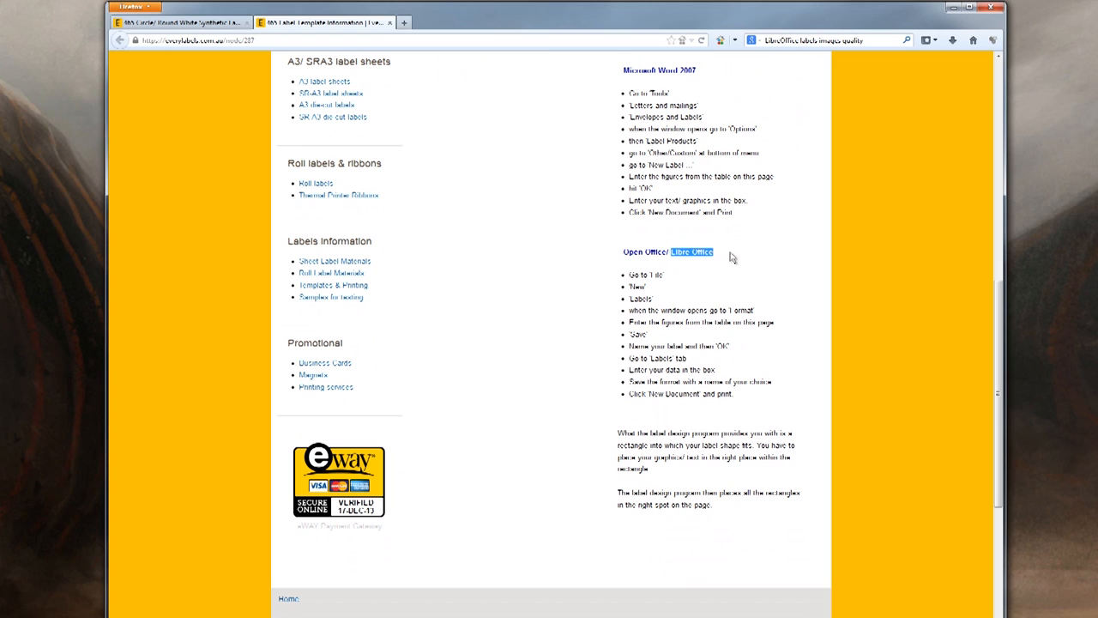
pyautogui.moveTo(745, 258)
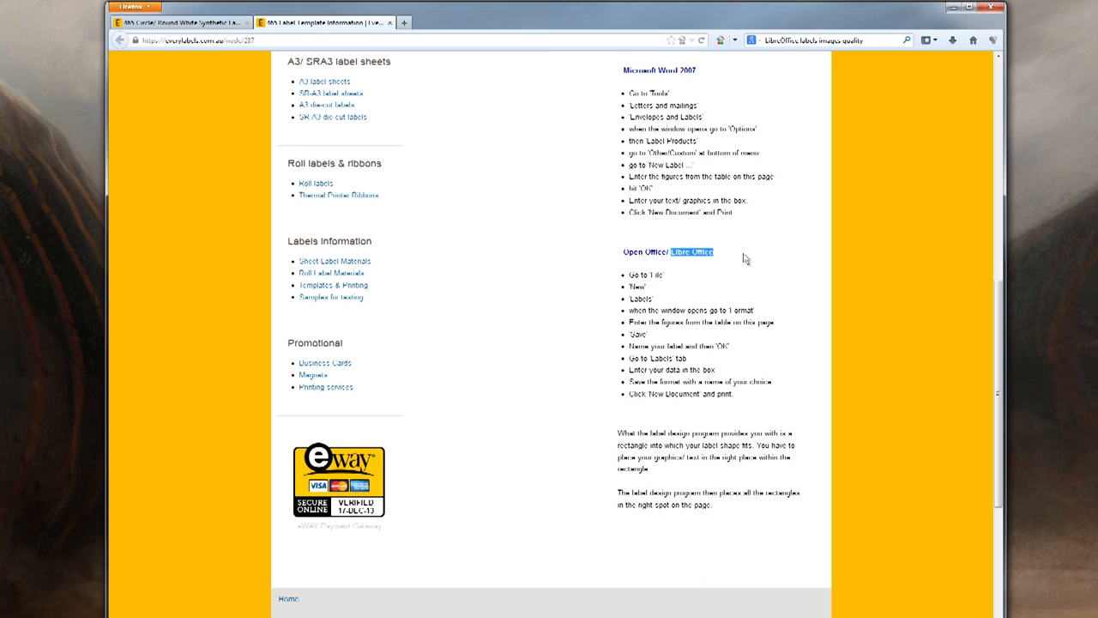
pyautogui.moveTo(746, 259)
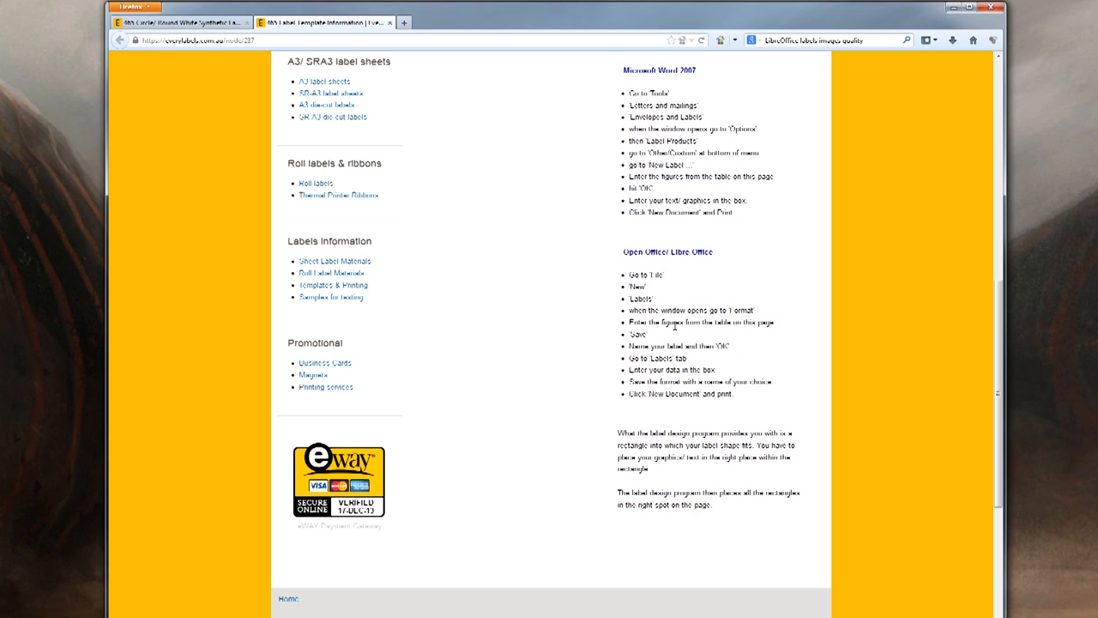
pyautogui.moveTo(674, 326)
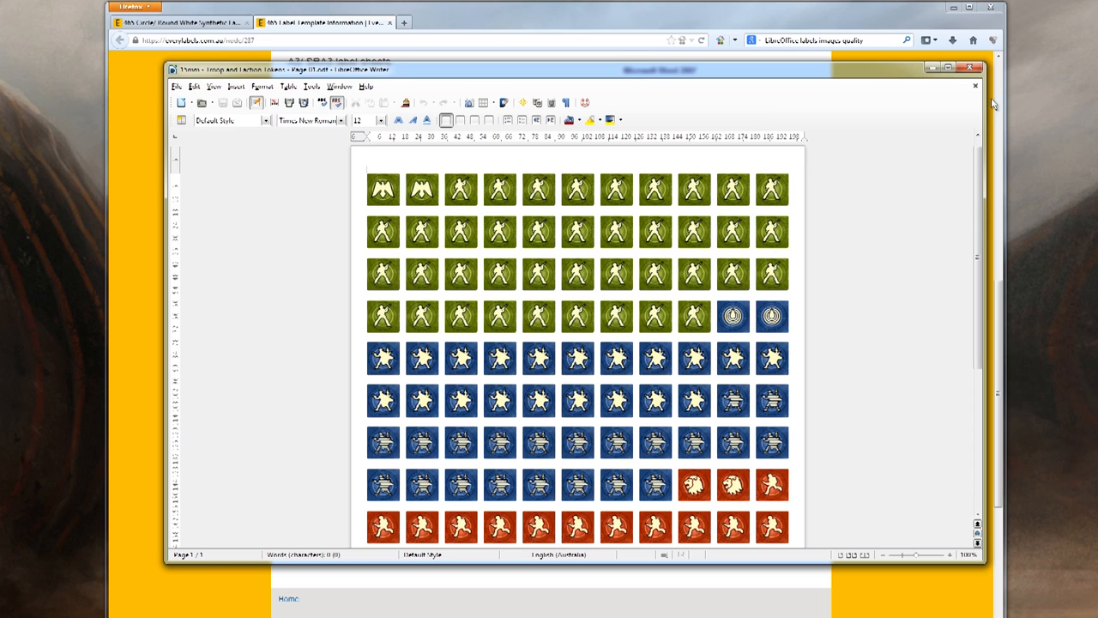
# Bring the label instructions page back to front and scroll to its top
pyautogui.click(975, 86)
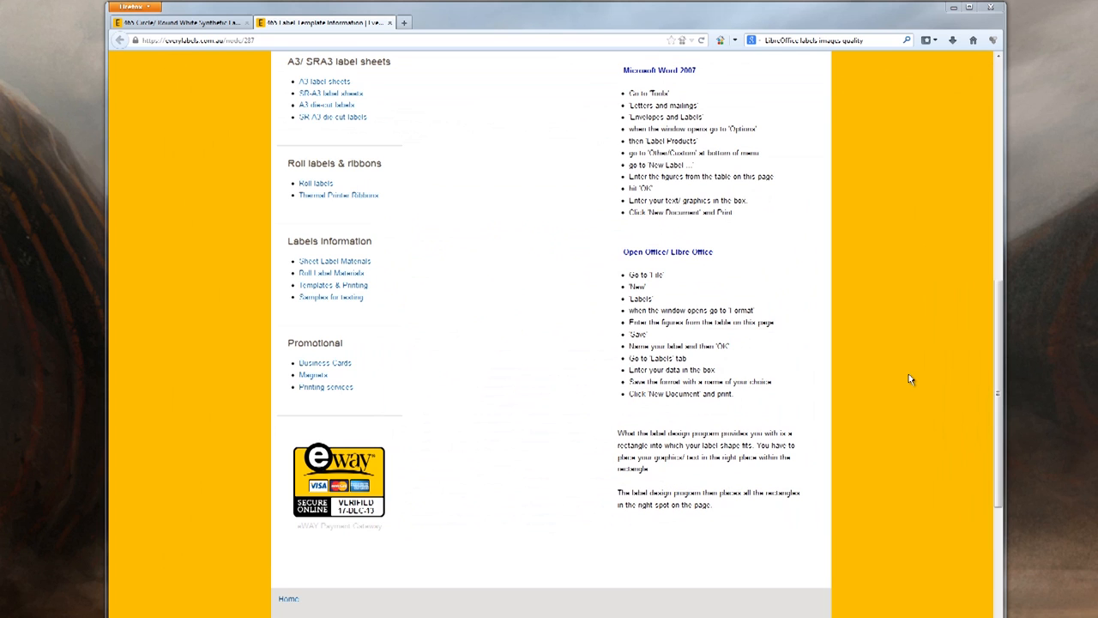
pyautogui.scroll(3)
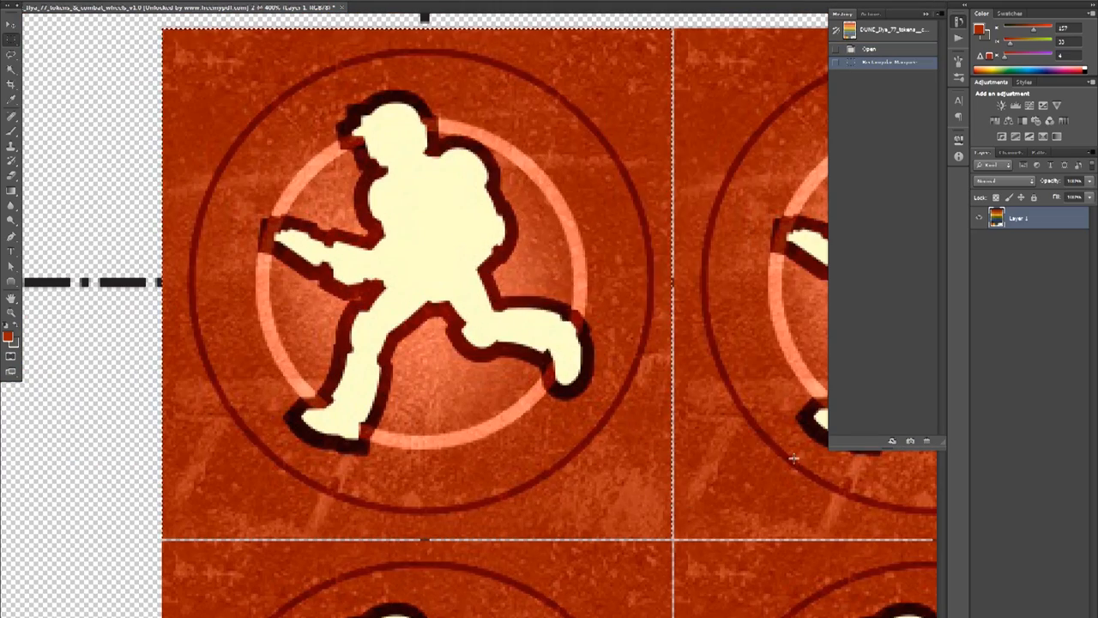
# Create a new millimetre-sized Photoshop document for the token and toggle the recorded action's dialogs on
pyautogui.click(910, 440)
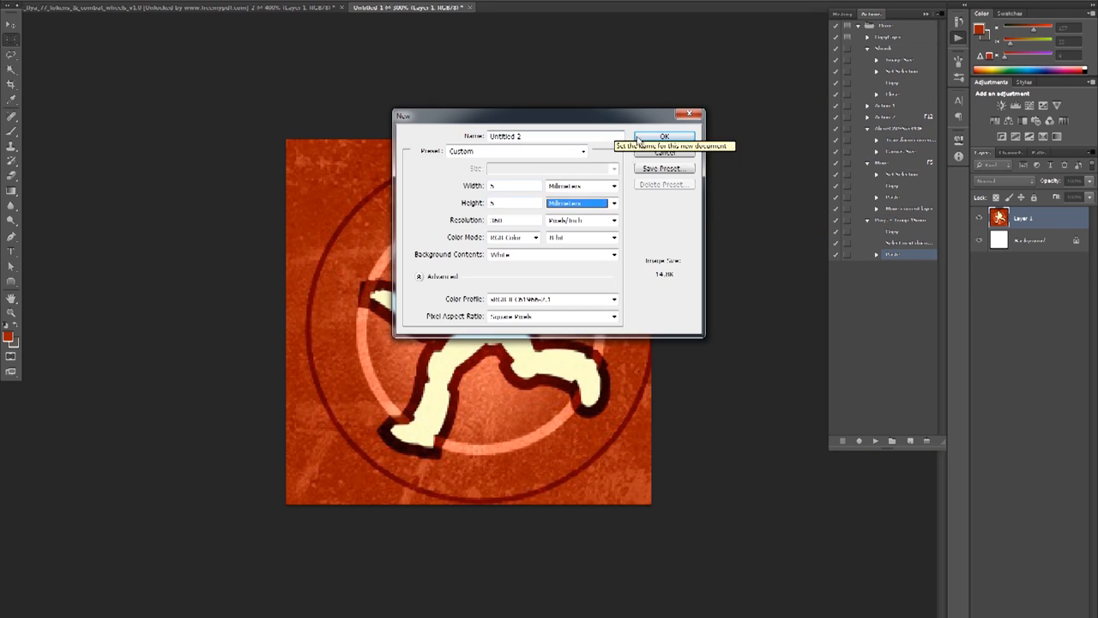
pyautogui.click(664, 137)
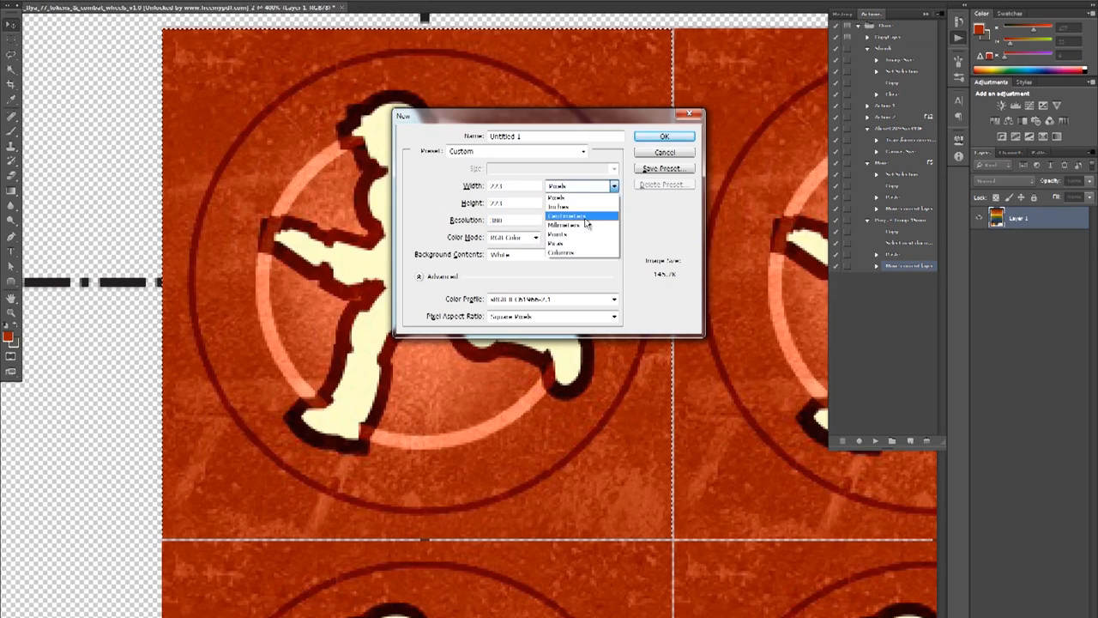
pyautogui.click(664, 136)
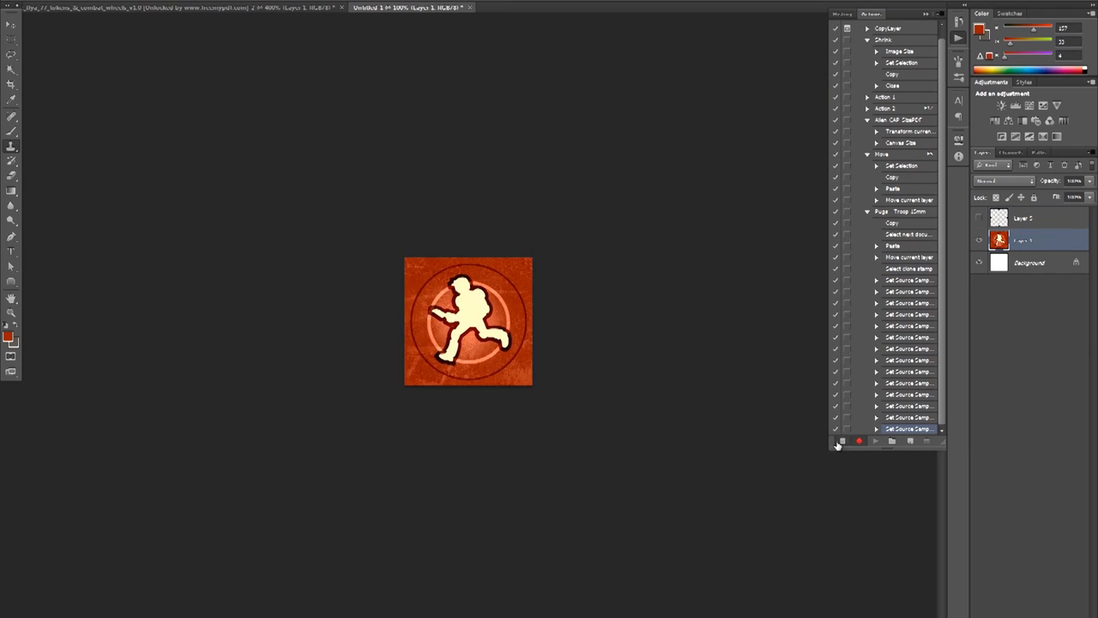
pyautogui.click(873, 441)
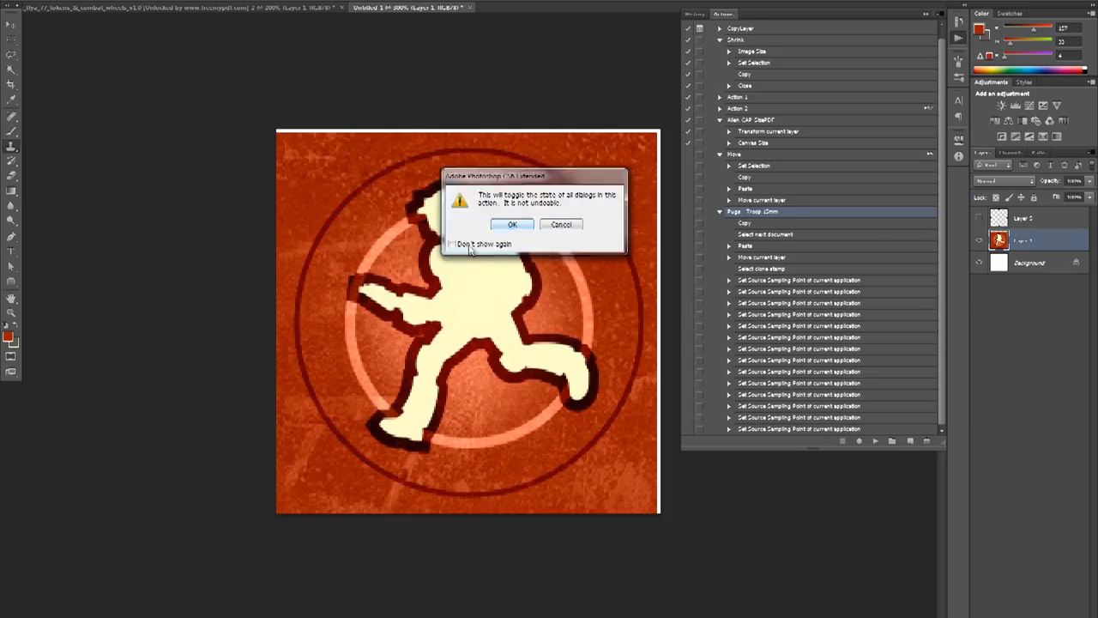
pyautogui.click(511, 223)
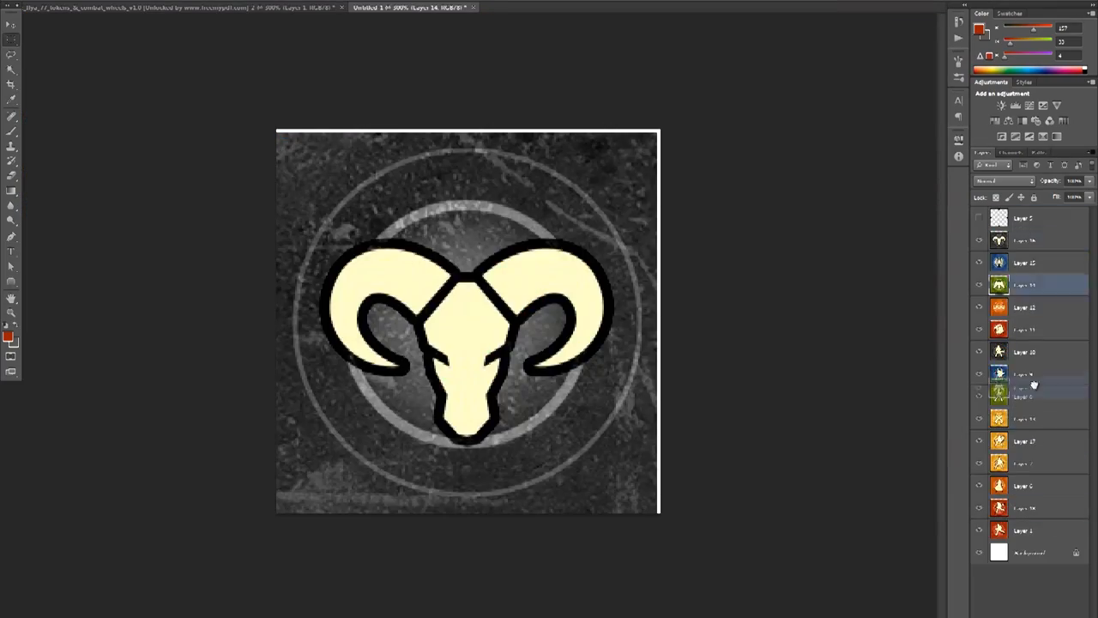
# Save individual troop token layers out as PNG files into the Pngs folder
pyautogui.click(387, 7)
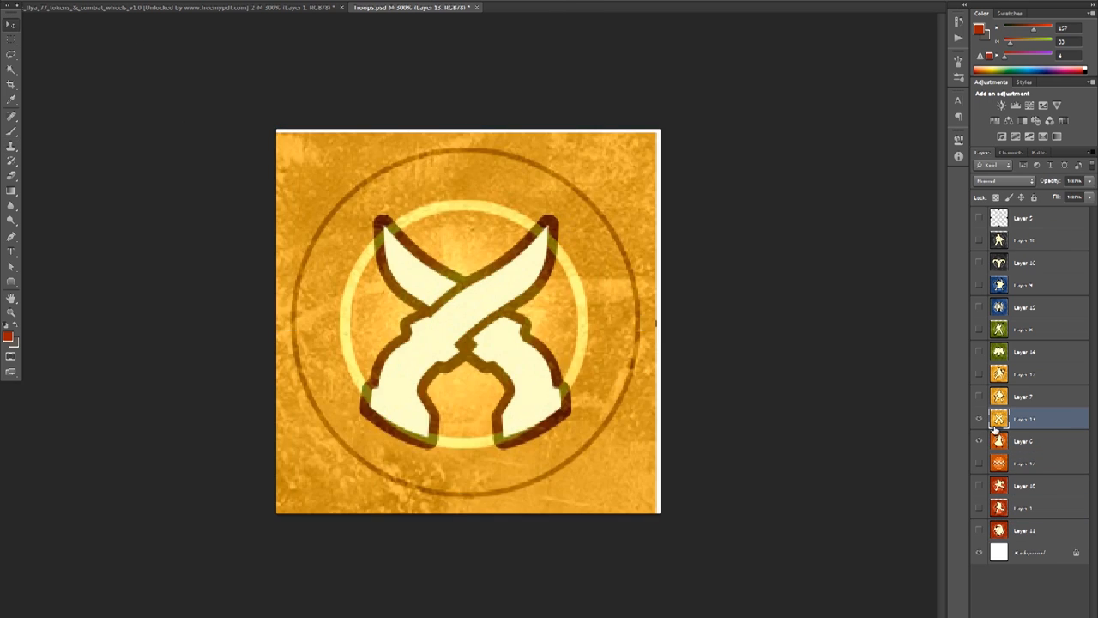
pyautogui.click(978, 352)
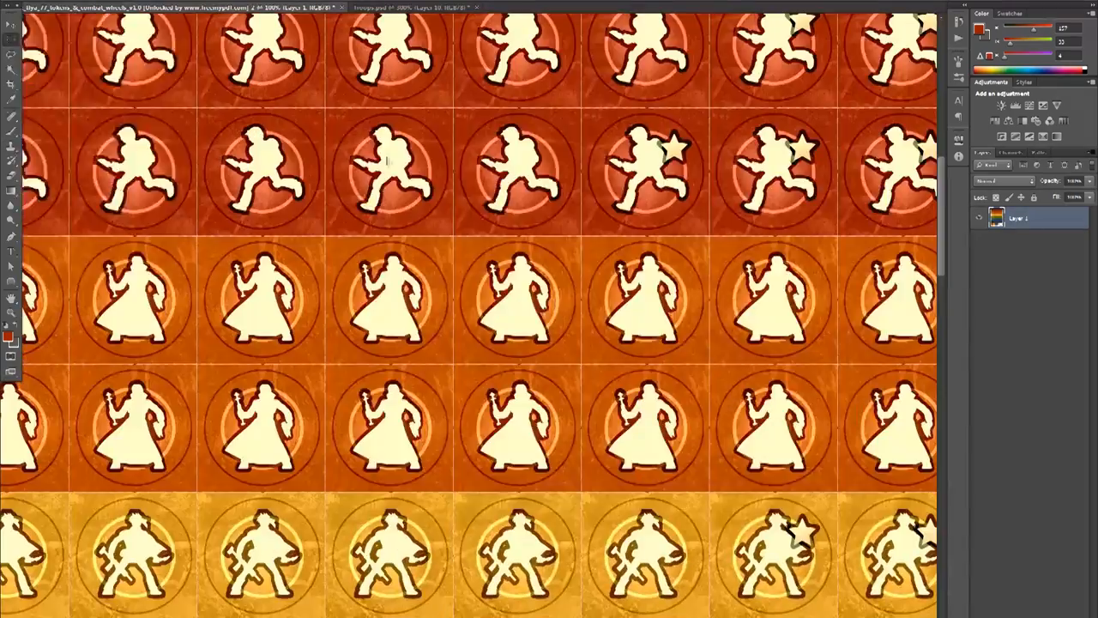
pyautogui.click(403, 7)
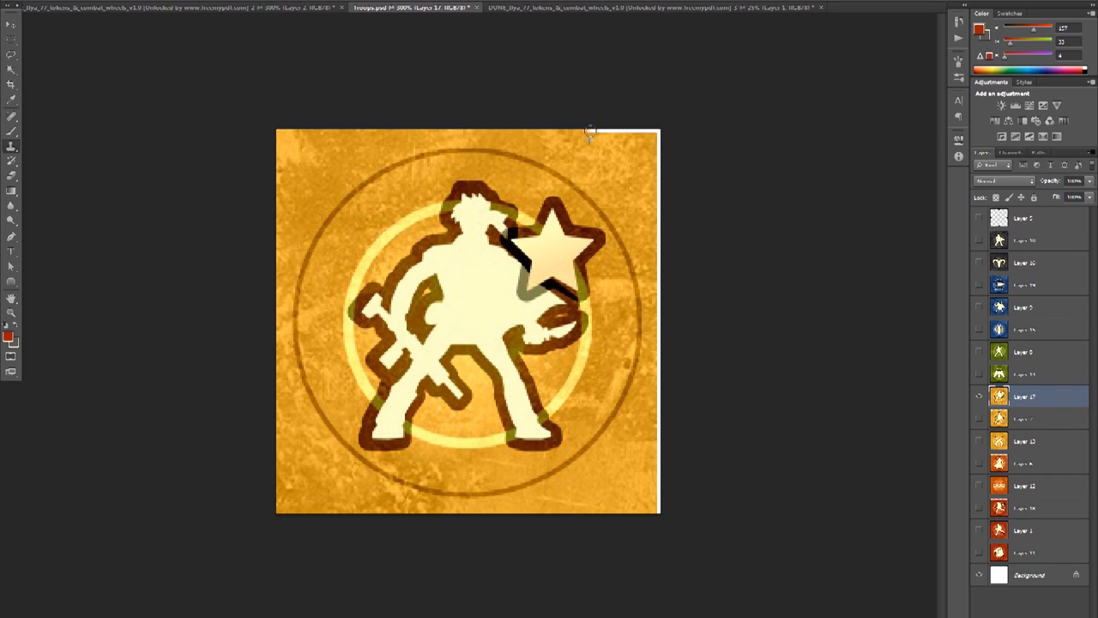
pyautogui.click(1026, 464)
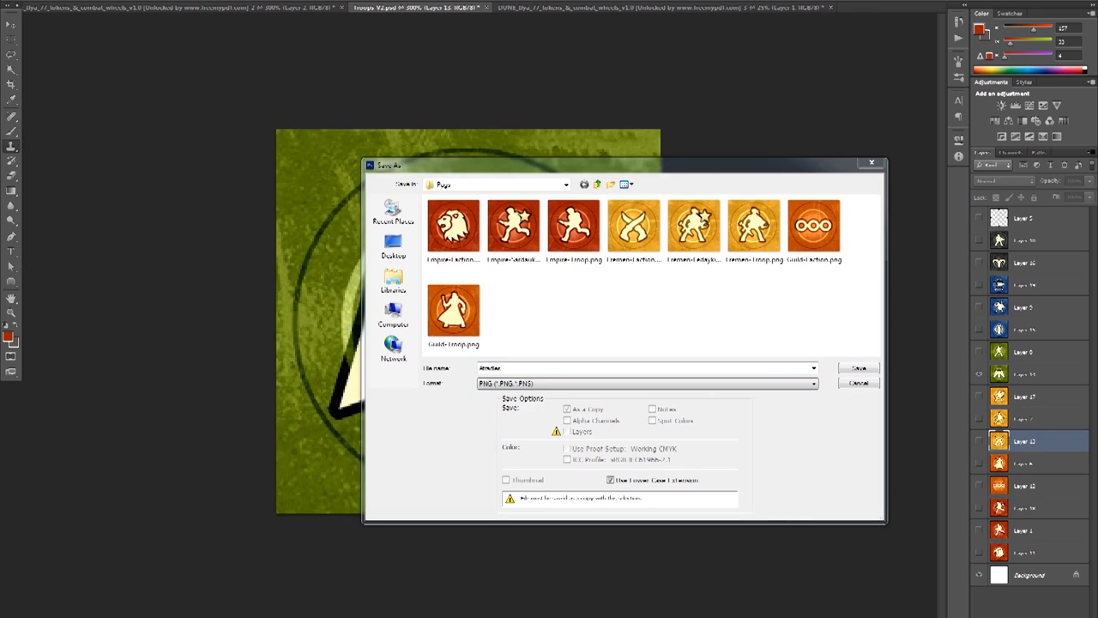
pyautogui.click(858, 382)
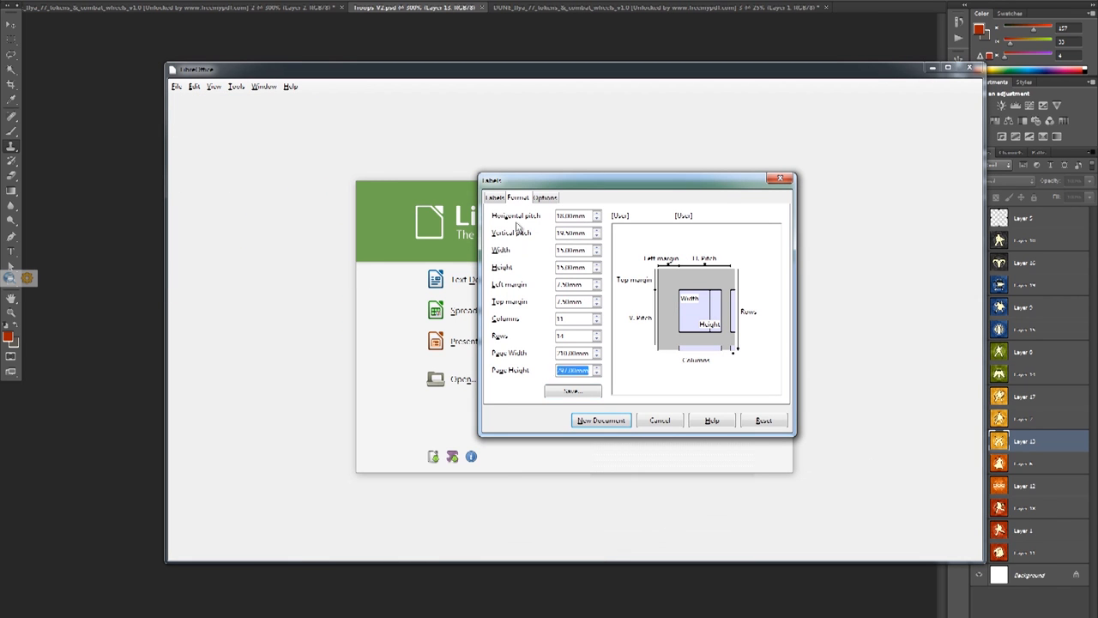
# Generate the label sheet document from the format and check the placed token images
pyautogui.click(600, 421)
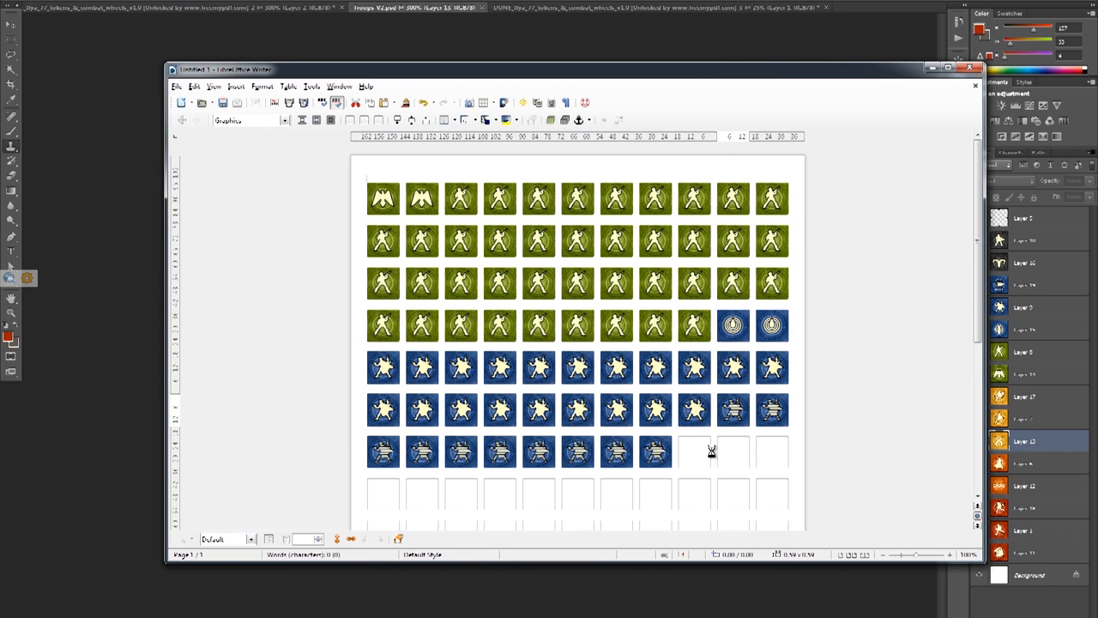
pyautogui.scroll(-3)
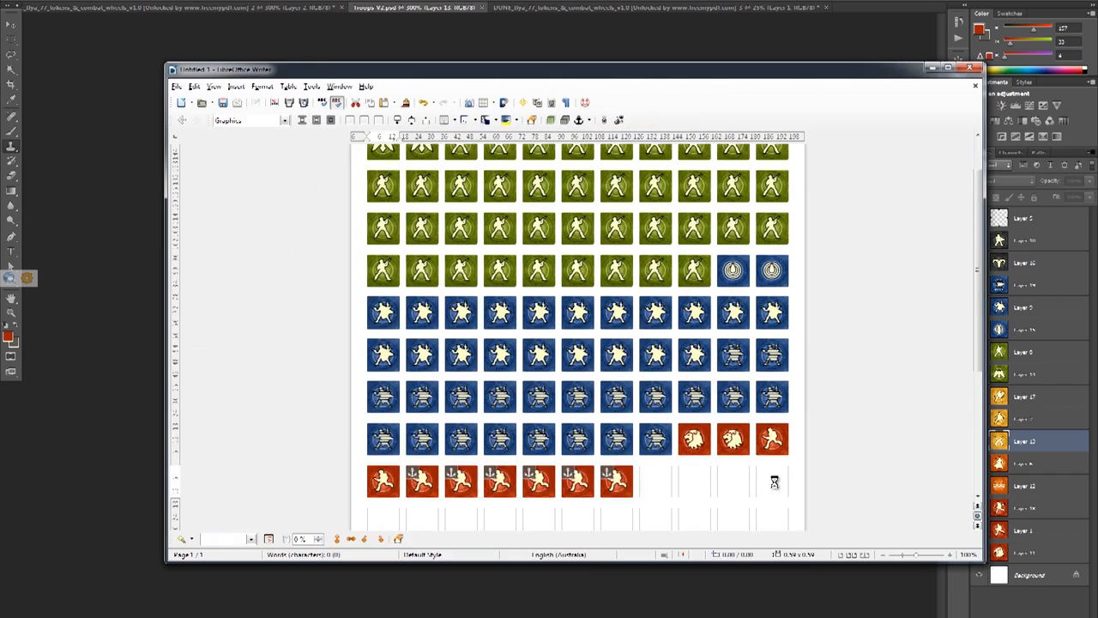